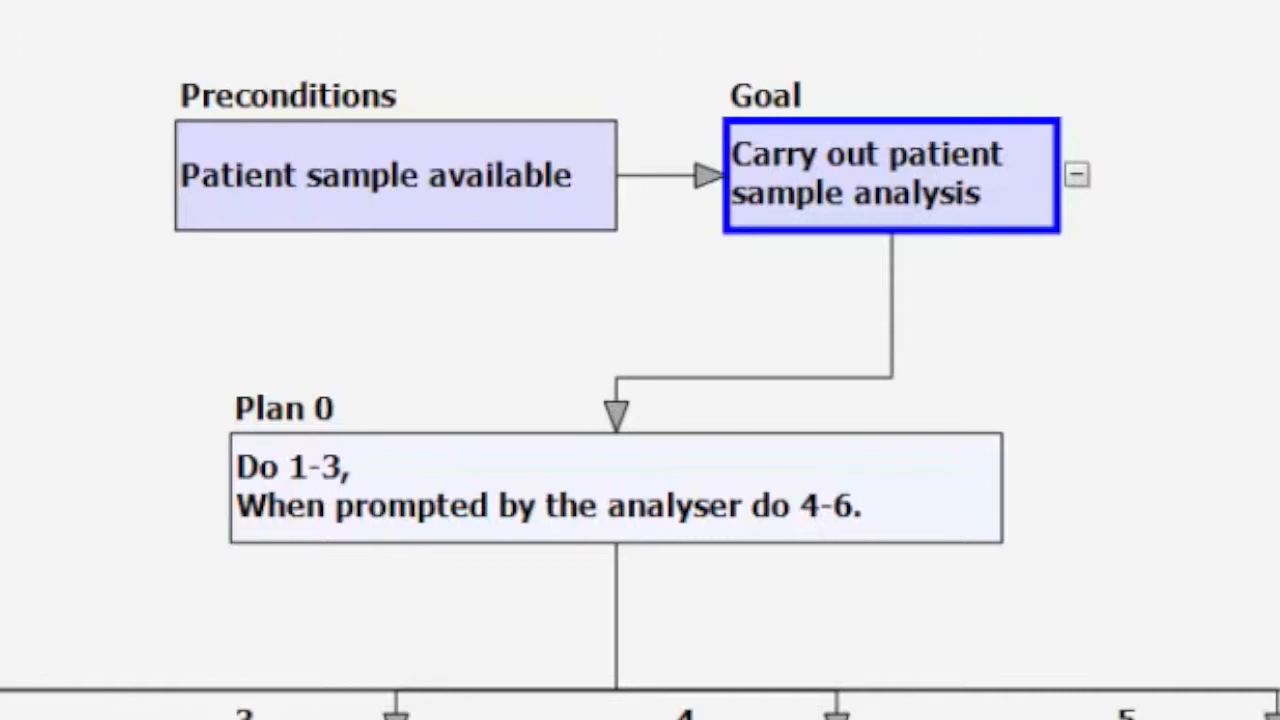
Show the Agent/Person colour legend and scan along the task diagram
{"action": "scroll", "scroll_direction": "down", "scroll_amount": 3}
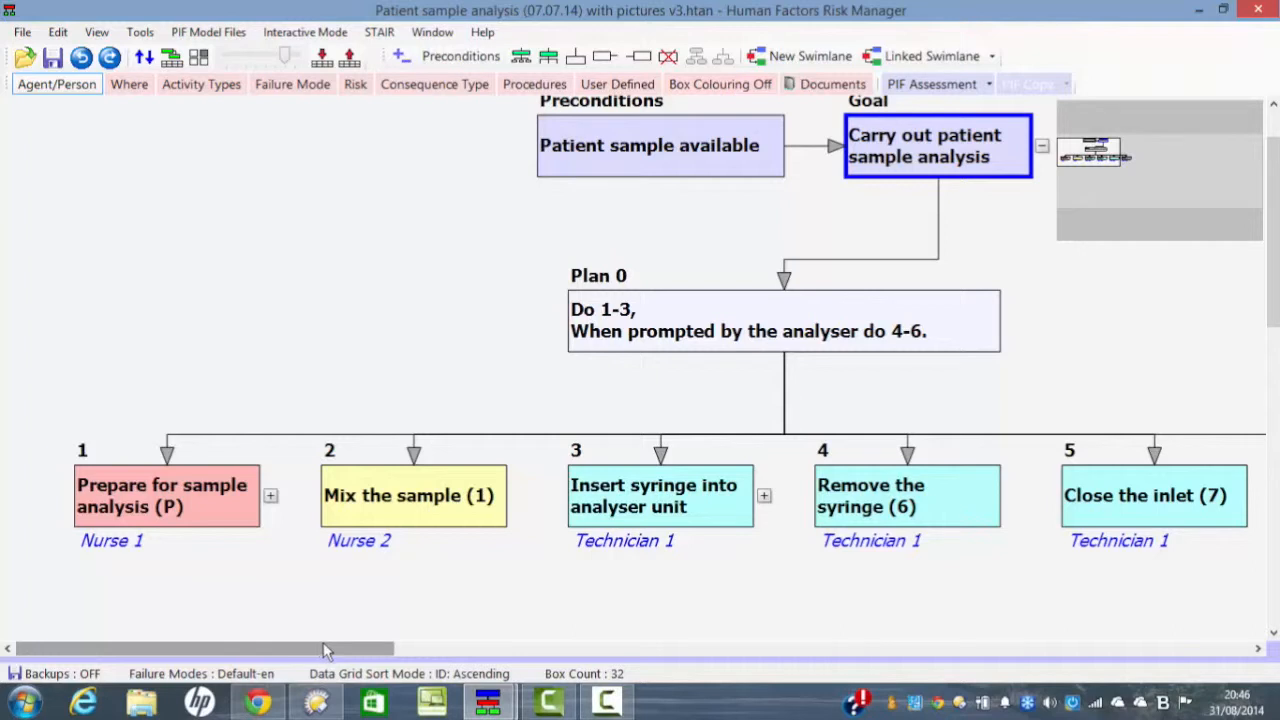
{"action": "mouse_move", "coordinate": [328, 656]}
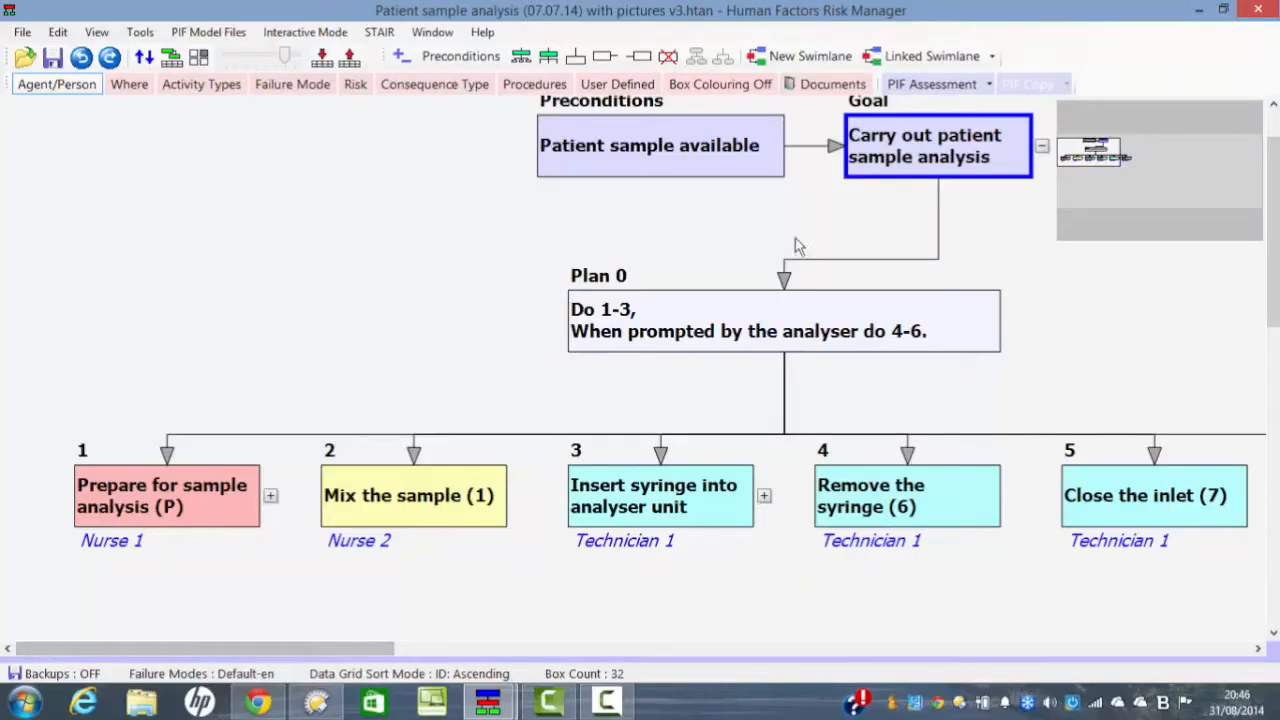
{"action": "scroll", "scroll_direction": "down", "scroll_amount": 3}
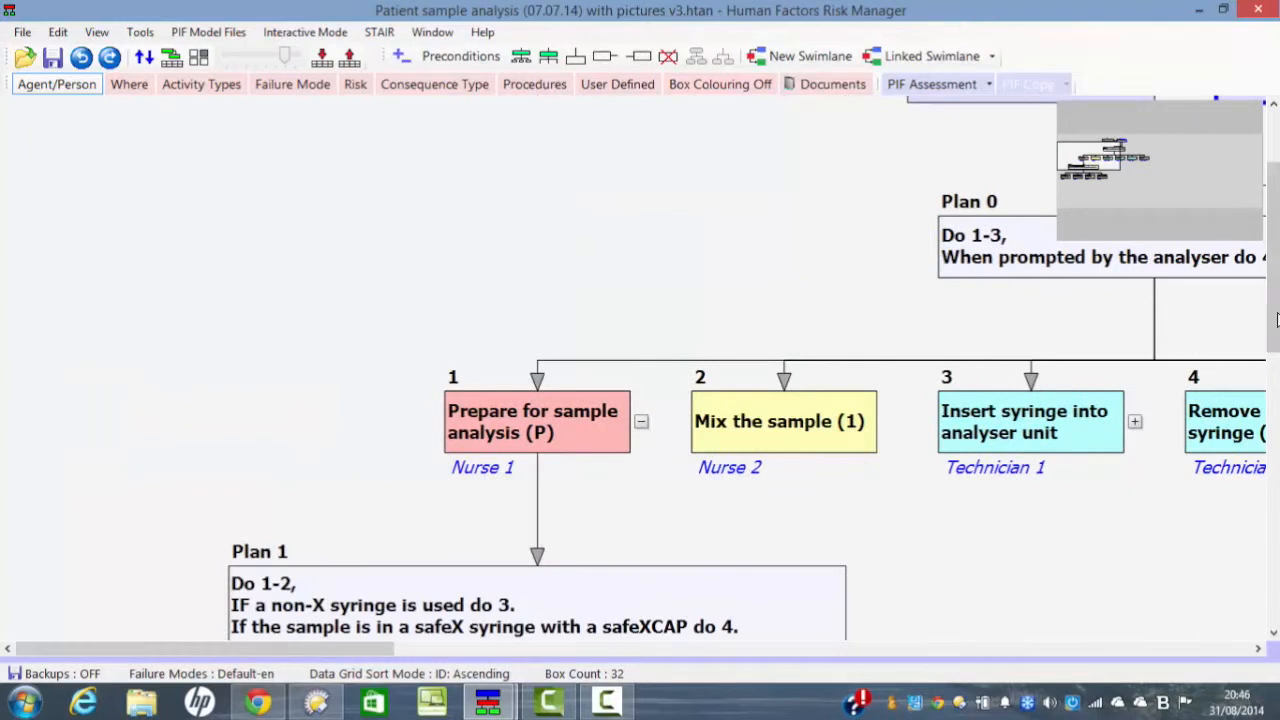
{"action": "scroll", "scroll_direction": "down", "scroll_amount": 3}
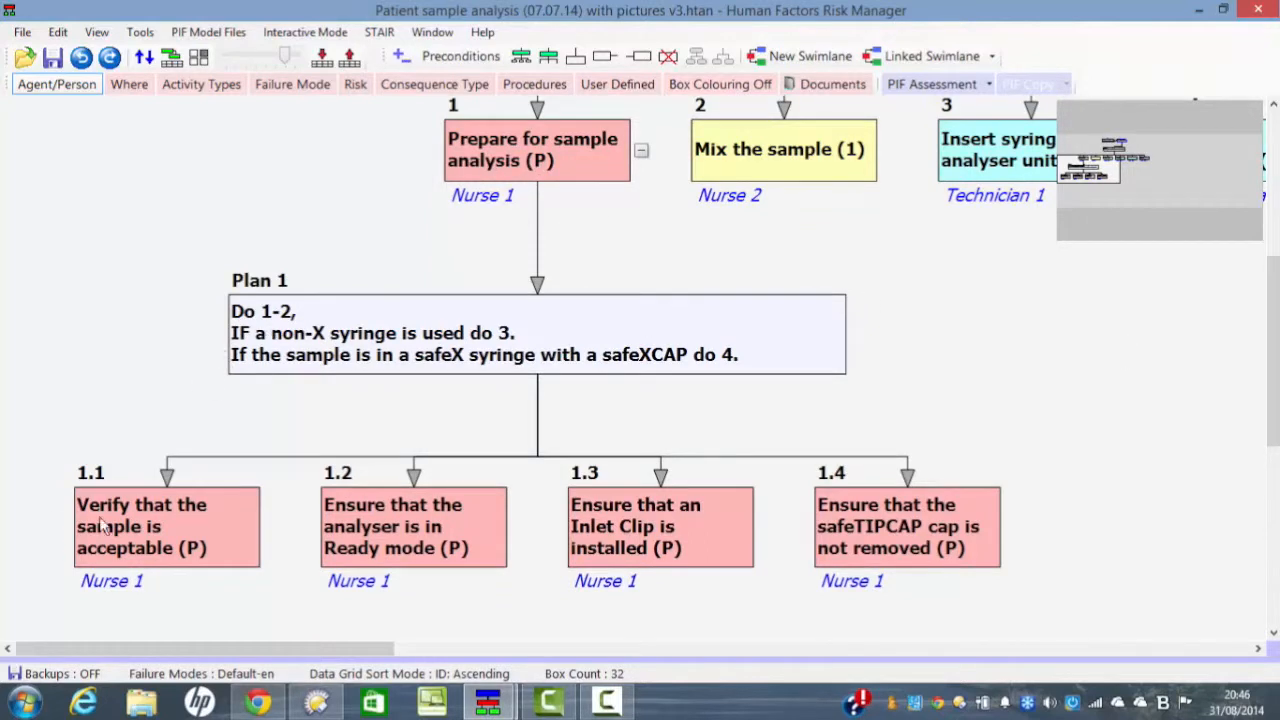
{"action": "mouse_move", "coordinate": [380, 340]}
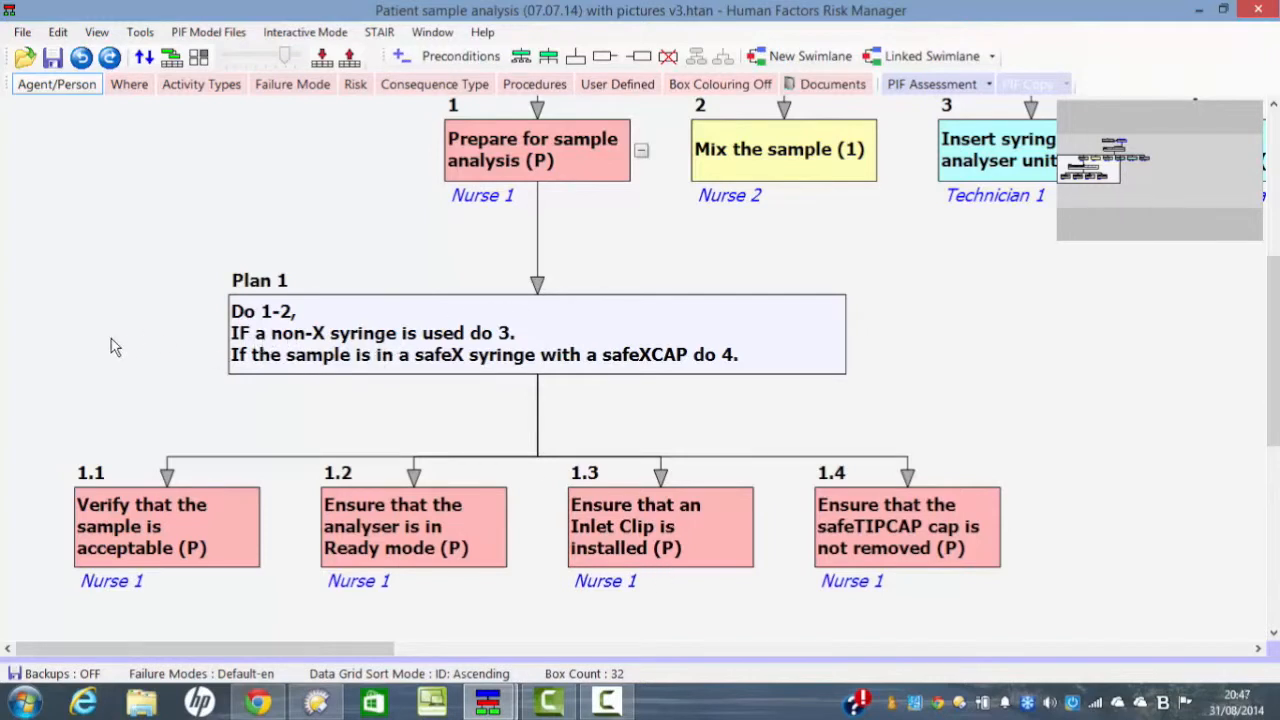
{"action": "mouse_move", "coordinate": [440, 362]}
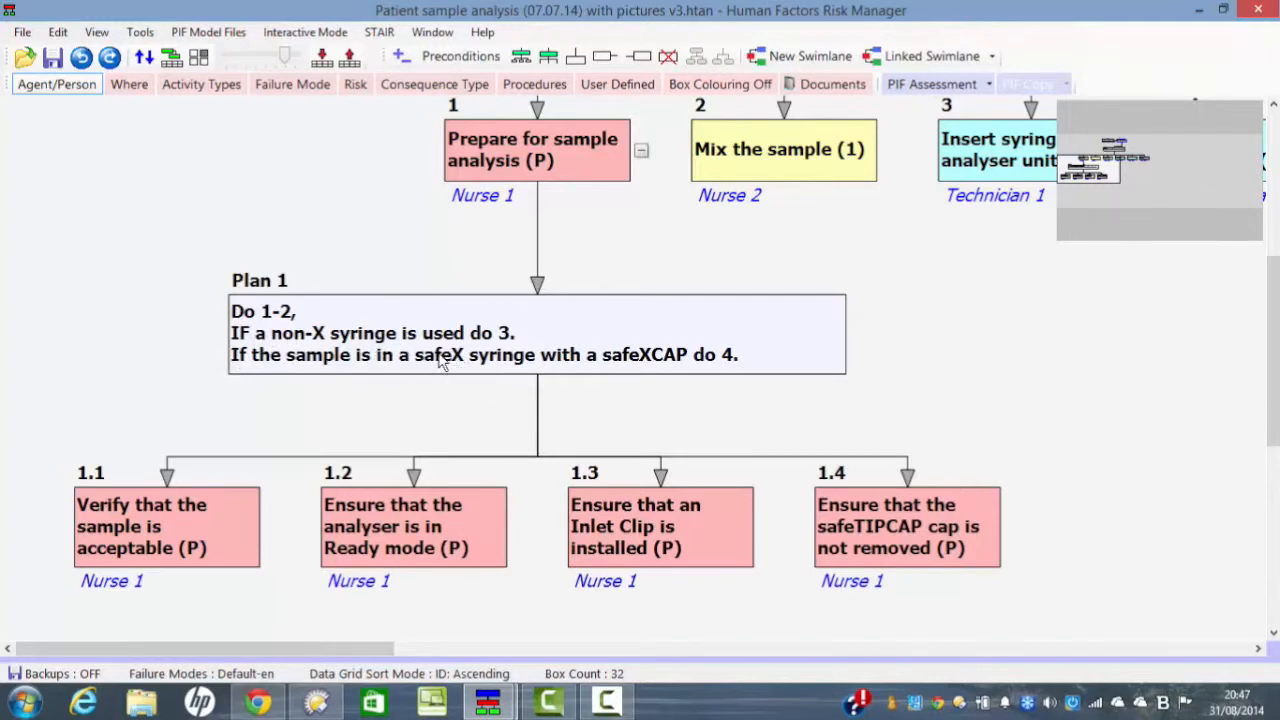
{"action": "mouse_move", "coordinate": [664, 370]}
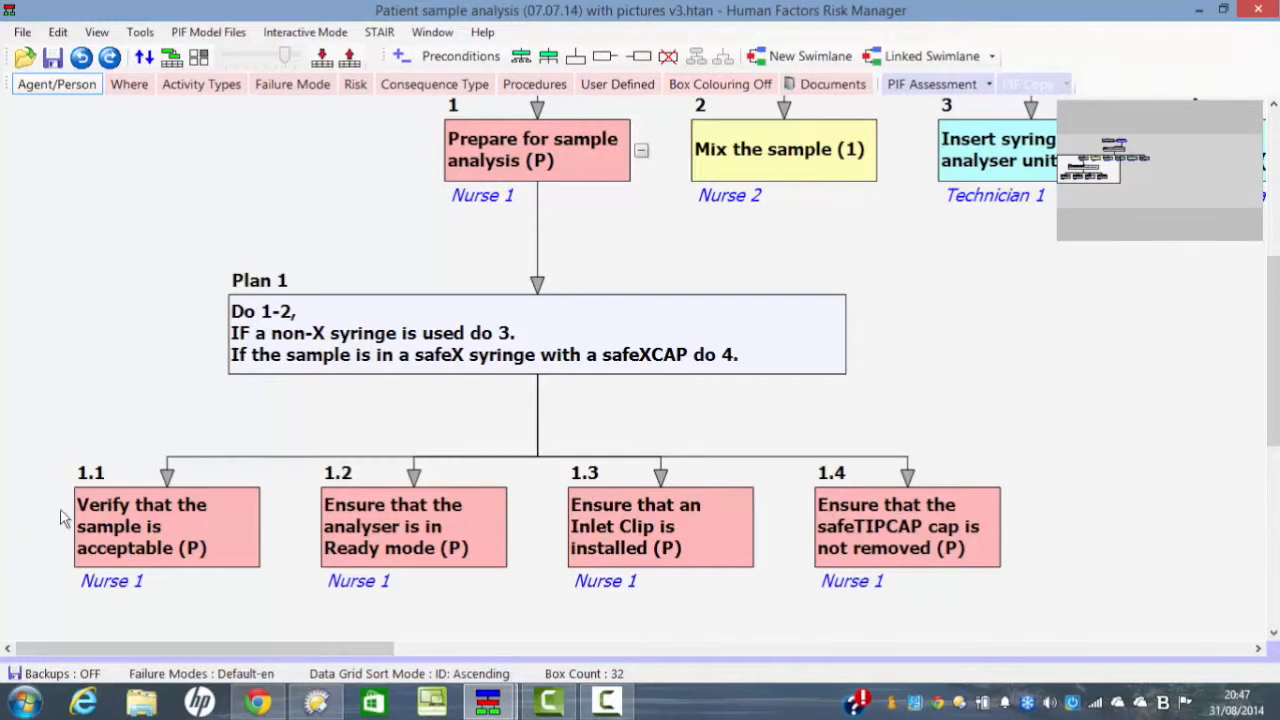
{"action": "mouse_move", "coordinate": [92, 504]}
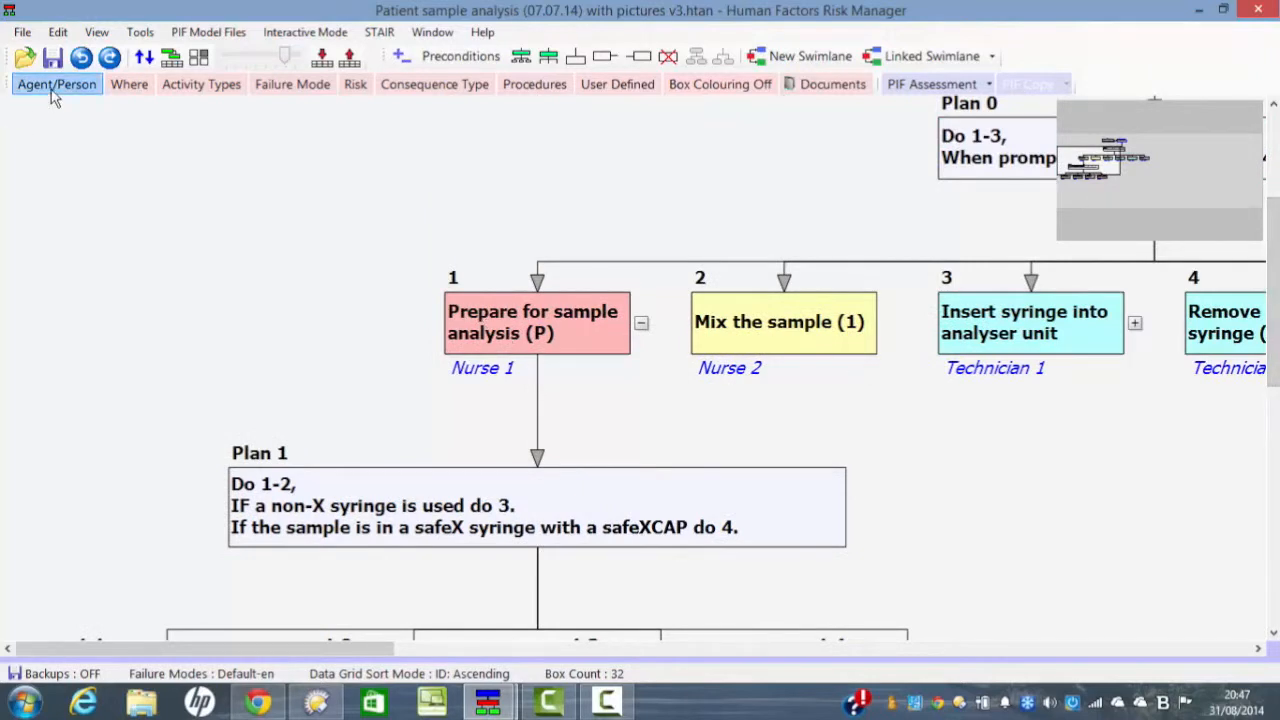
{"action": "left_click", "coordinate": [56, 84]}
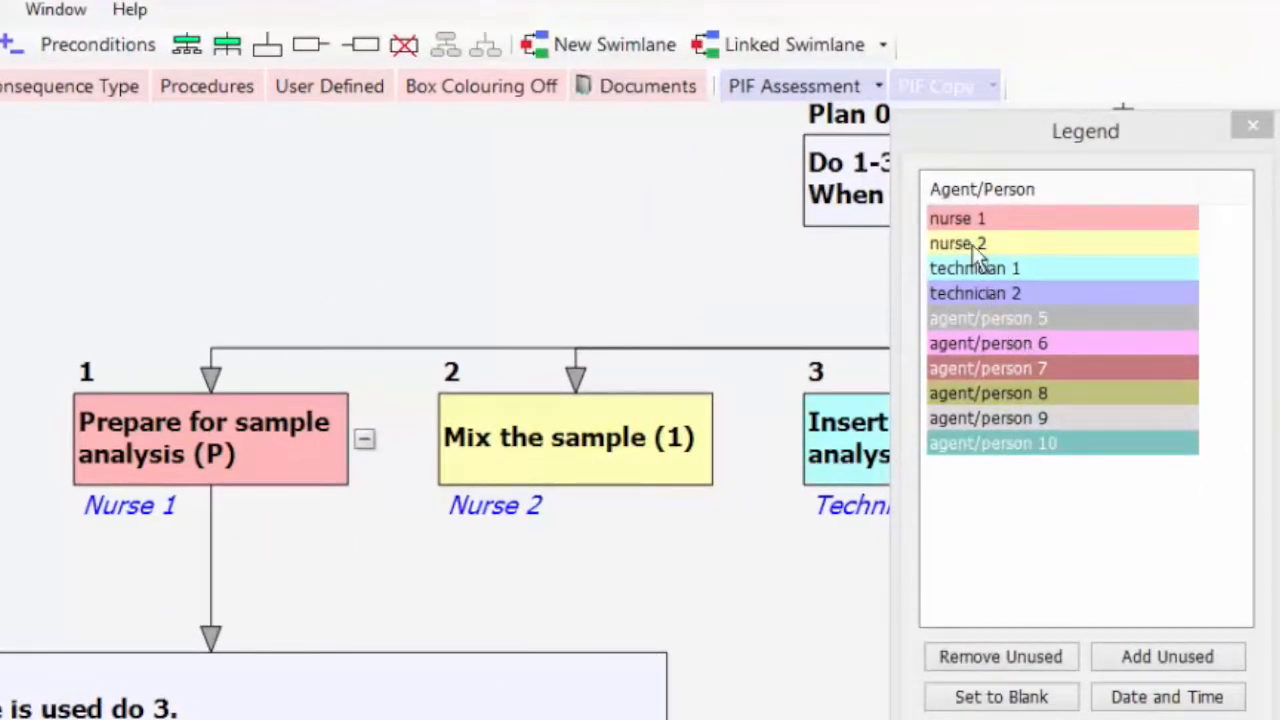
{"action": "mouse_move", "coordinate": [1244, 244]}
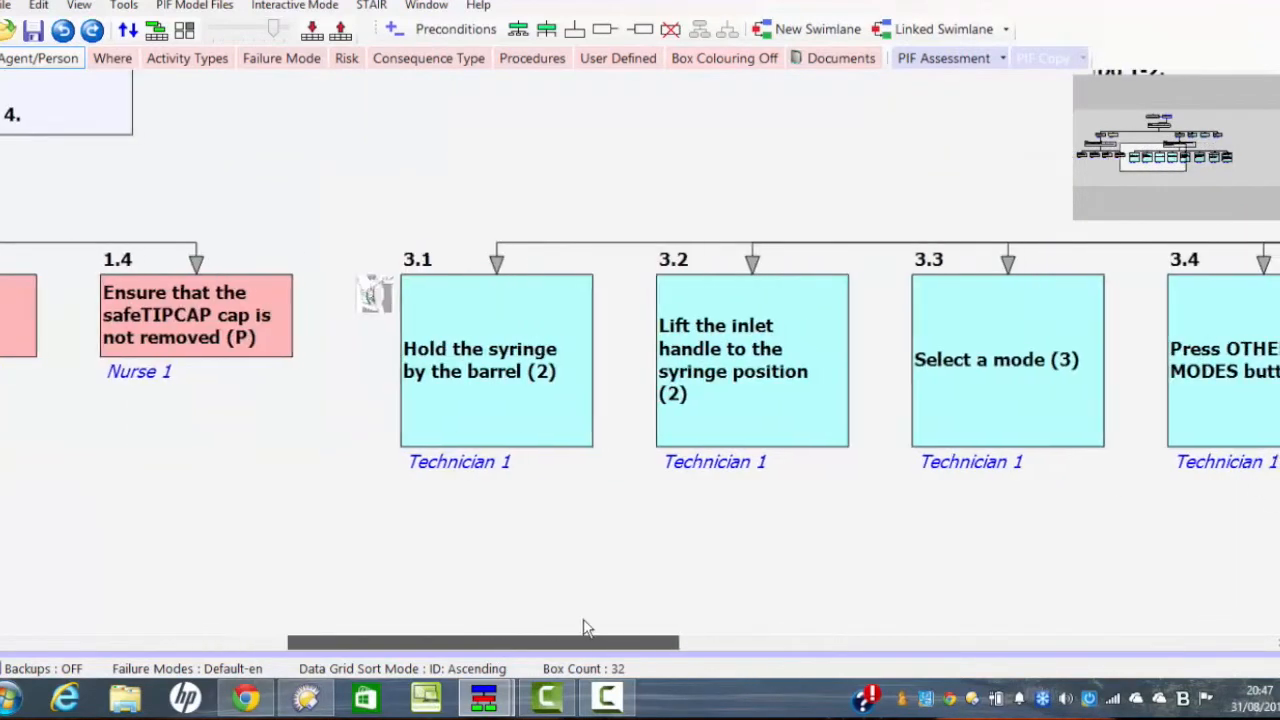
{"action": "scroll", "scroll_direction": "right", "scroll_amount": 3}
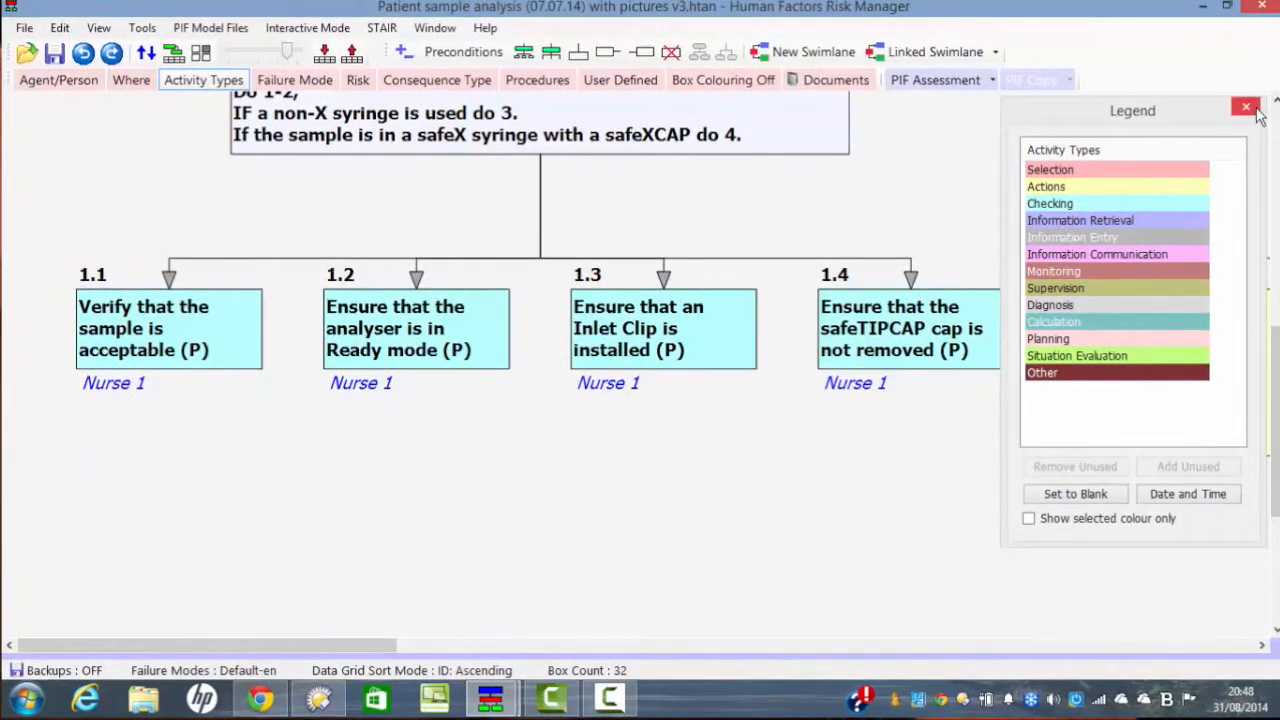
Close the activity types legend window
{"action": "left_click", "coordinate": [1246, 108]}
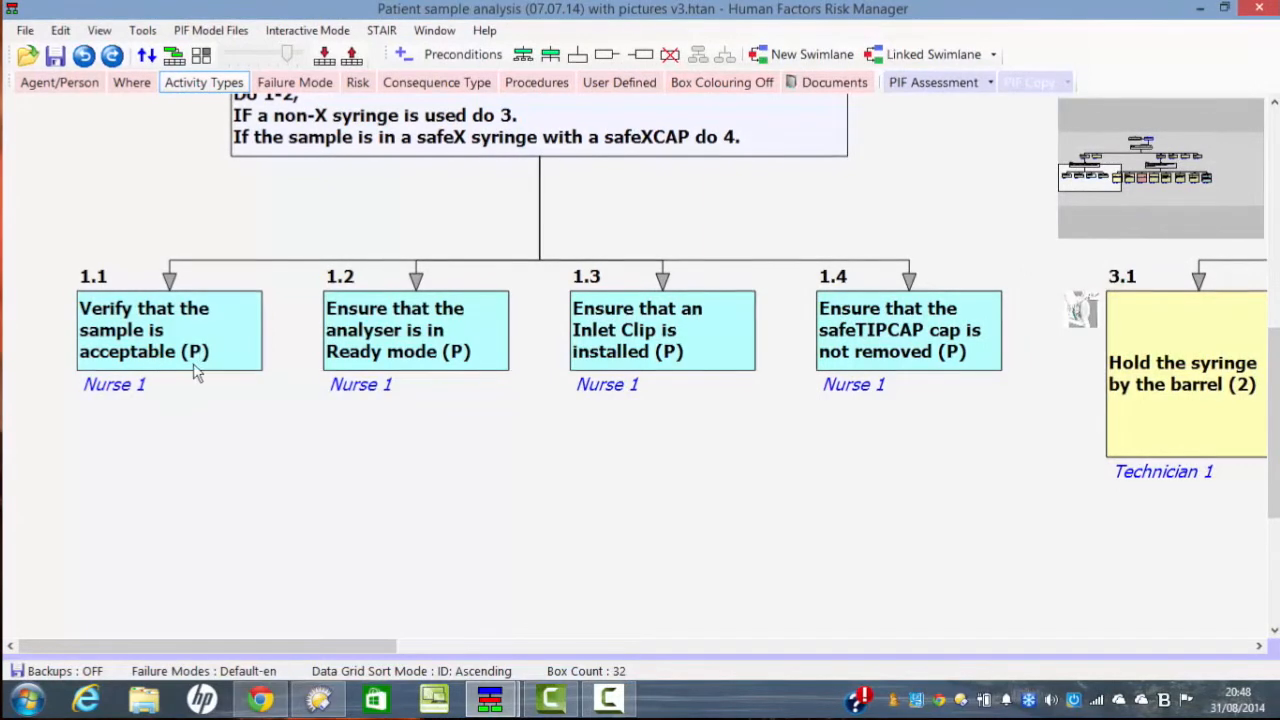
{"action": "mouse_move", "coordinate": [490, 444]}
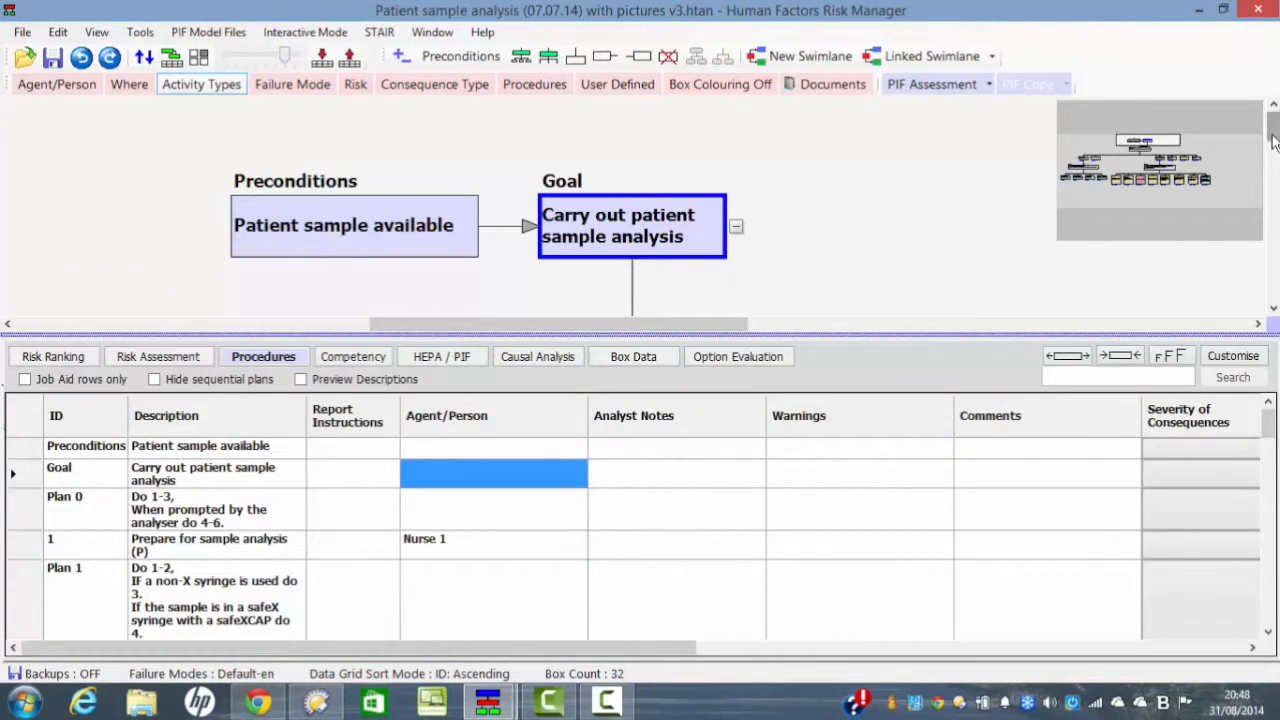
{"action": "scroll", "scroll_direction": "down", "scroll_amount": 3}
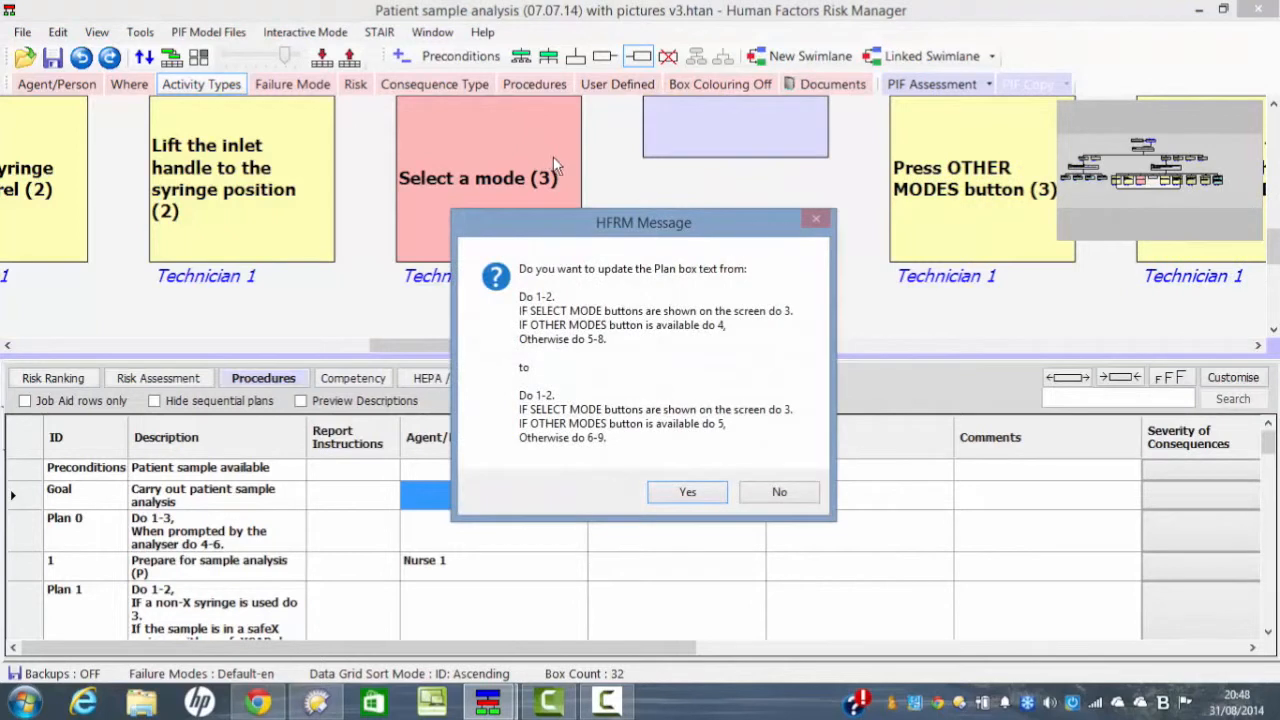
{"action": "mouse_move", "coordinate": [688, 492]}
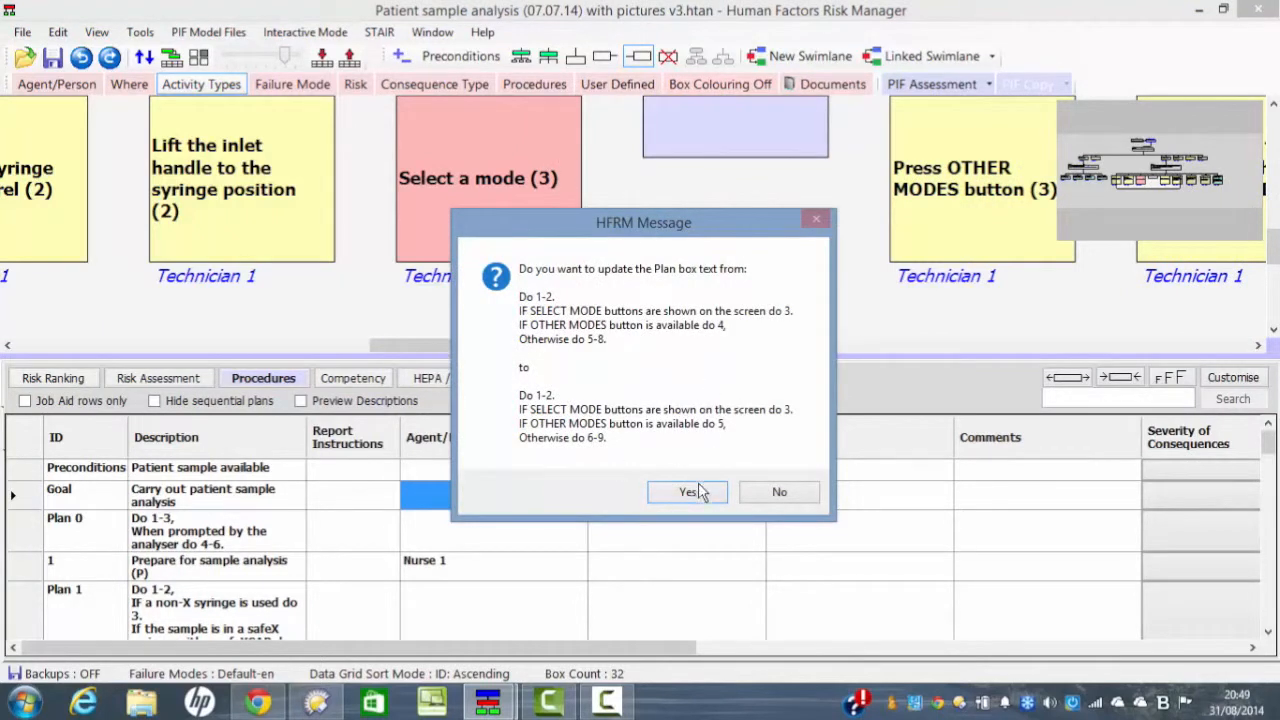
{"action": "left_click", "coordinate": [688, 492]}
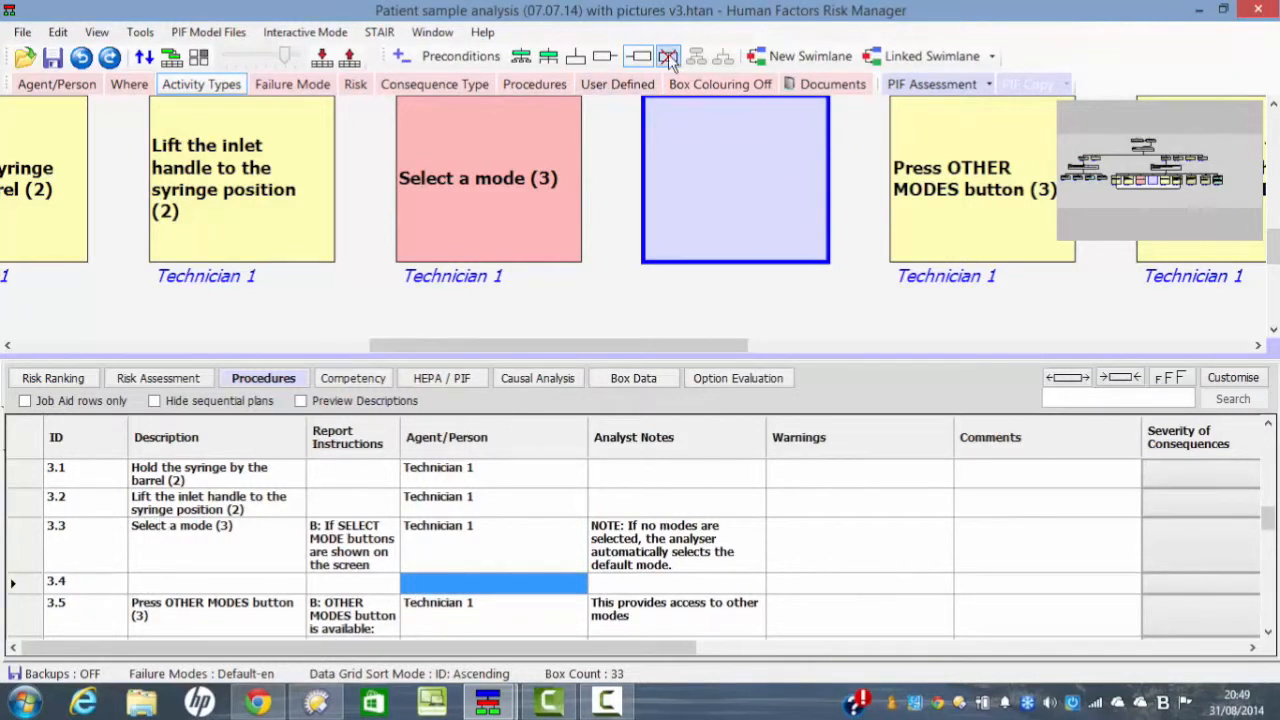
{"action": "left_click", "coordinate": [668, 56]}
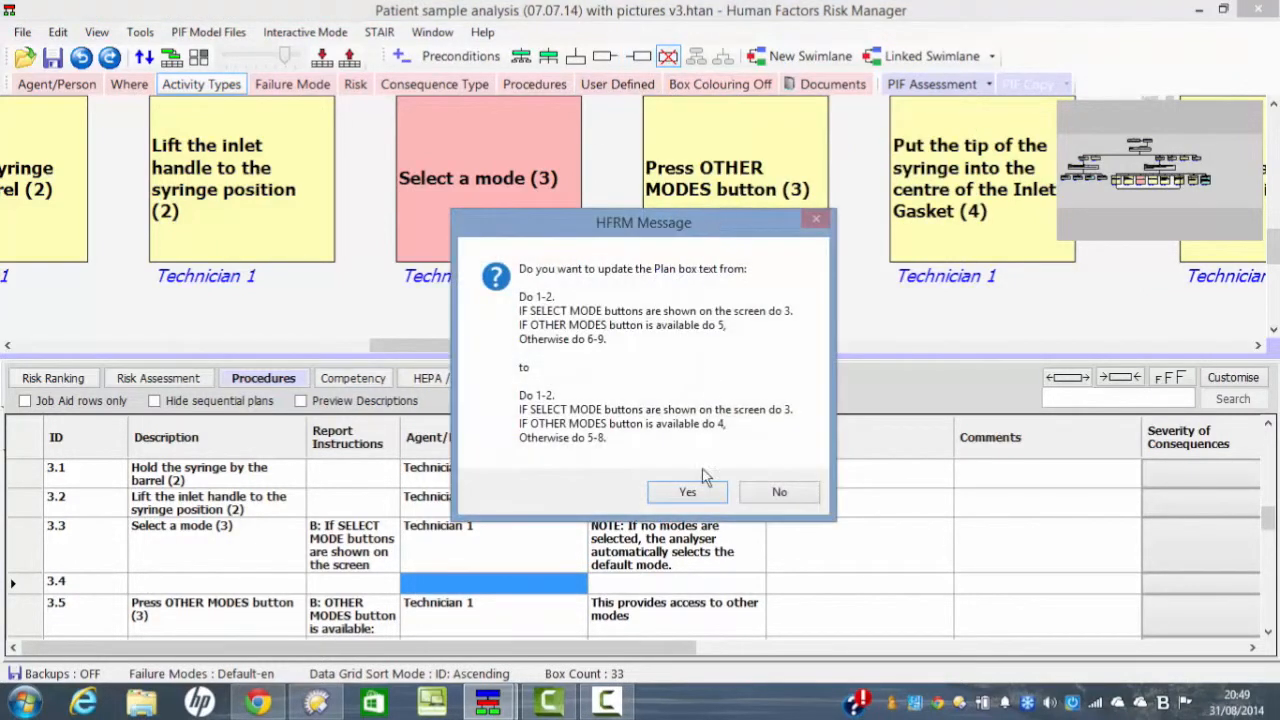
{"action": "left_click", "coordinate": [688, 492]}
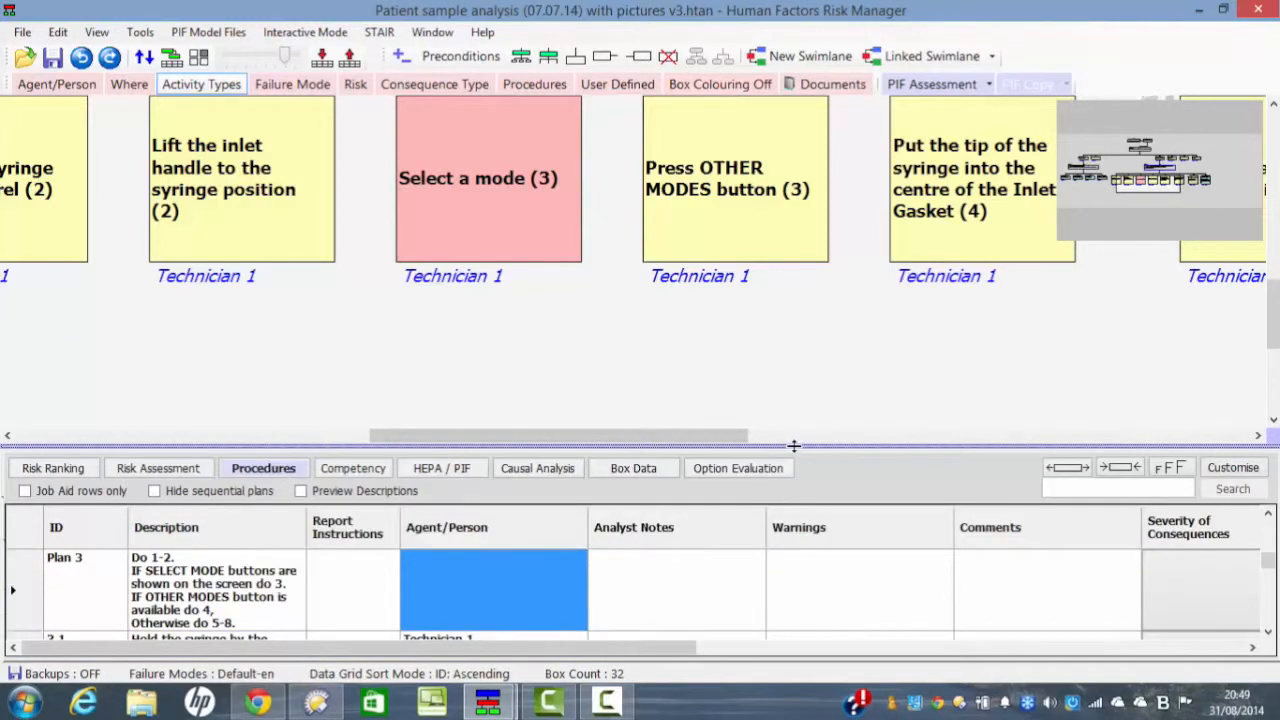
{"action": "mouse_move", "coordinate": [680, 250]}
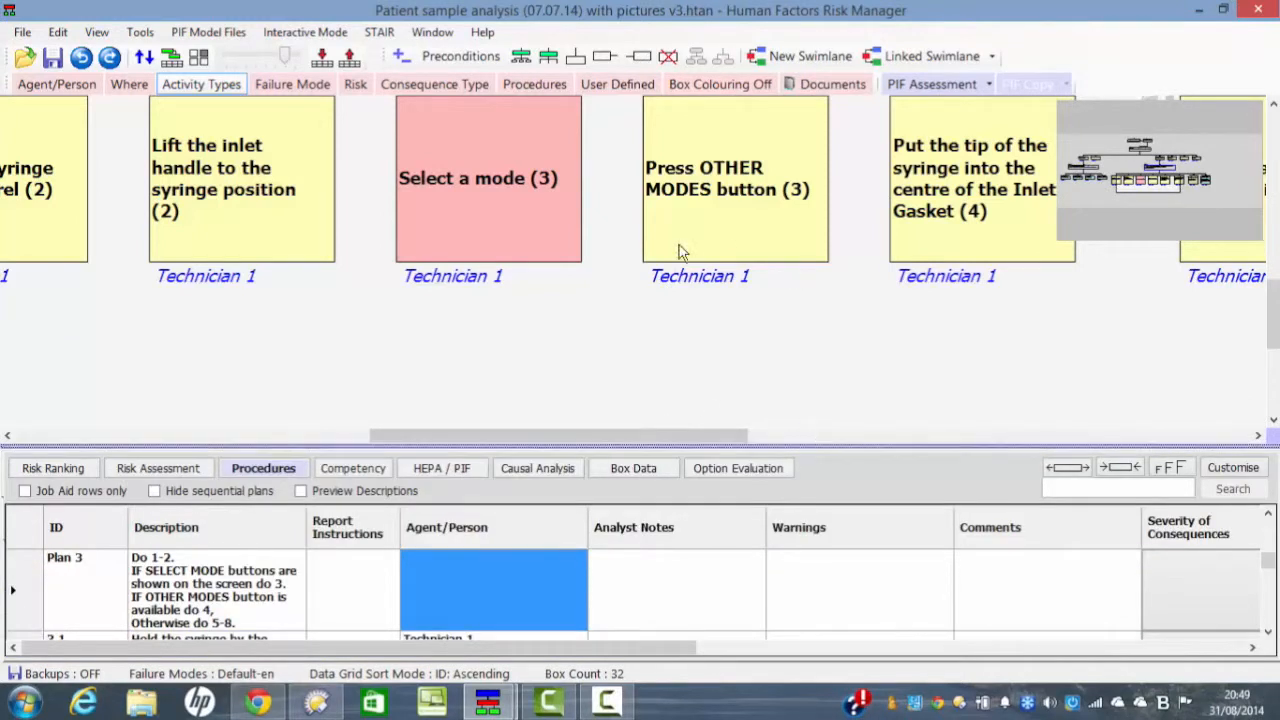
{"action": "mouse_move", "coordinate": [570, 222]}
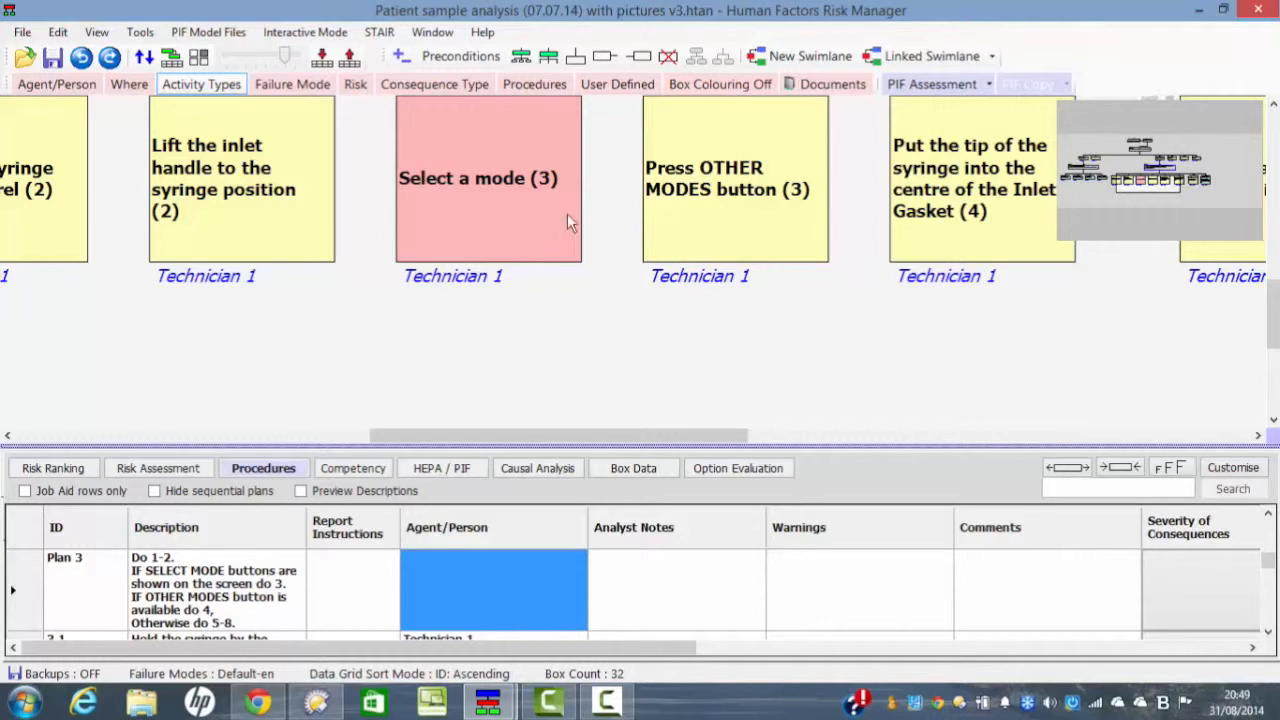
{"action": "mouse_move", "coordinate": [480, 108]}
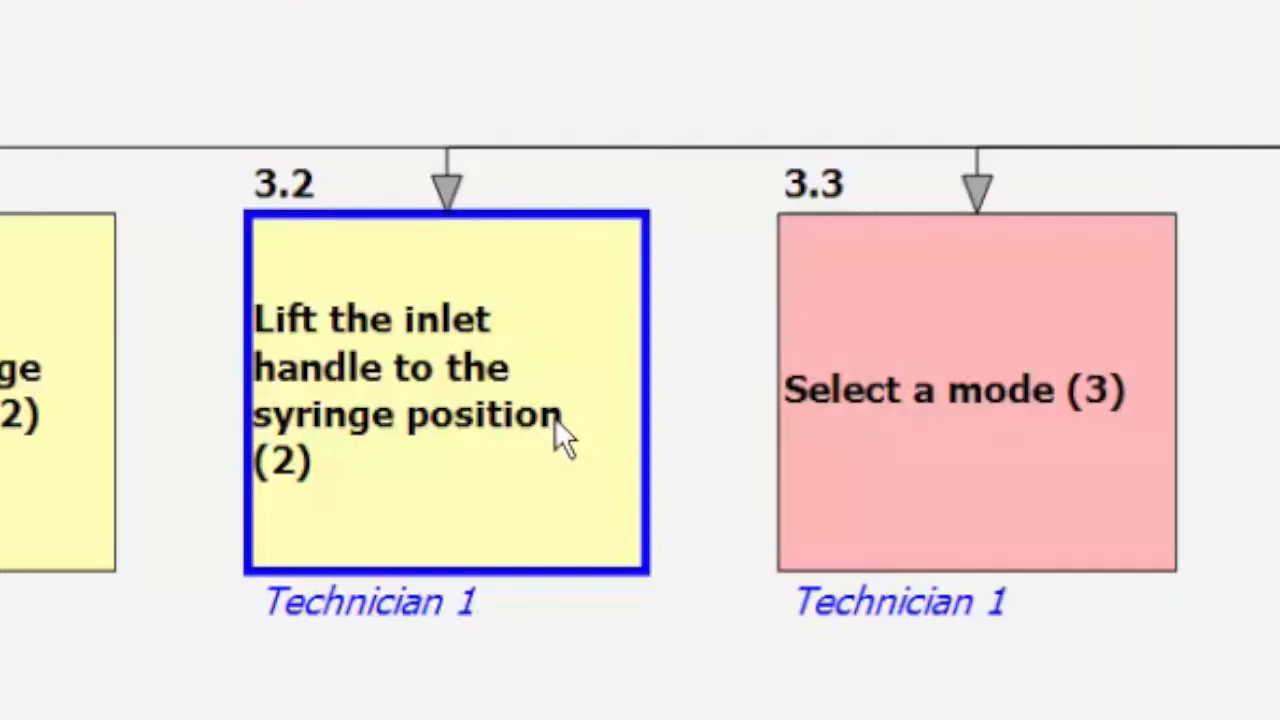
{"action": "mouse_move", "coordinate": [916, 600]}
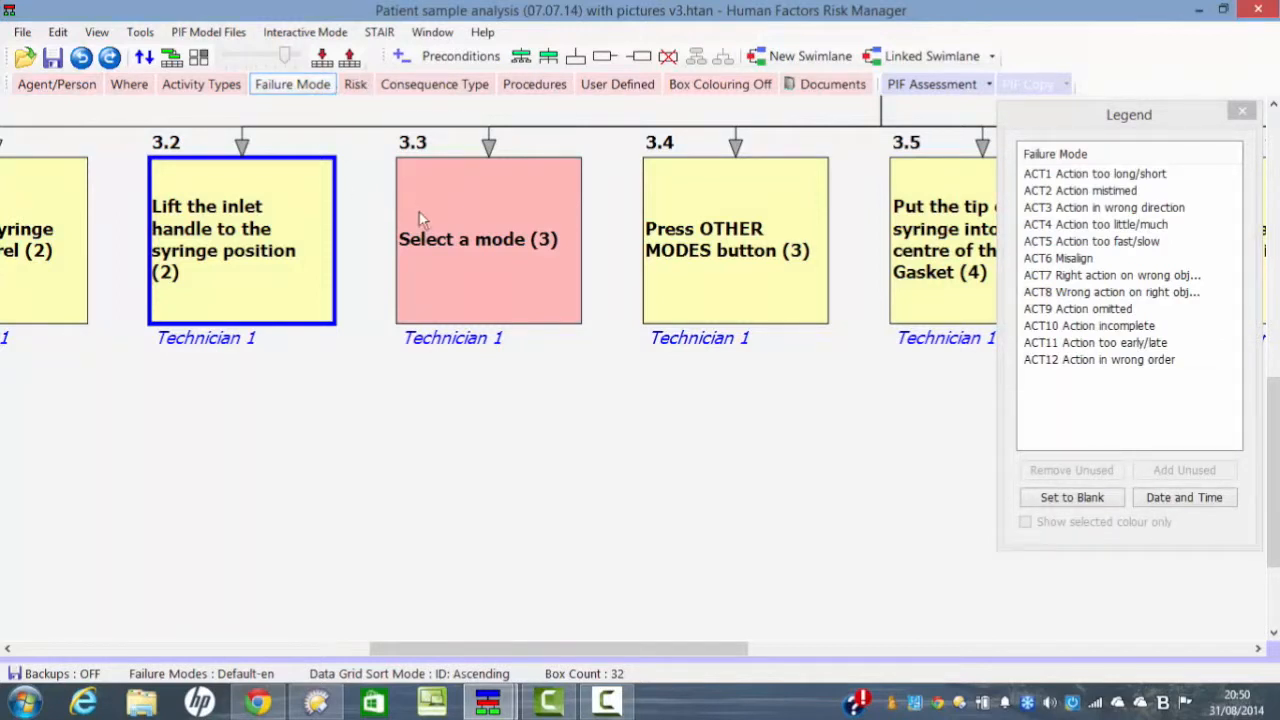
{"action": "mouse_move", "coordinate": [460, 260]}
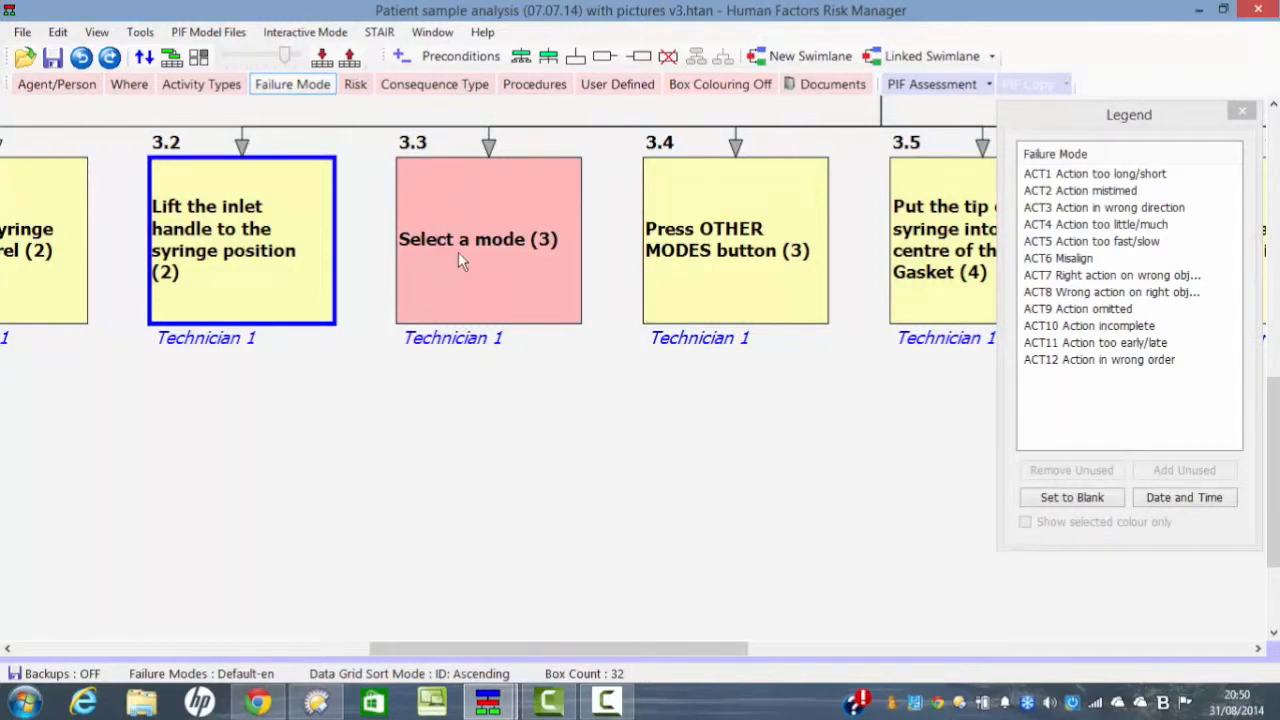
{"action": "mouse_move", "coordinate": [444, 270]}
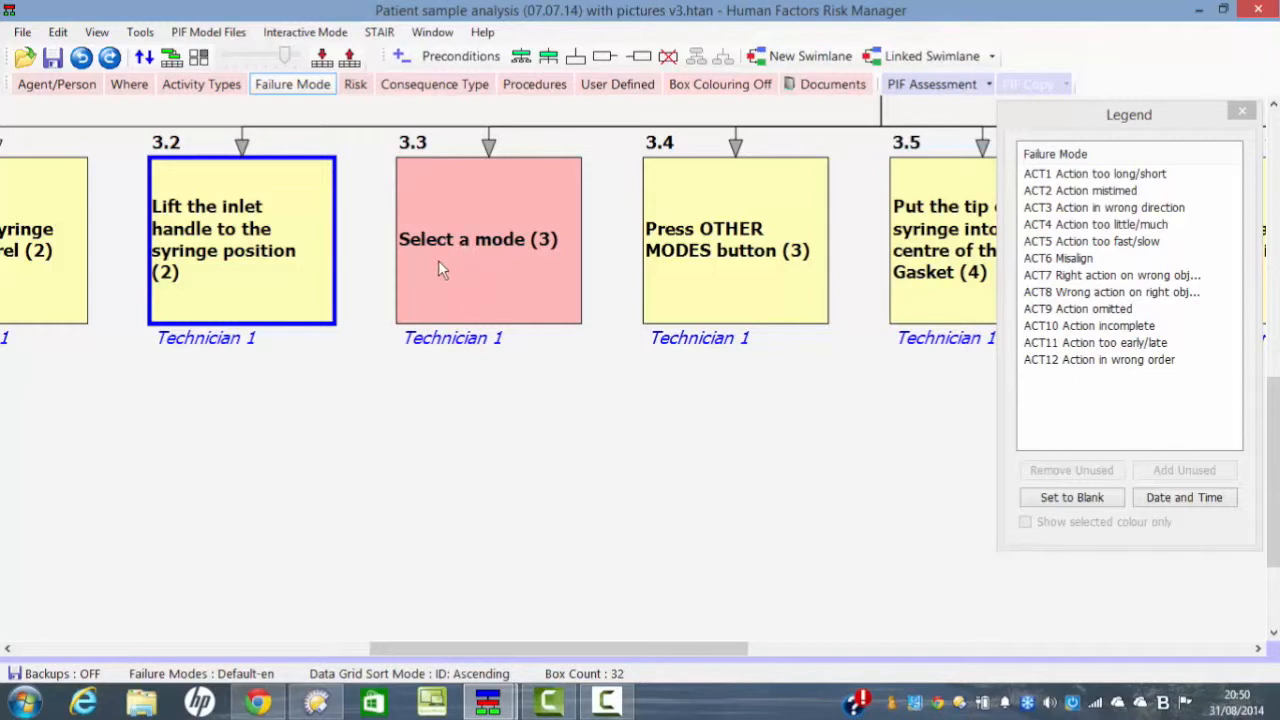
{"action": "mouse_move", "coordinate": [308, 264]}
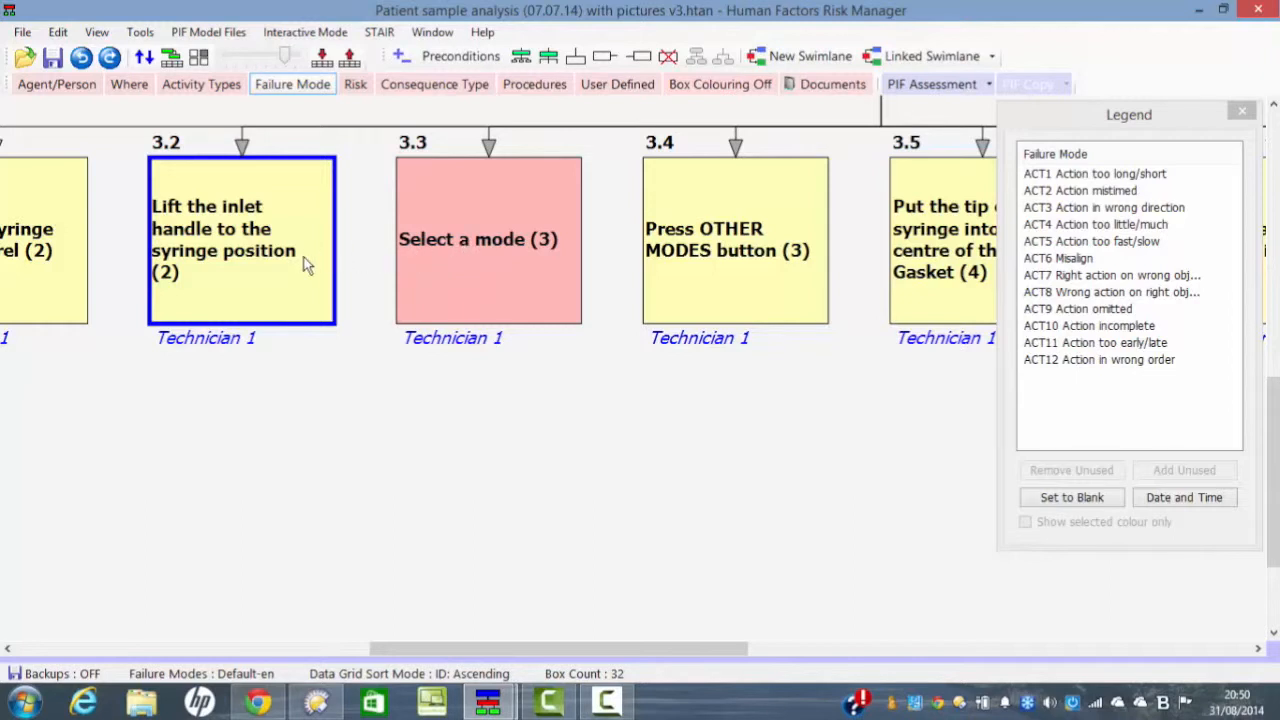
{"action": "mouse_move", "coordinate": [288, 262]}
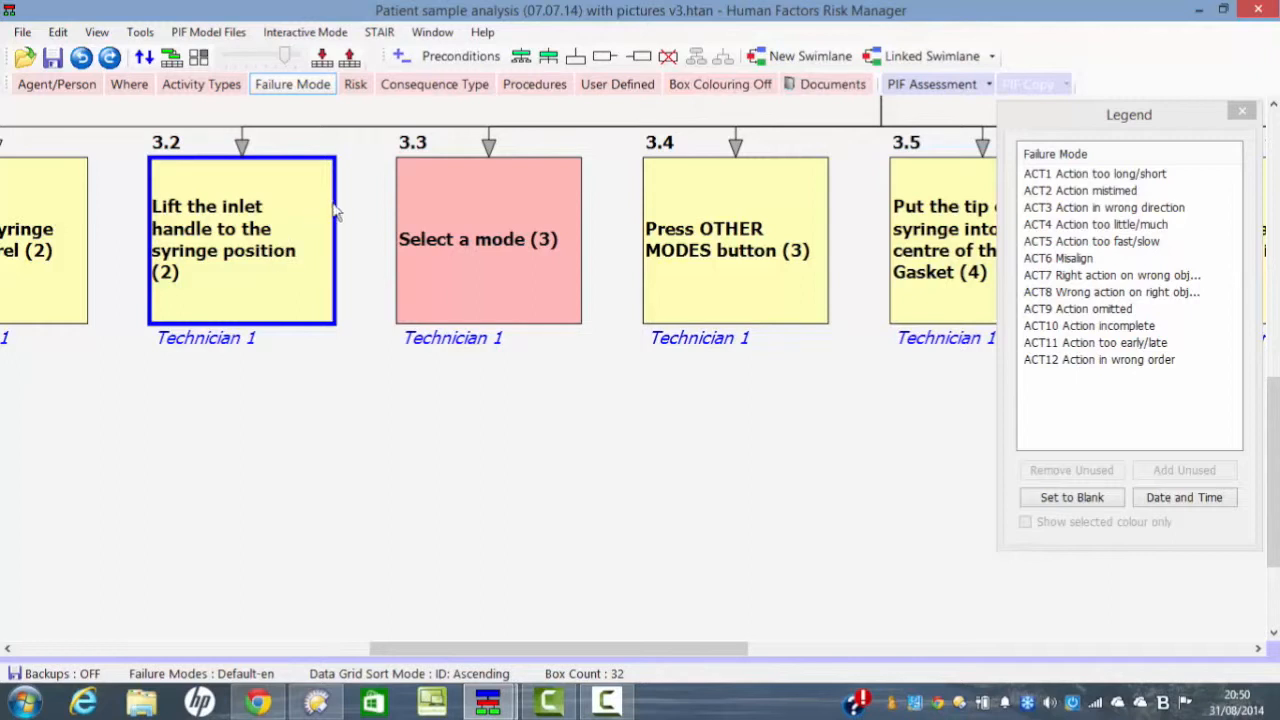
{"action": "mouse_move", "coordinate": [744, 144]}
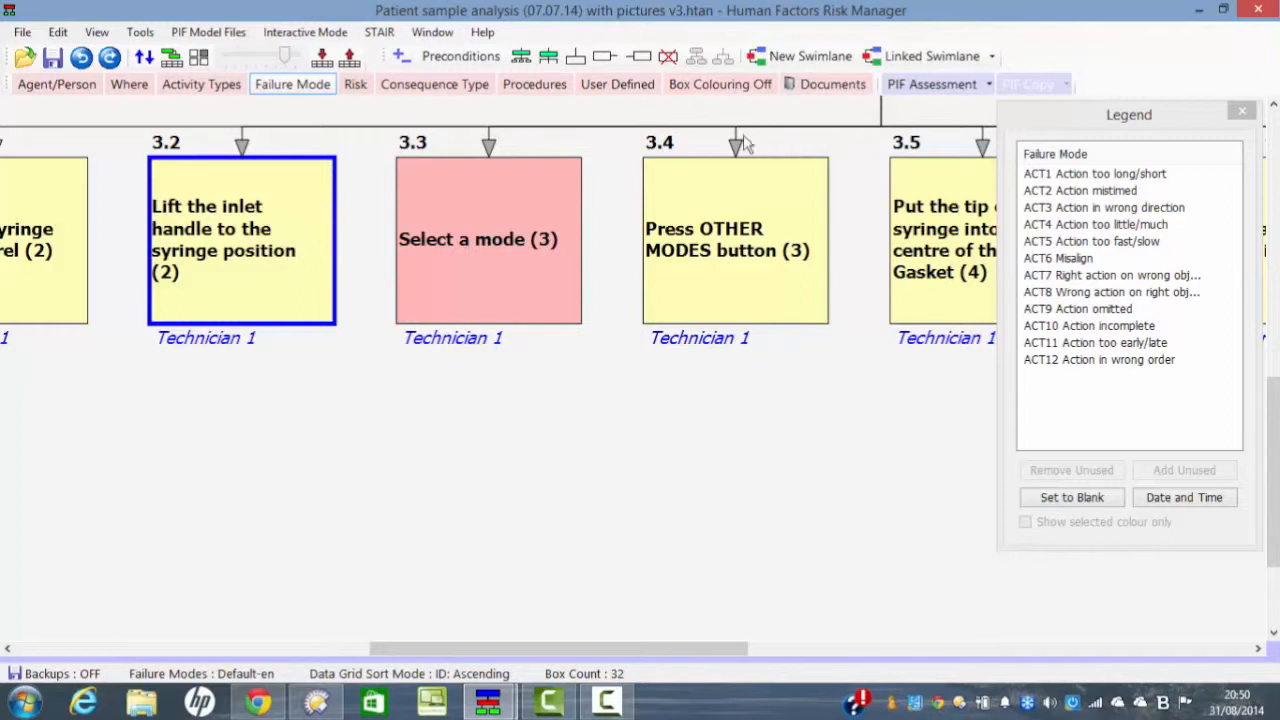
{"action": "mouse_move", "coordinate": [1096, 318]}
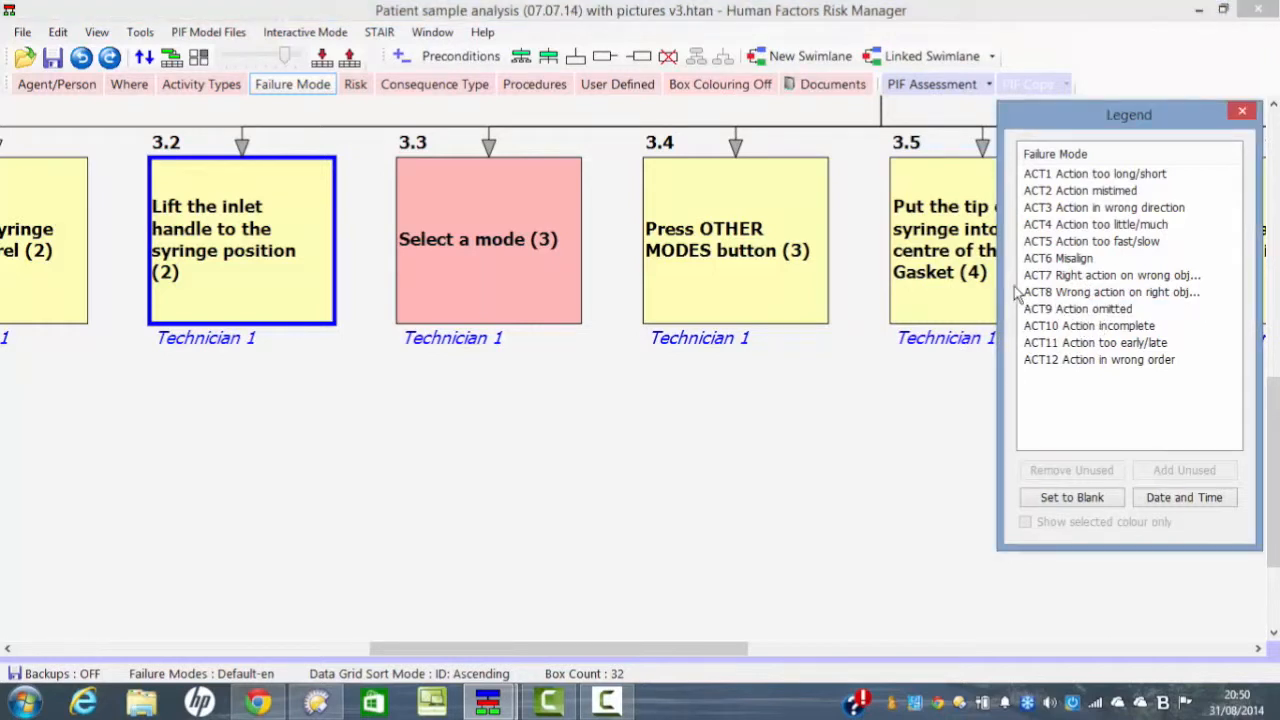
{"action": "mouse_move", "coordinate": [212, 210]}
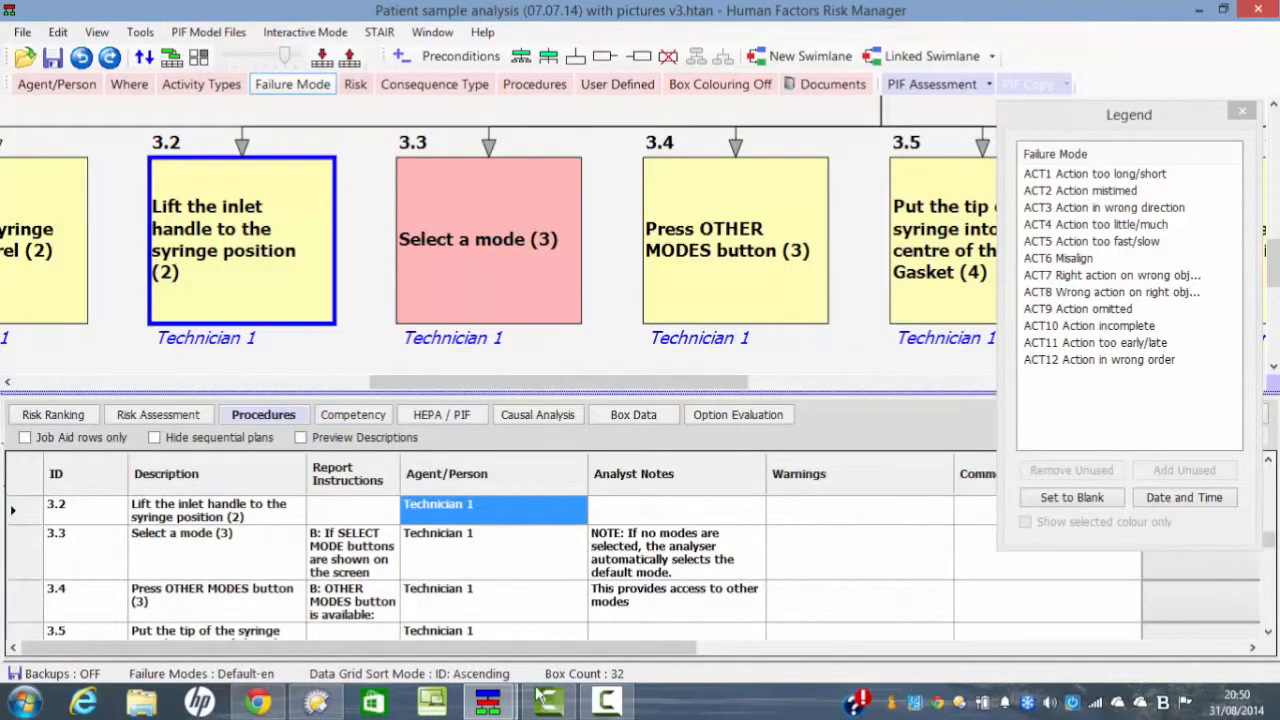
In the Risk Assessment table, set step 3.2's failure mode to ACT9 Action omitted
{"action": "left_click", "coordinate": [158, 414]}
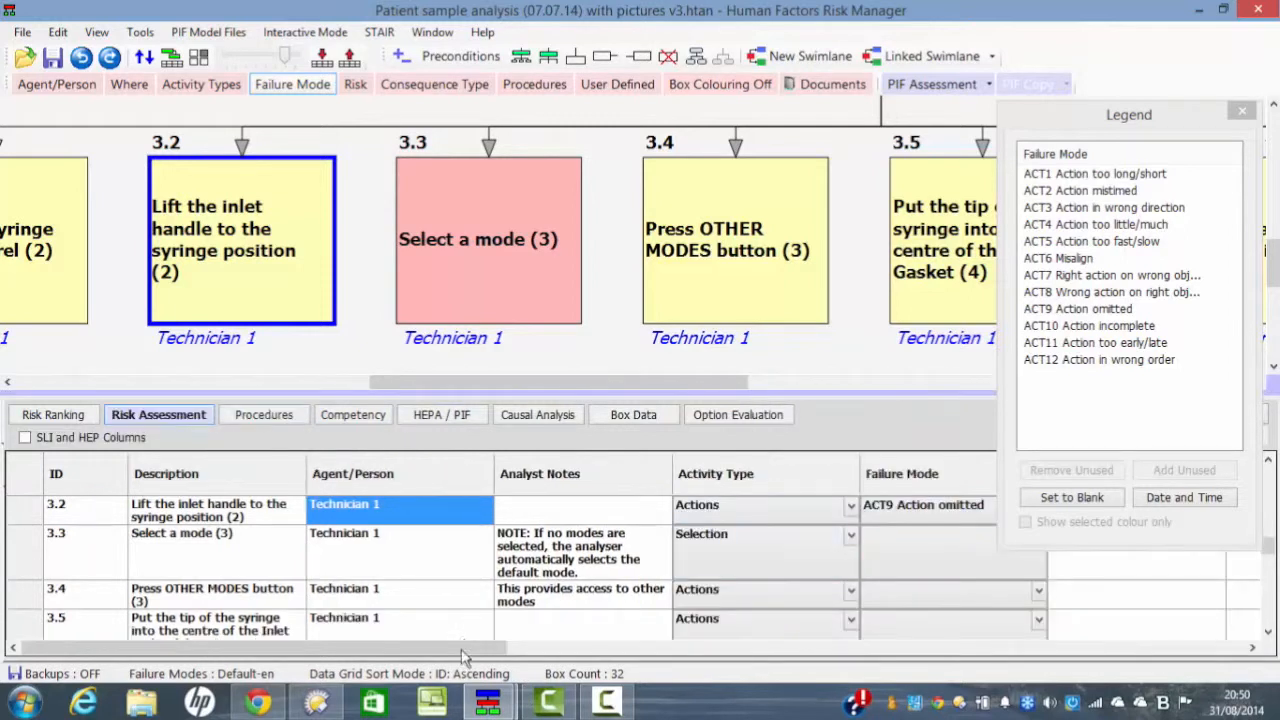
{"action": "scroll", "scroll_direction": "right", "scroll_amount": 3}
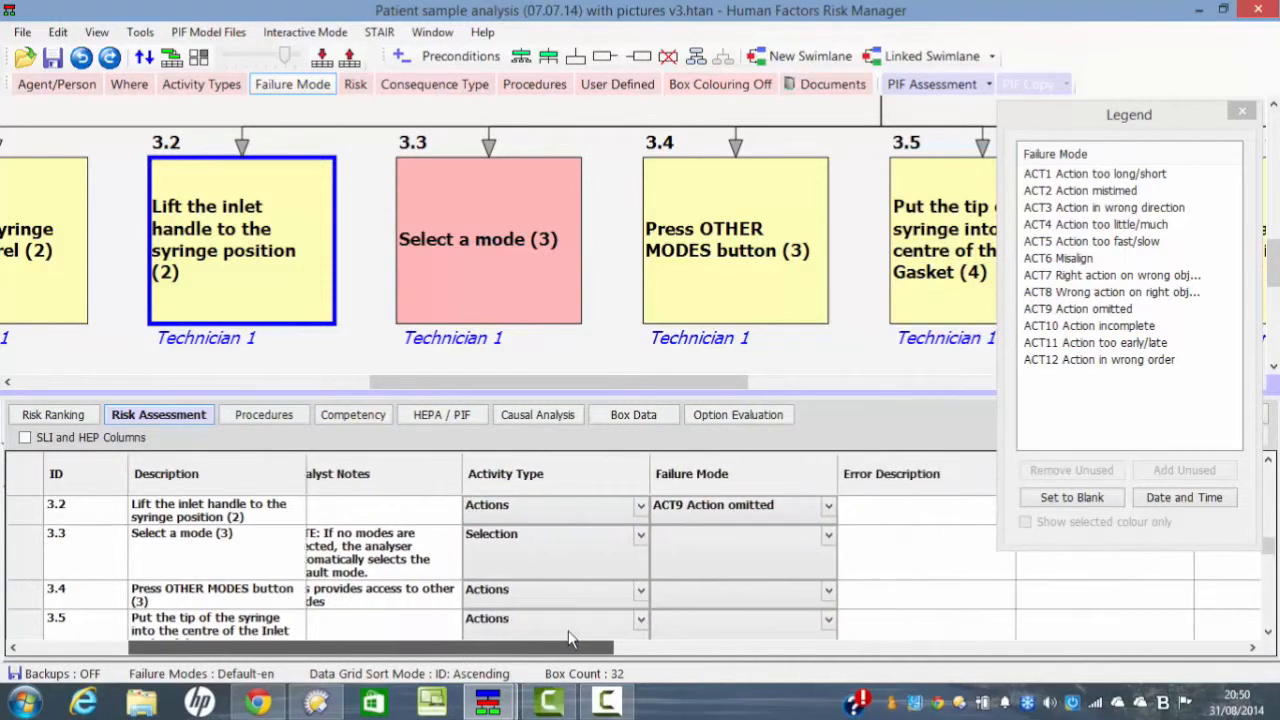
{"action": "left_click", "coordinate": [740, 504]}
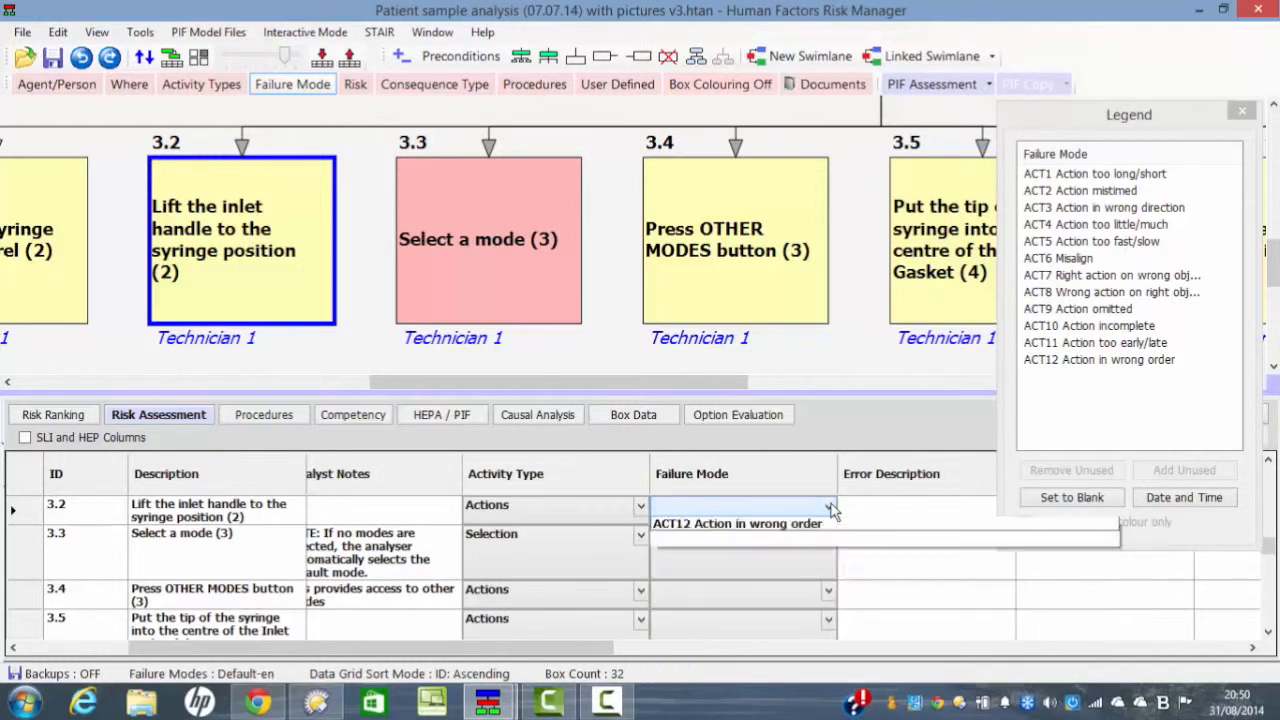
{"action": "left_click", "coordinate": [828, 508]}
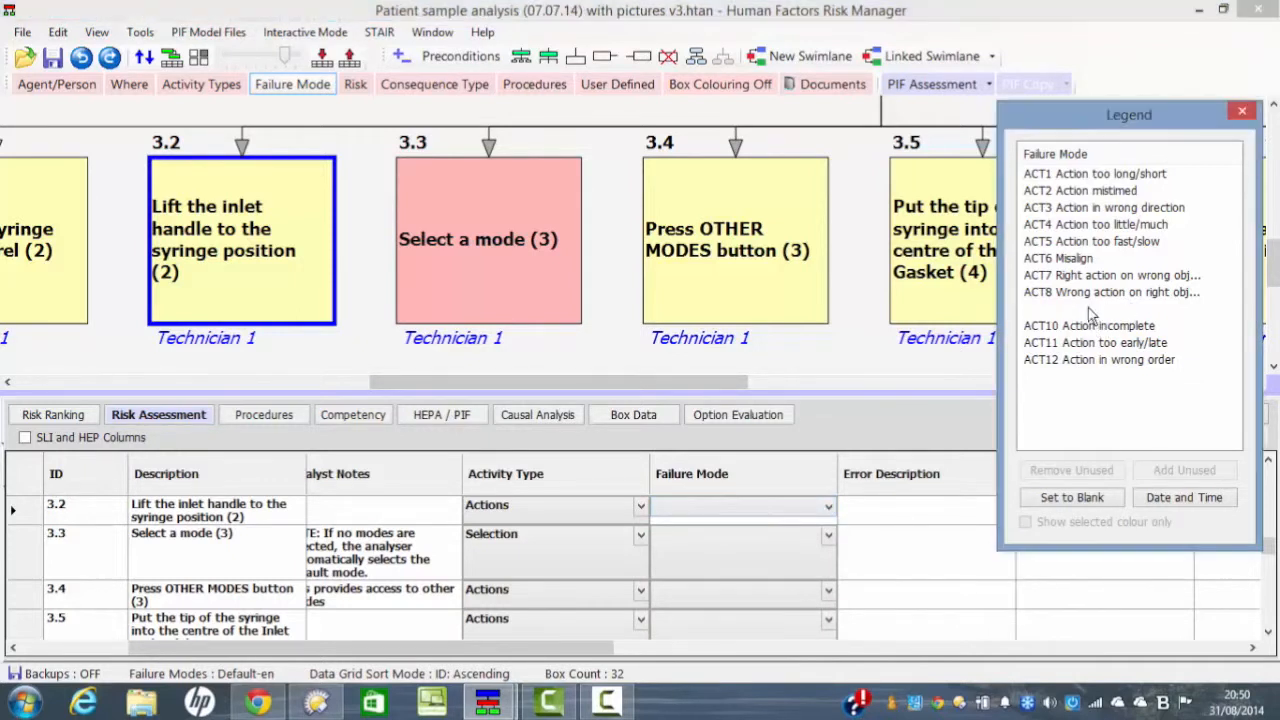
{"action": "left_click", "coordinate": [1078, 308]}
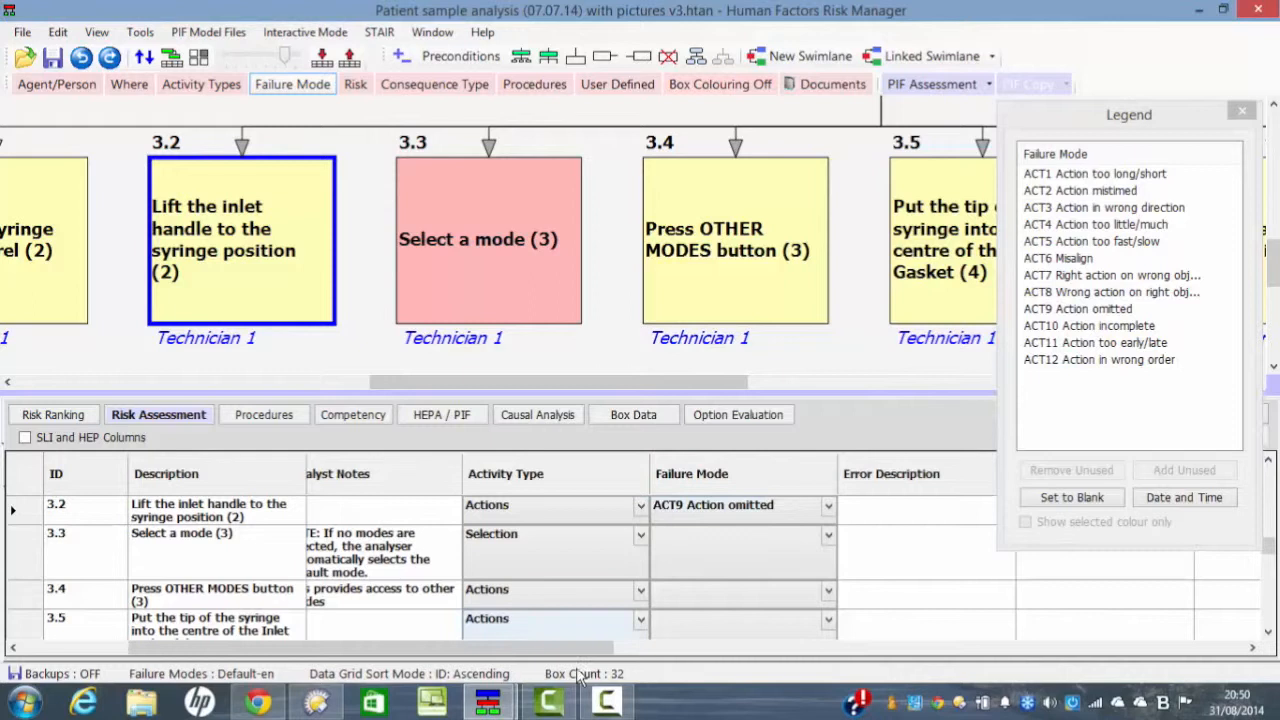
{"action": "scroll", "scroll_direction": "right", "scroll_amount": 3}
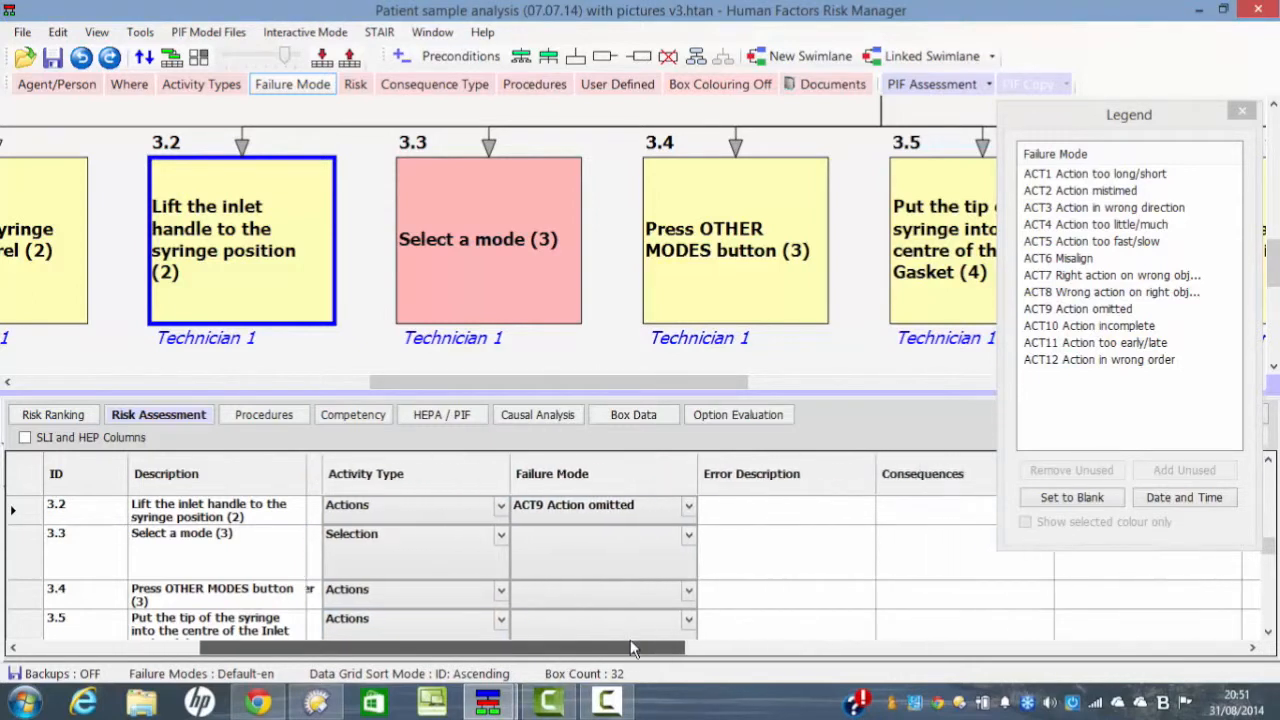
{"action": "mouse_move", "coordinate": [716, 510]}
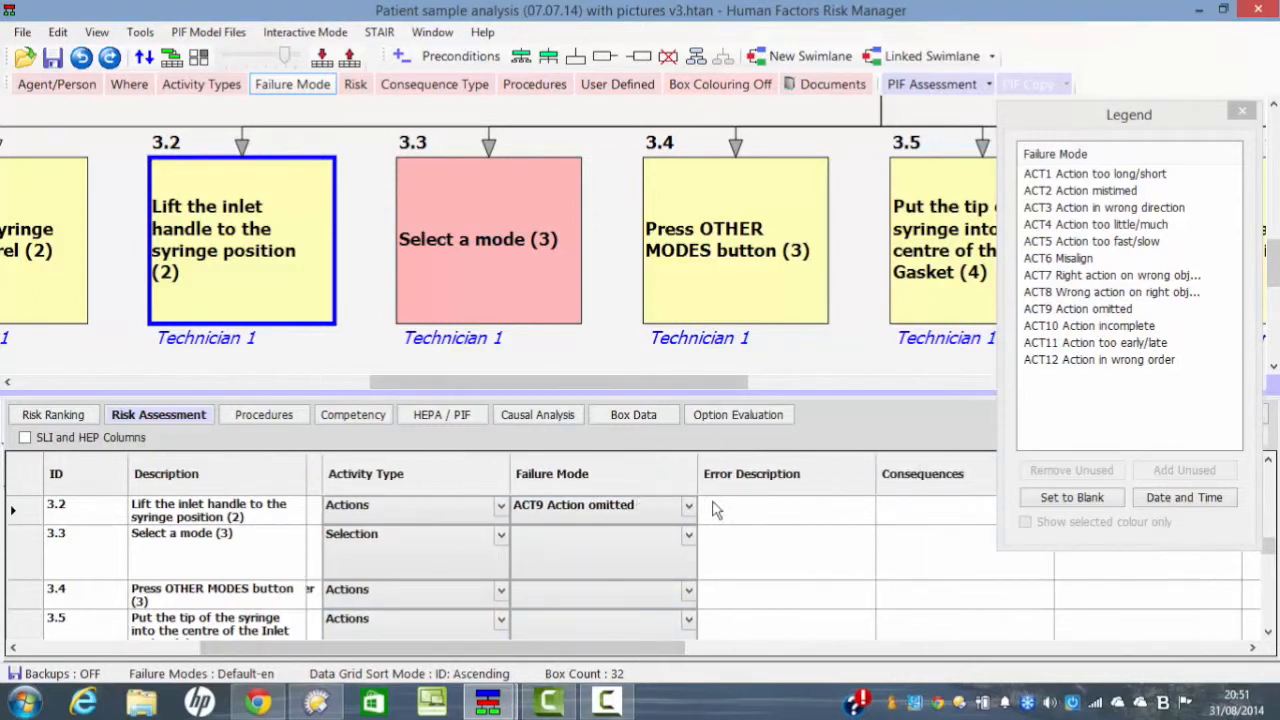
Enter step 3.2's error description 'Failure to lift syringe to correct position'
{"action": "type", "text": "Failure to lift sy"}
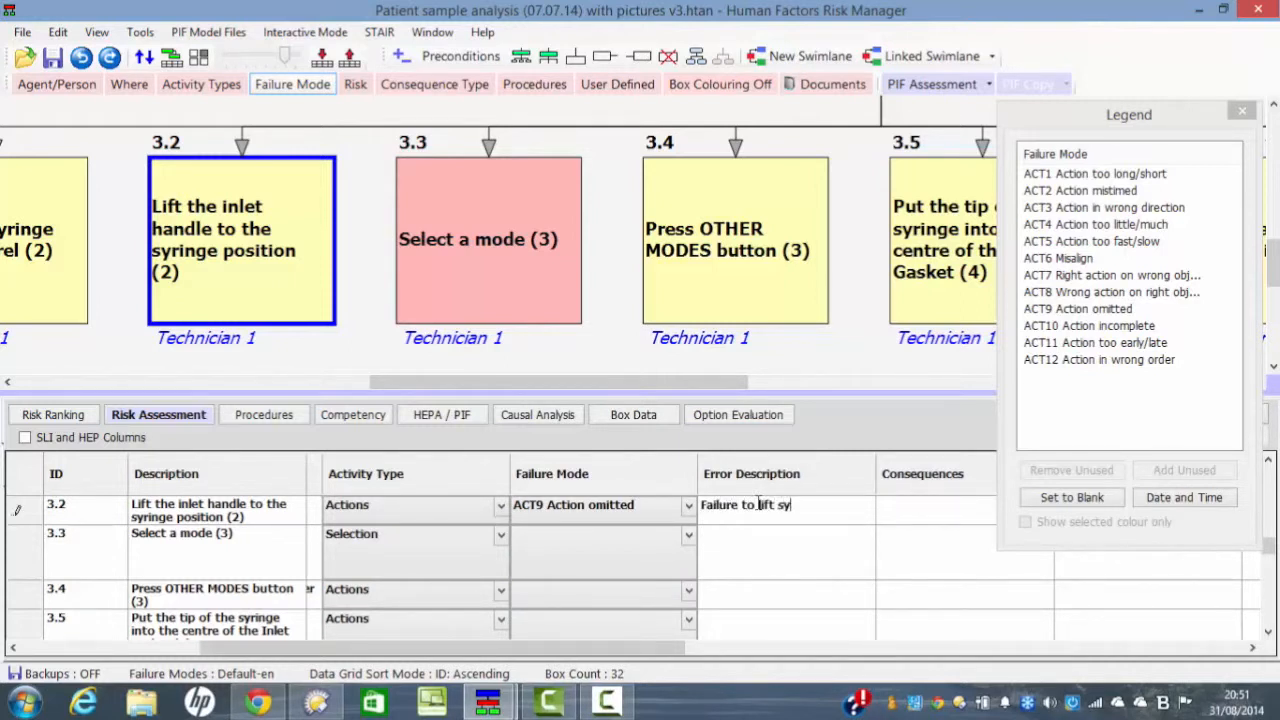
{"action": "type", "text": "ringe to"}
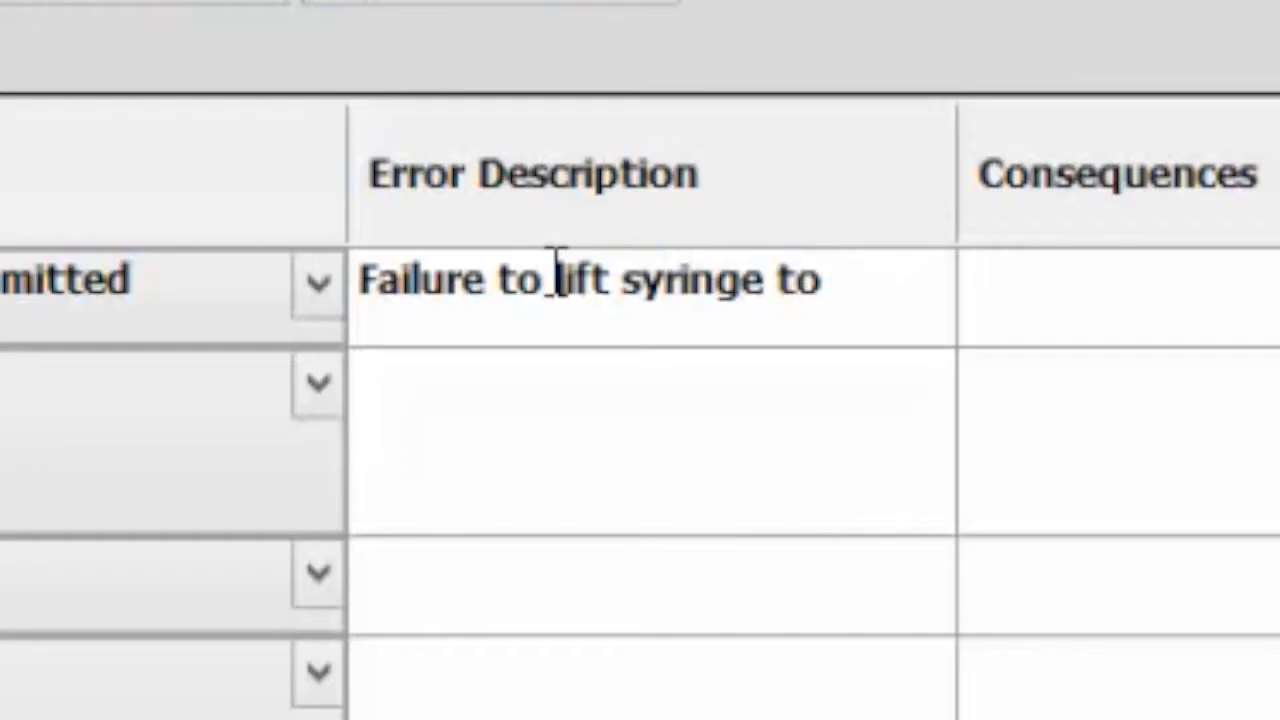
{"action": "type", "text": "correct po"}
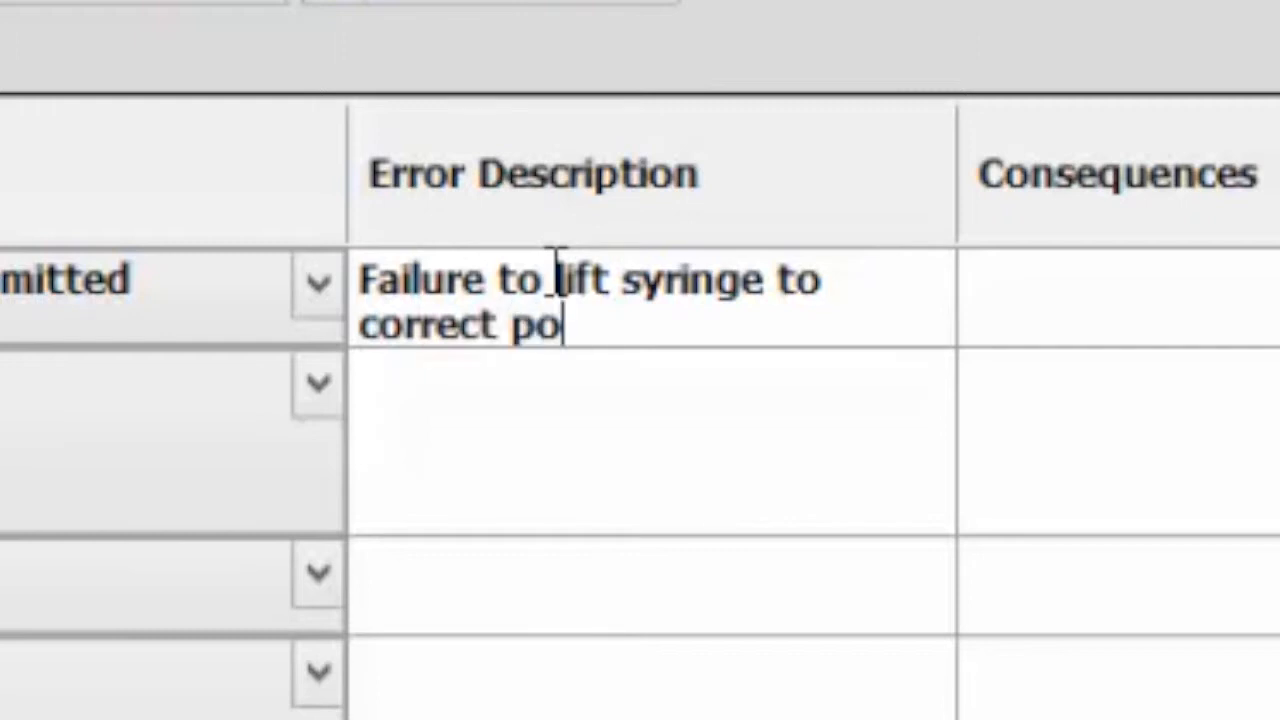
{"action": "type", "text": "sition"}
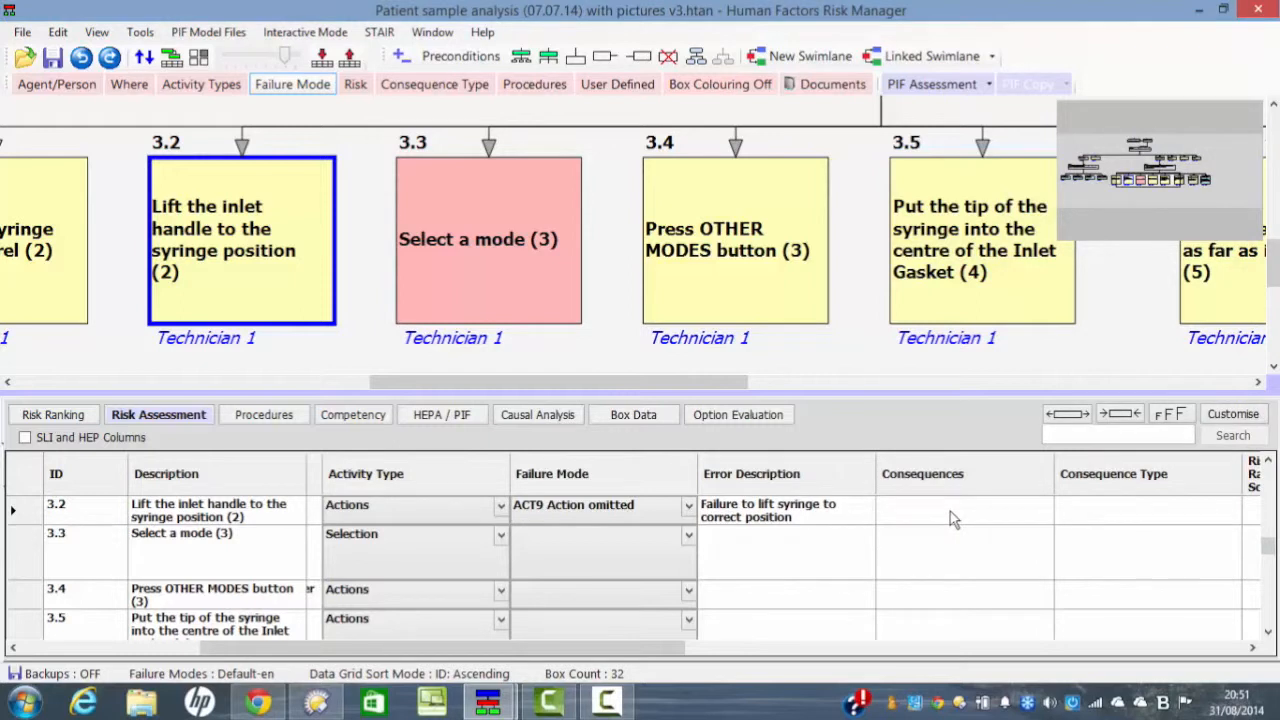
Enter the incorrect-analysis consequence and the Patient harm consequence type for step 3.2
{"action": "type", "text": "ana"}
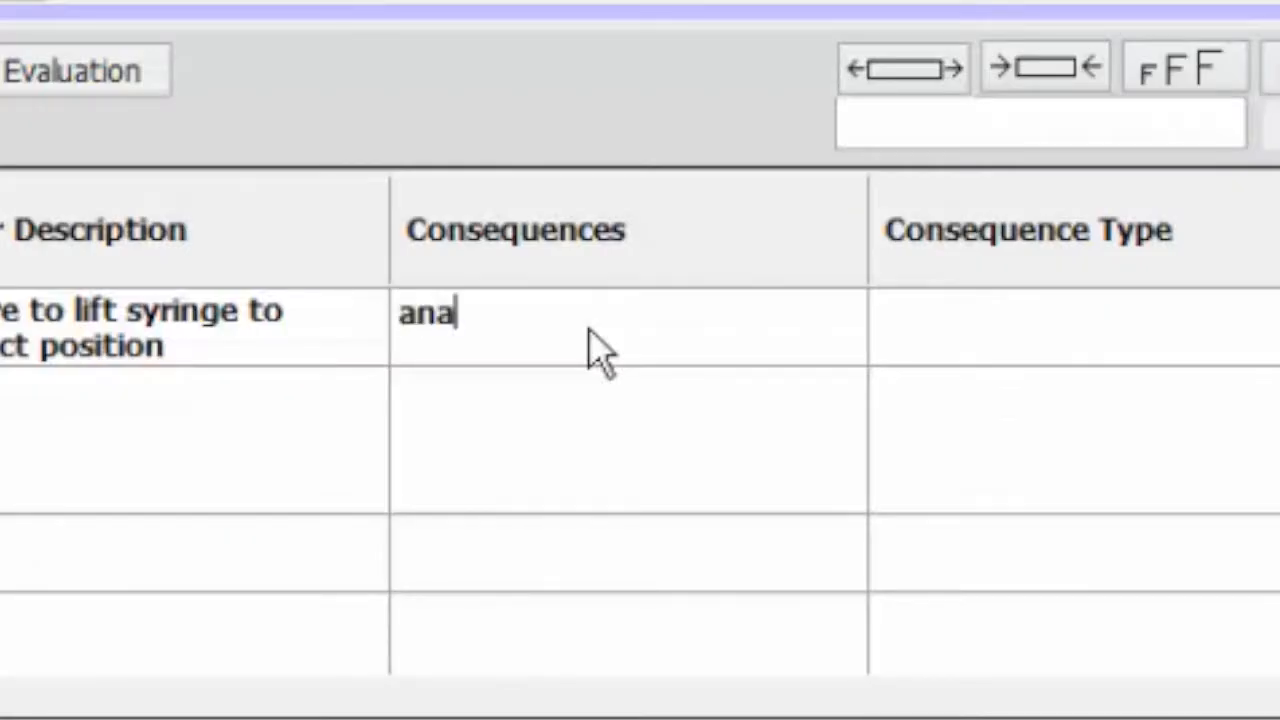
{"action": "type", "text": "luysis is"}
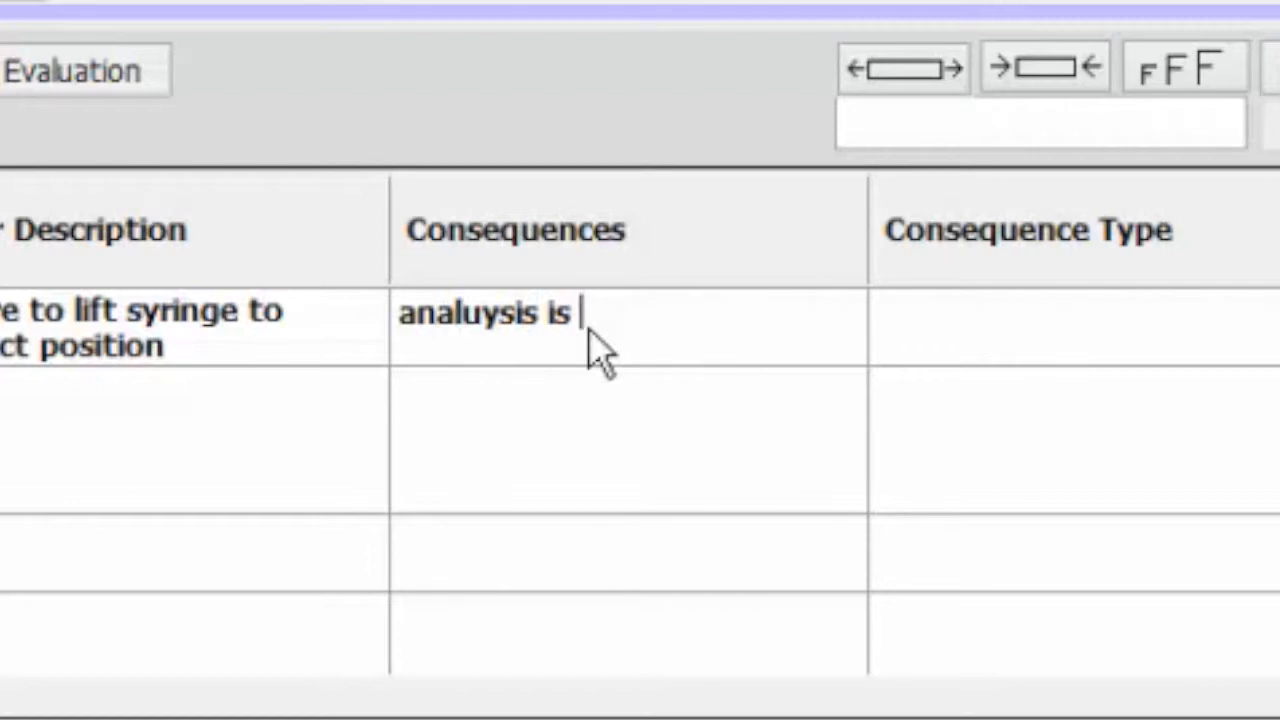
{"action": "type", "text": "incorr"}
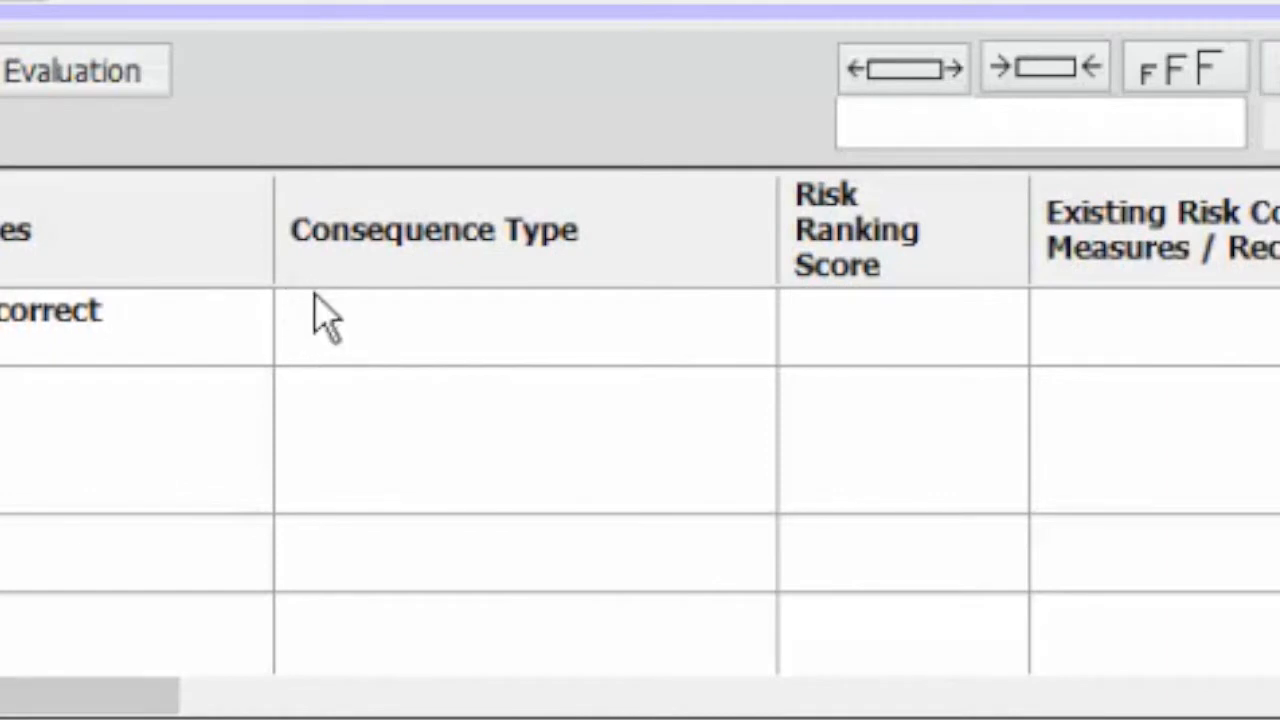
{"action": "type", "text": "Pa"}
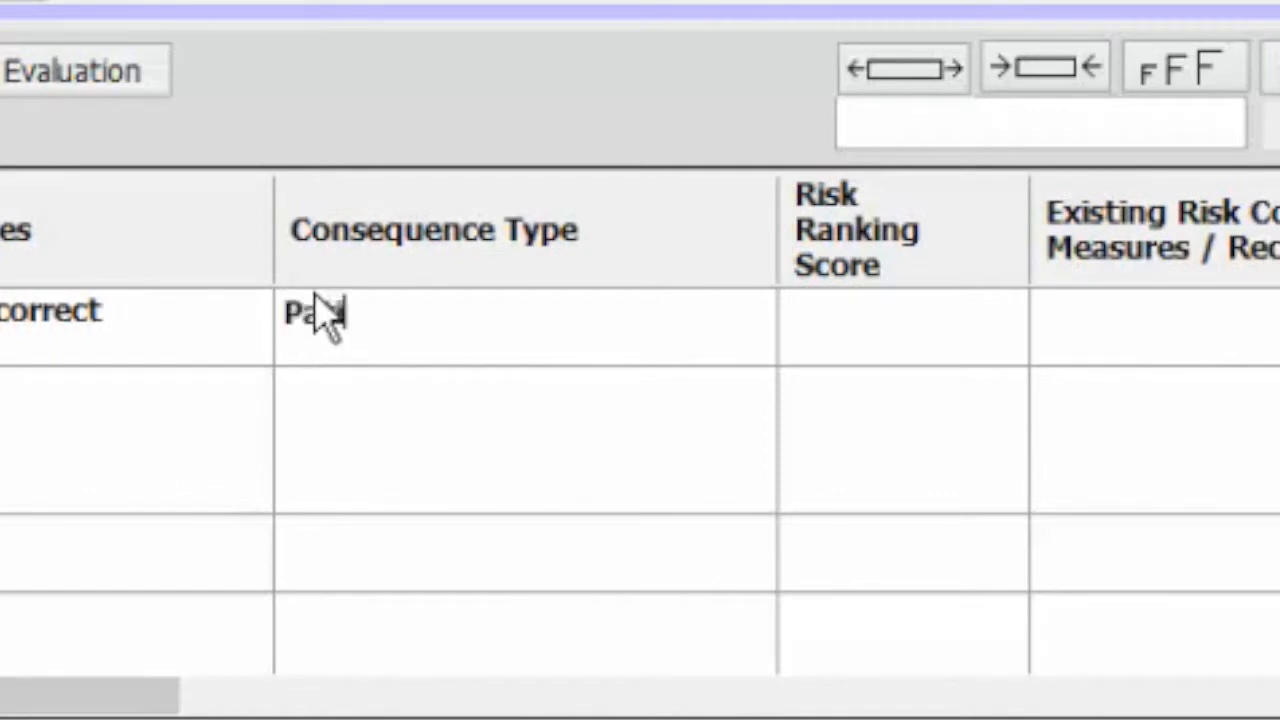
{"action": "type", "text": "tient h"}
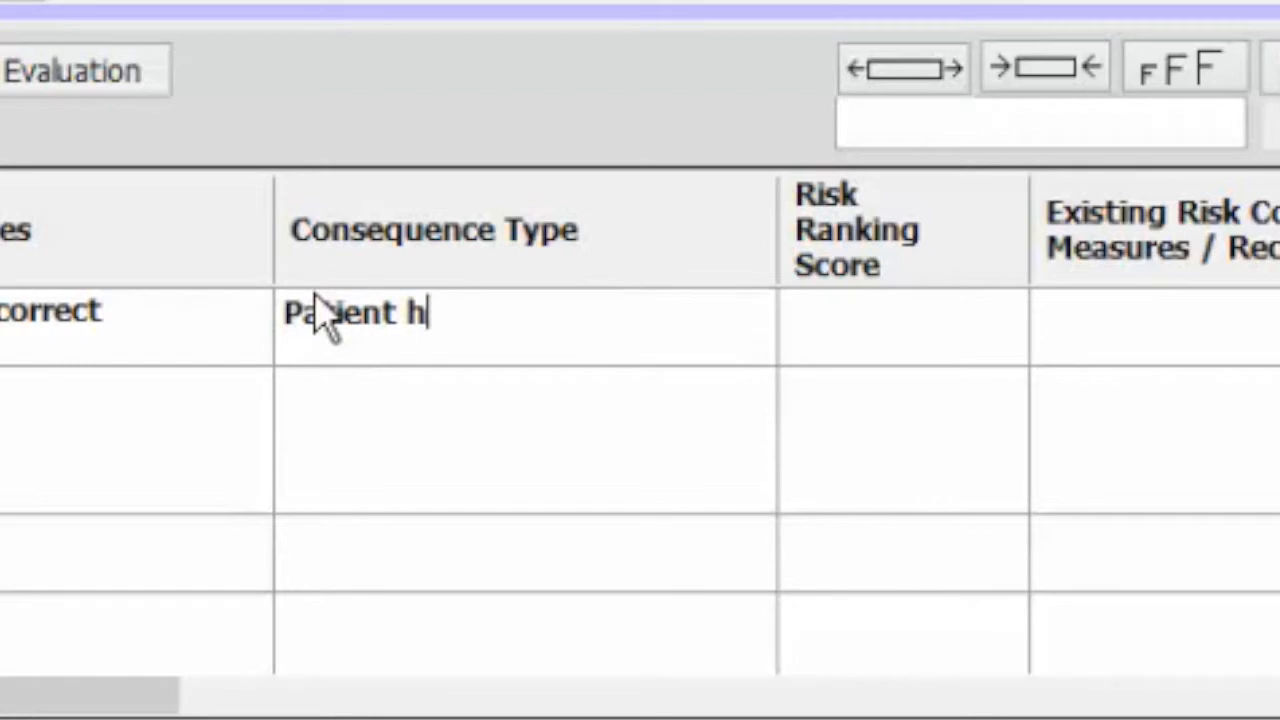
{"action": "type", "text": "arm"}
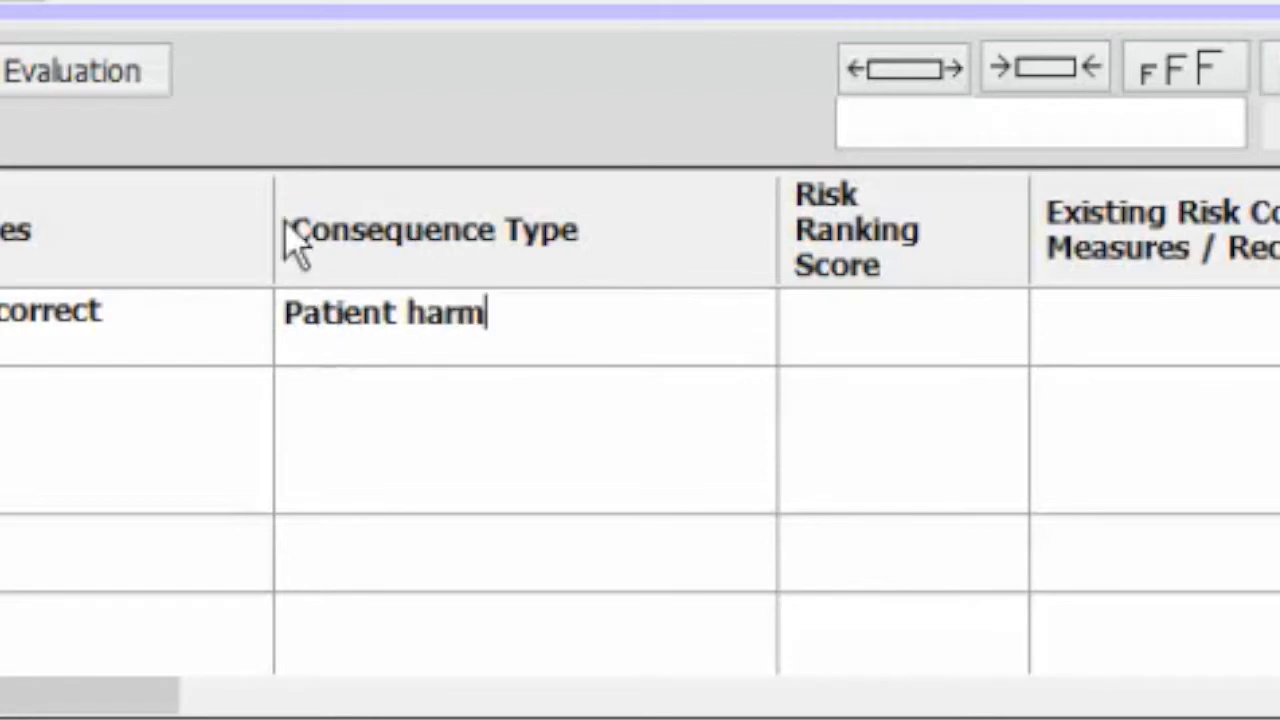
{"action": "scroll", "scroll_direction": "right", "scroll_amount": 3}
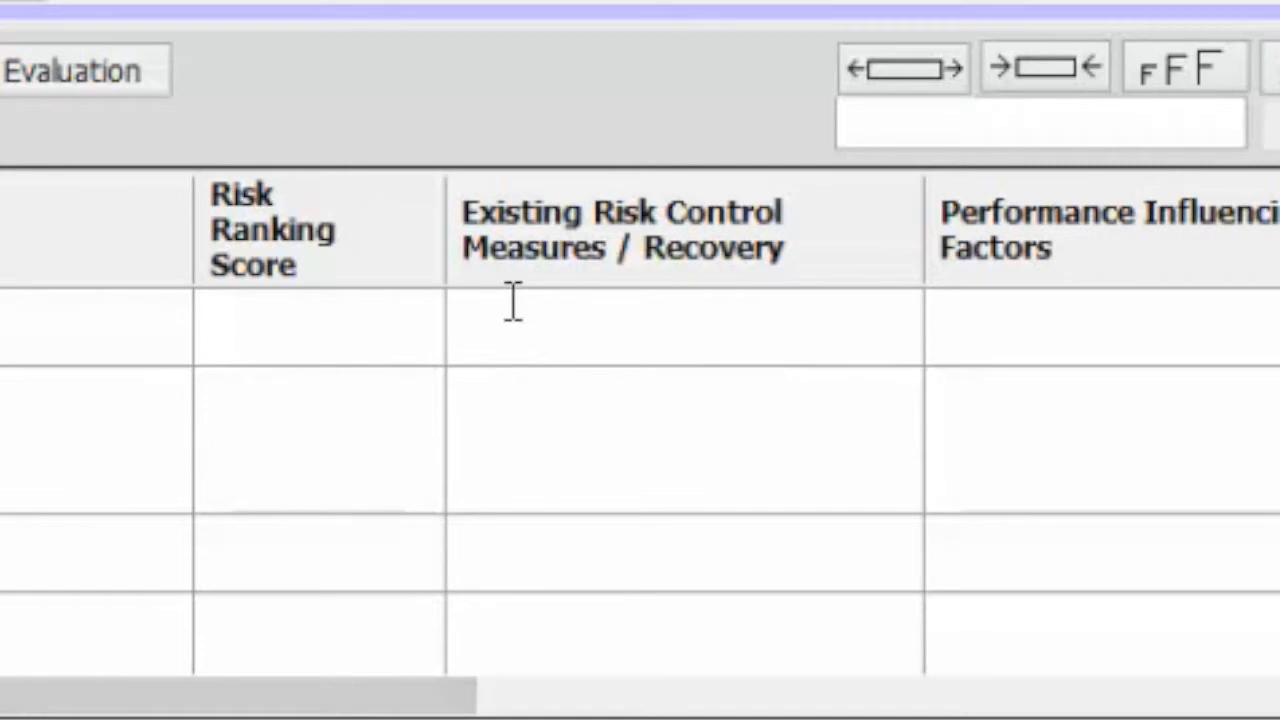
Enter 'Training and IFUs' as step 3.2's existing risk control measures
{"action": "left_click", "coordinate": [460, 312]}
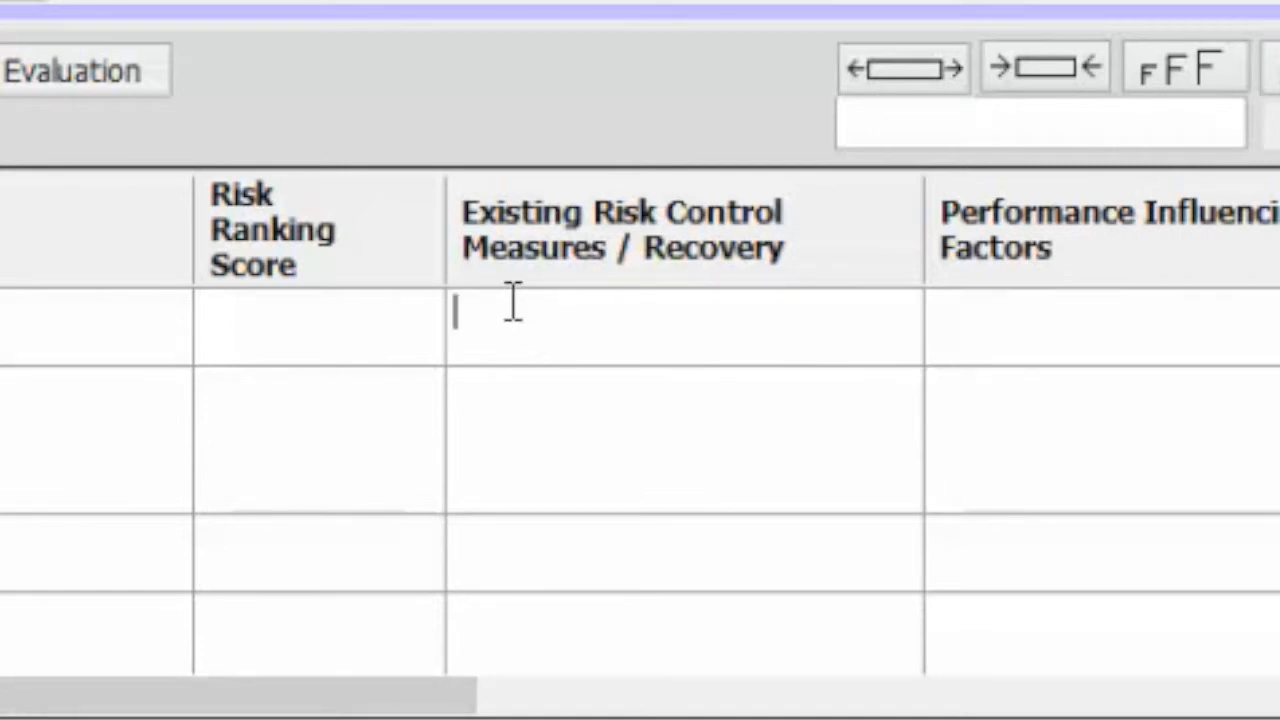
{"action": "type", "text": "Training and"}
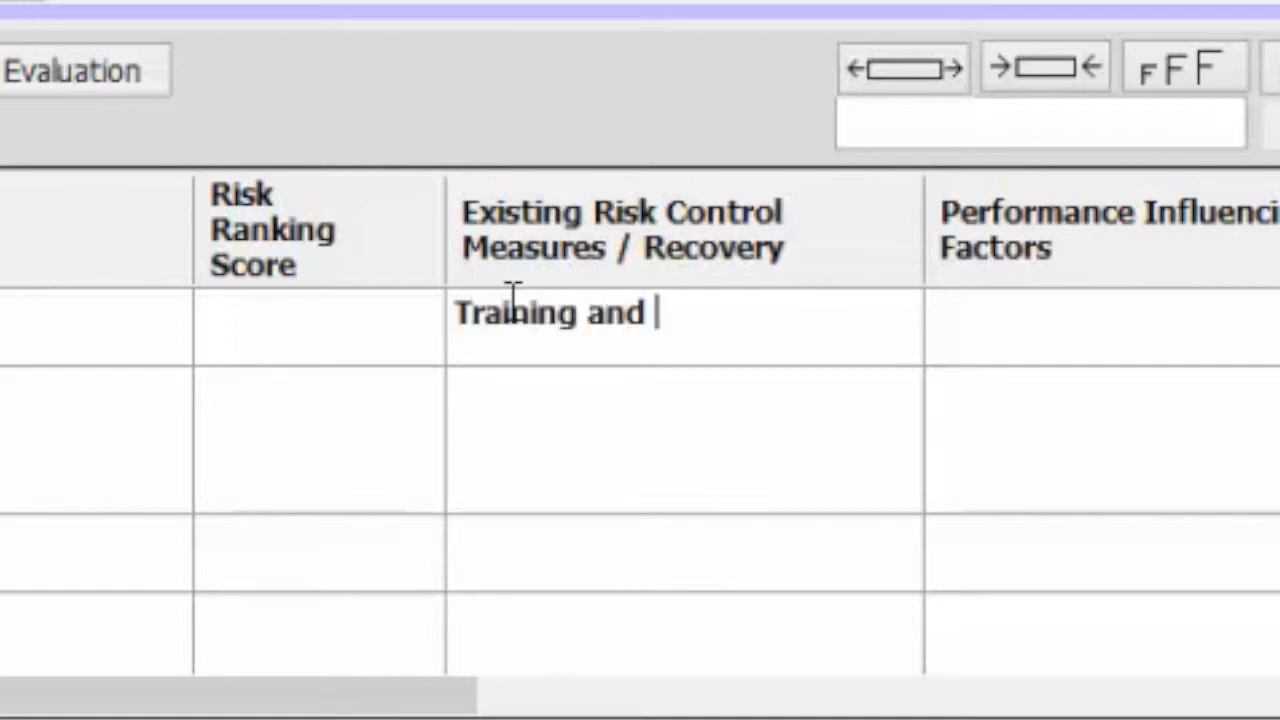
{"action": "type", "text": "If"}
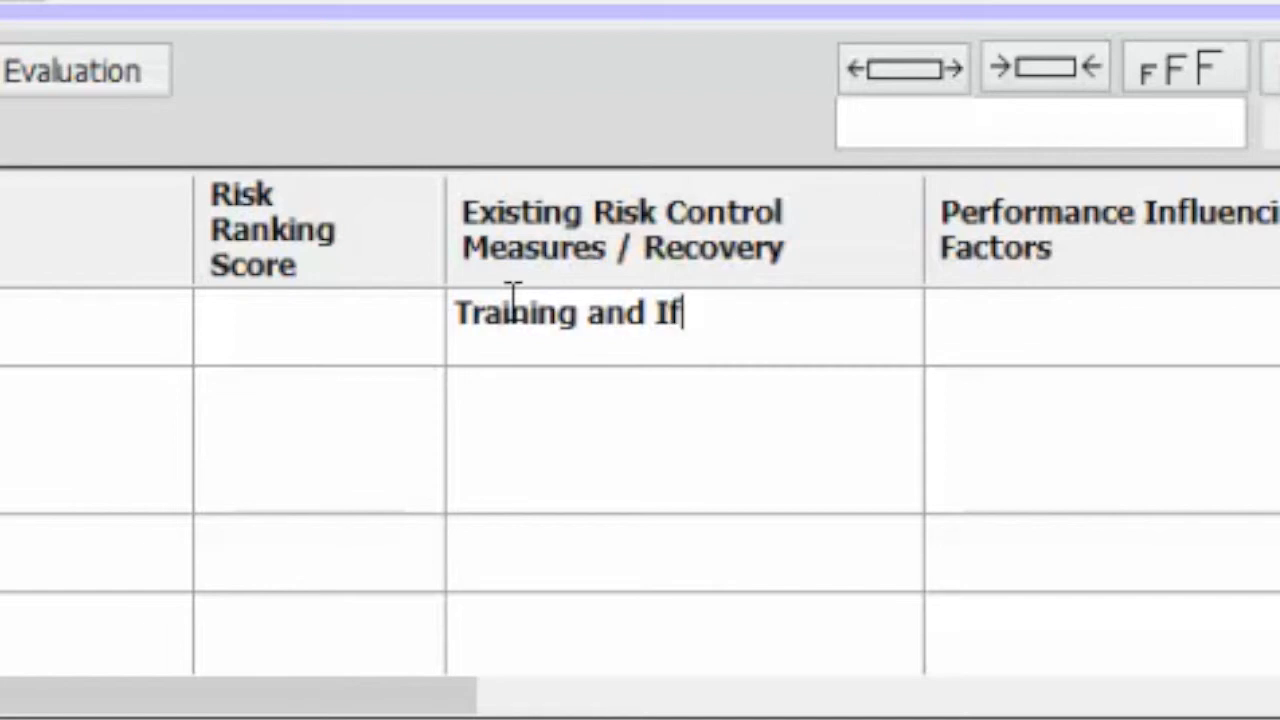
{"action": "type", "text": "U"}
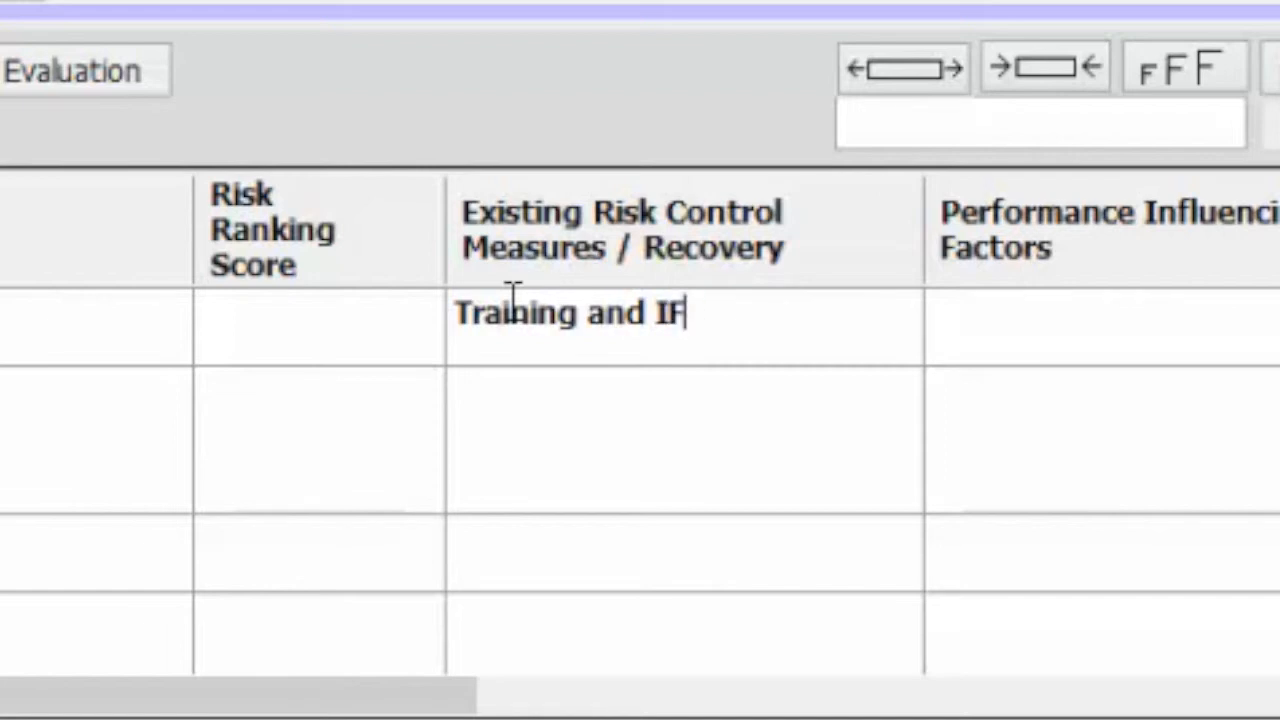
{"action": "type", "text": "Us"}
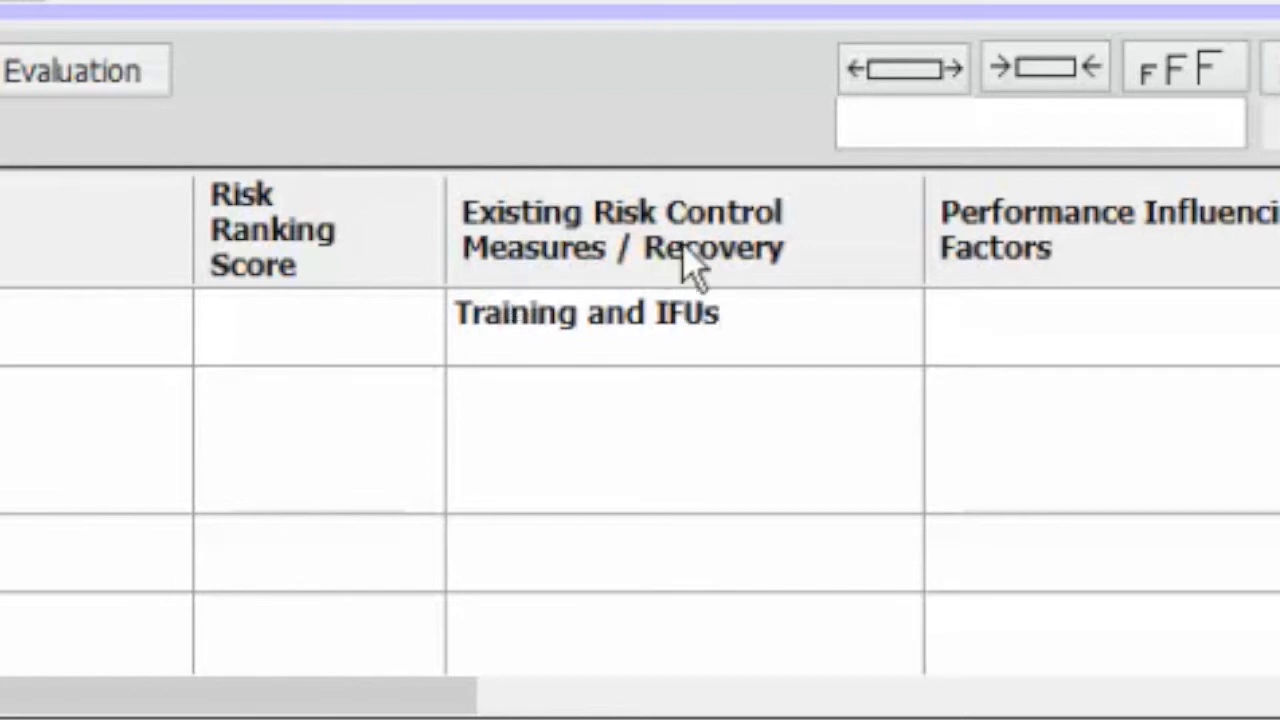
{"action": "scroll", "scroll_direction": "right", "scroll_amount": 3}
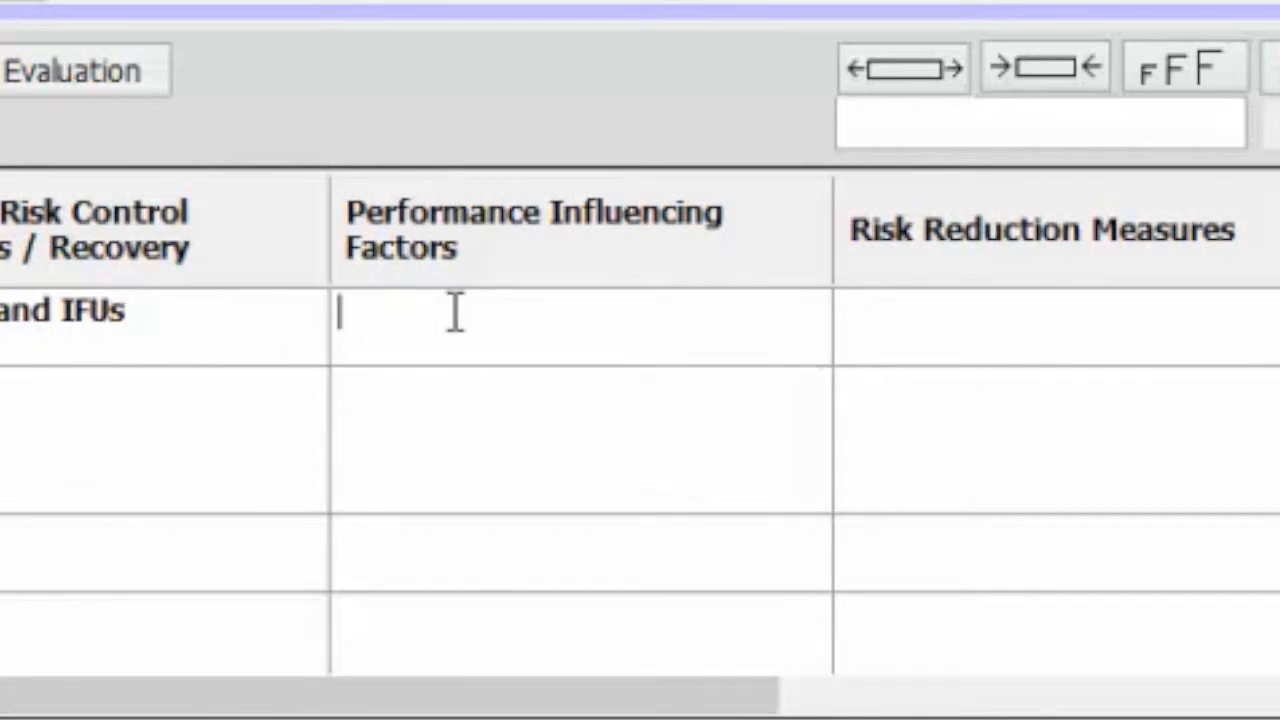
Enter Distractions as step 3.2's performance influencing factor
{"action": "type", "text": "ED"}
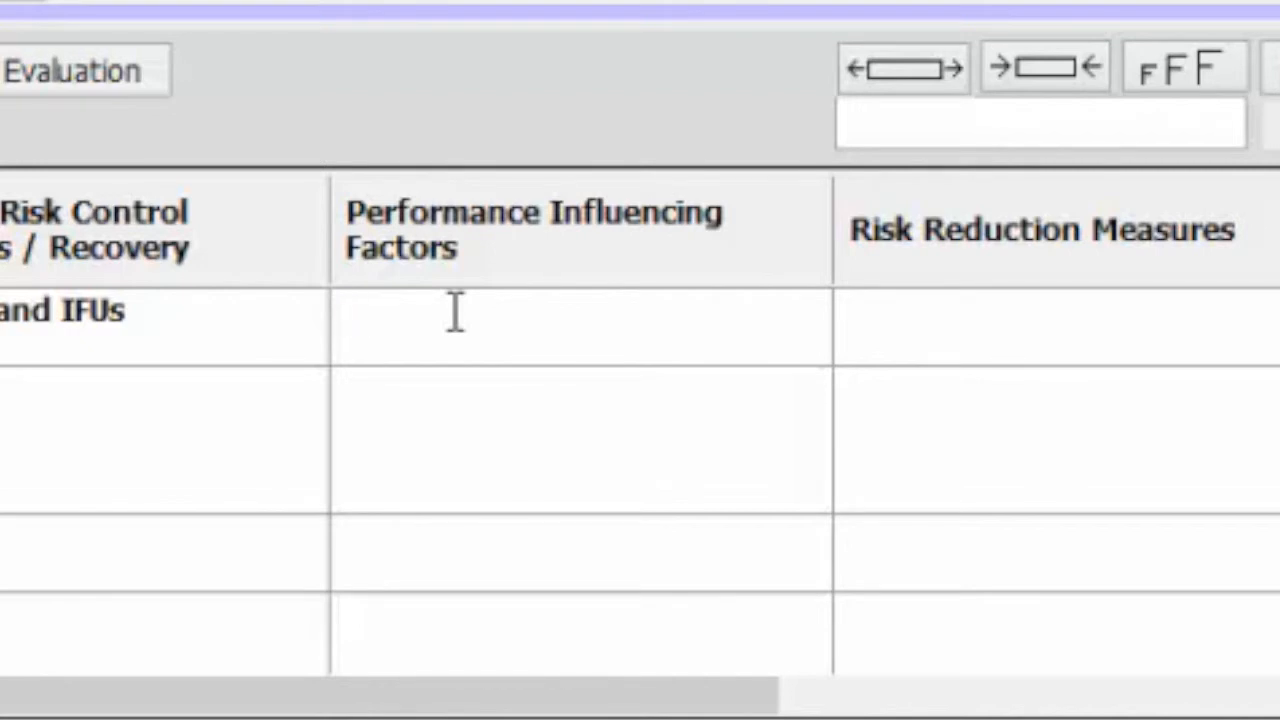
{"action": "type", "text": "Di"}
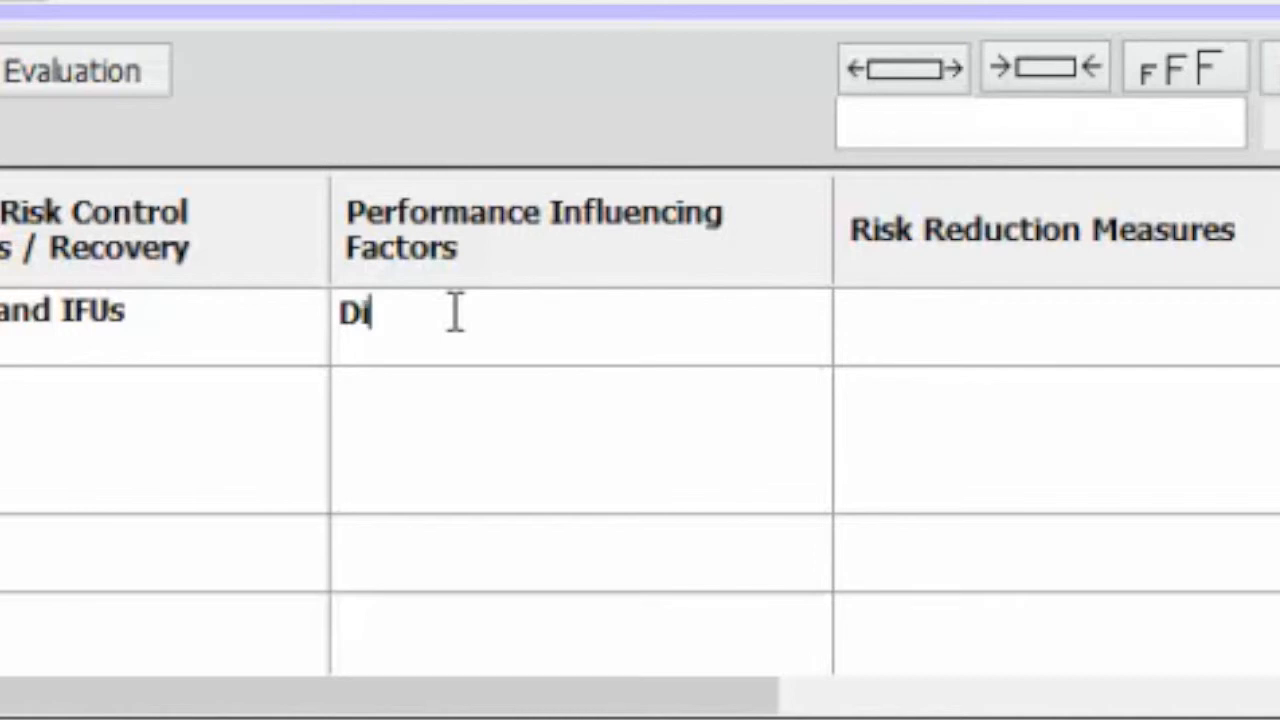
{"action": "type", "text": "stractio"}
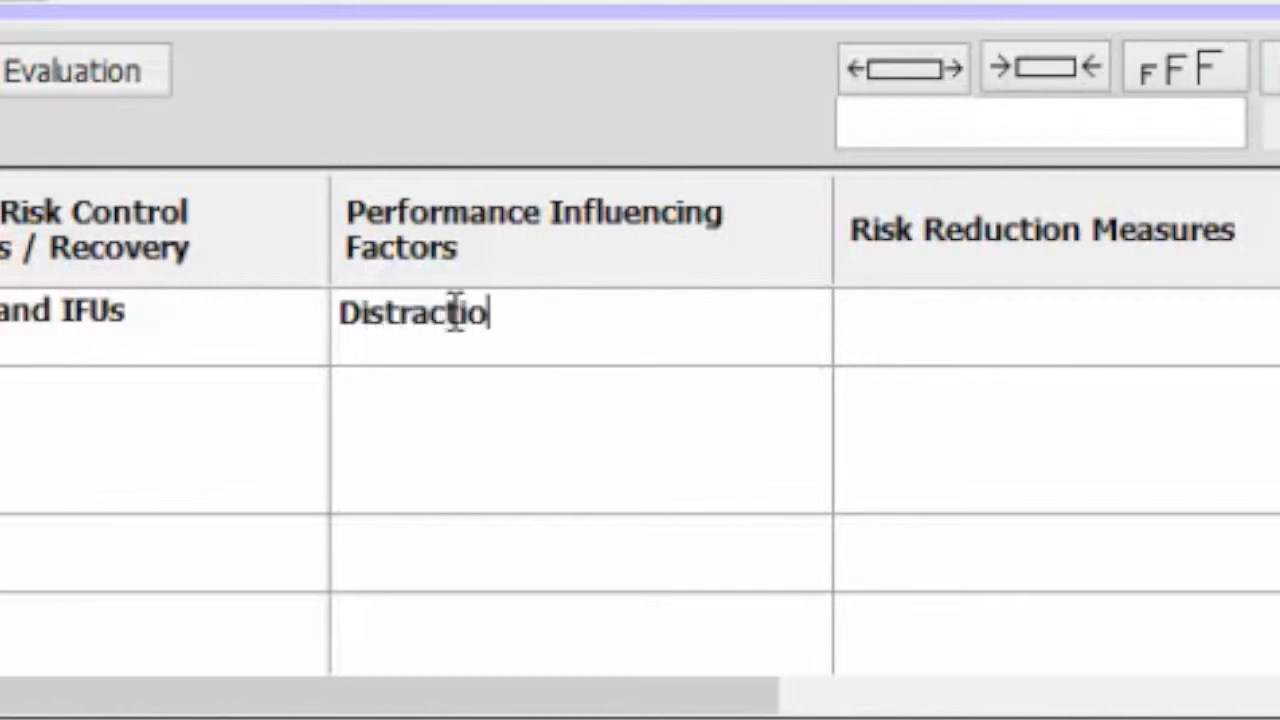
{"action": "type", "text": "ns"}
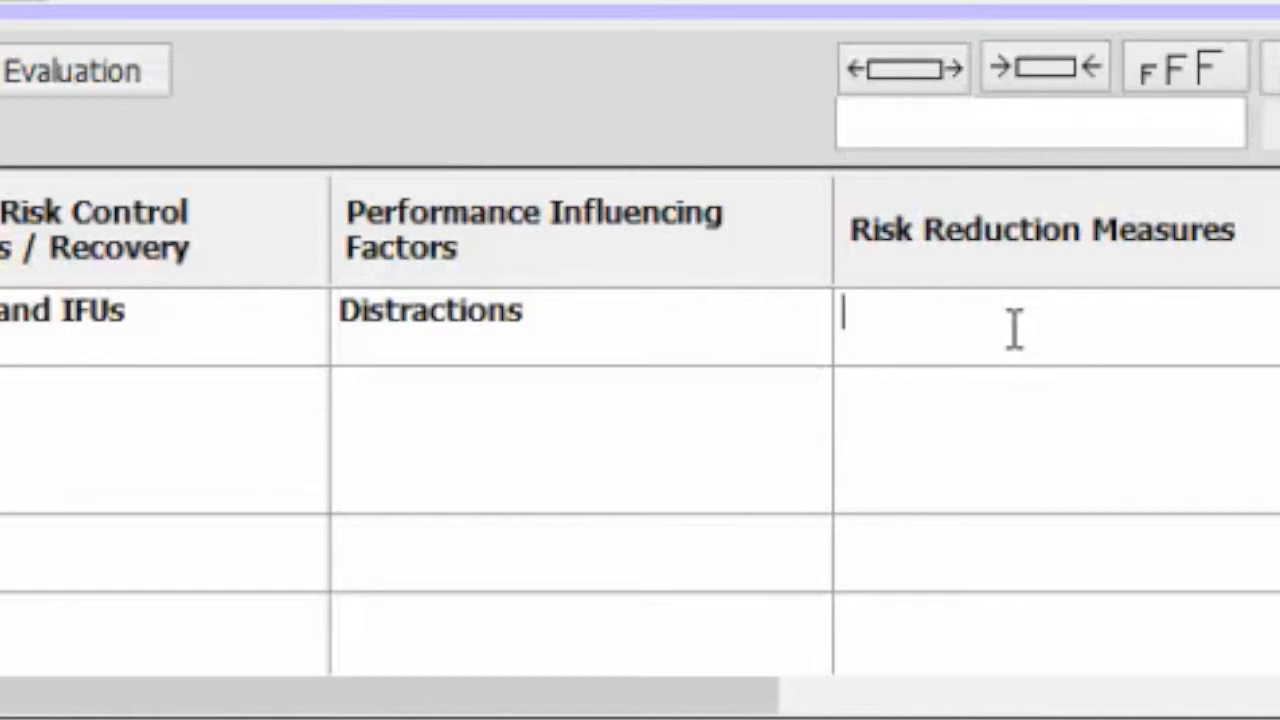
Enter Checklist as step 3.2's risk reduction measure
{"action": "type", "text": "Ch"}
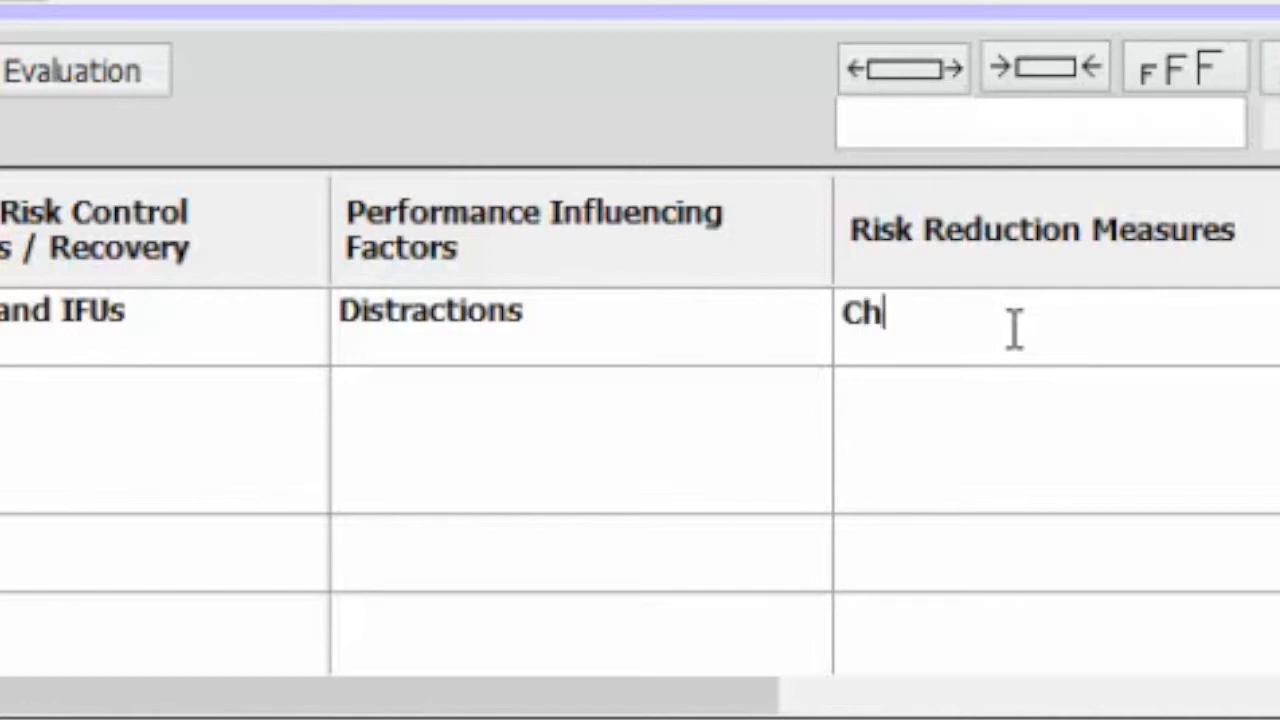
{"action": "type", "text": "ecklis"}
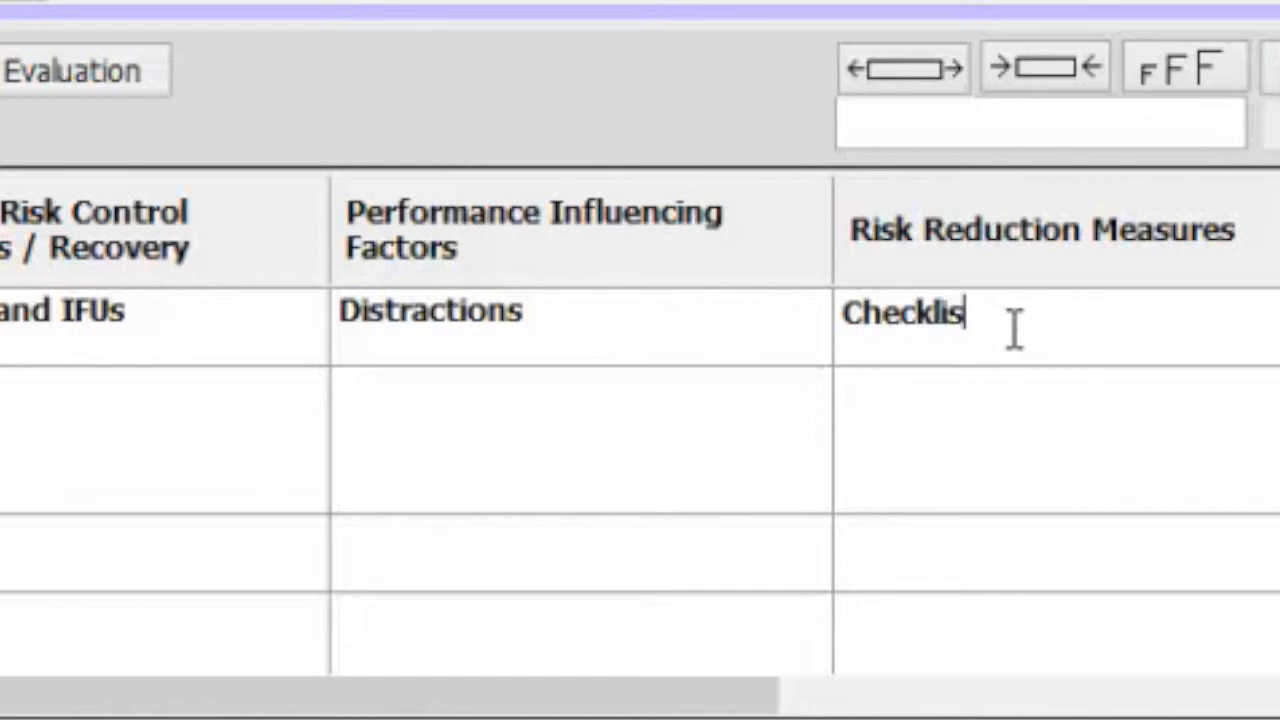
{"action": "type", "text": "t"}
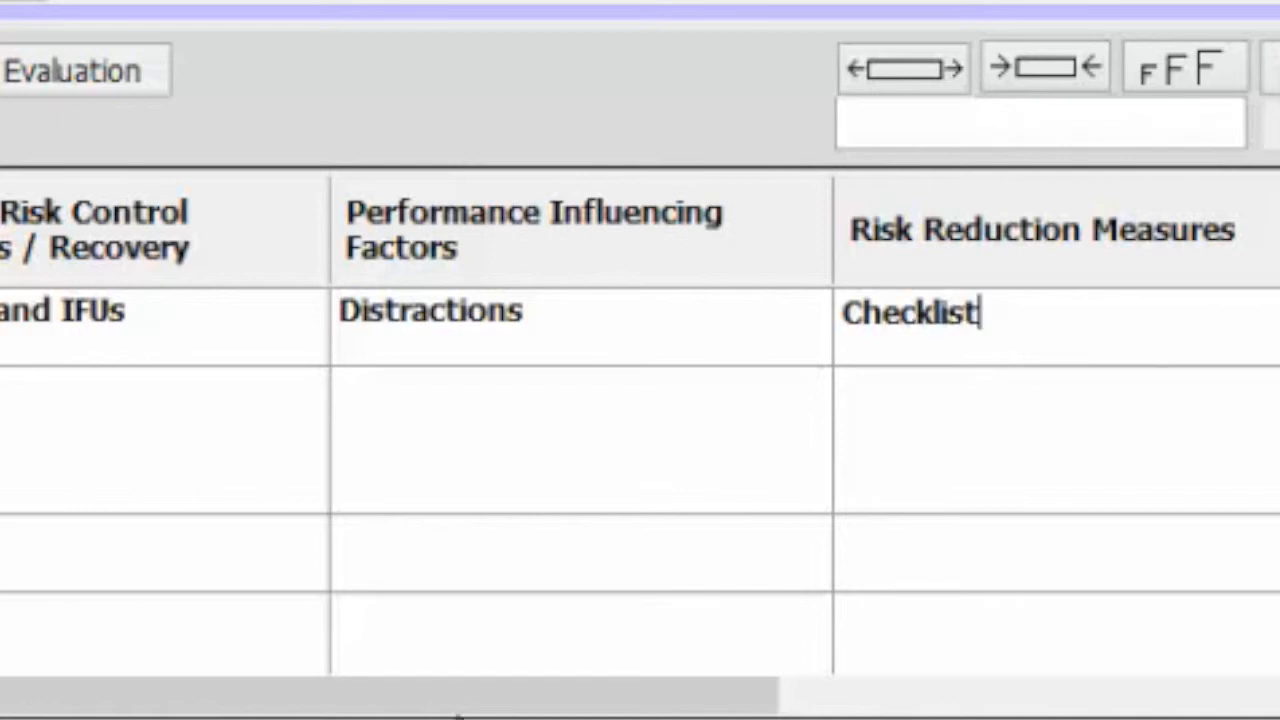
{"action": "scroll", "scroll_direction": "right", "scroll_amount": 3}
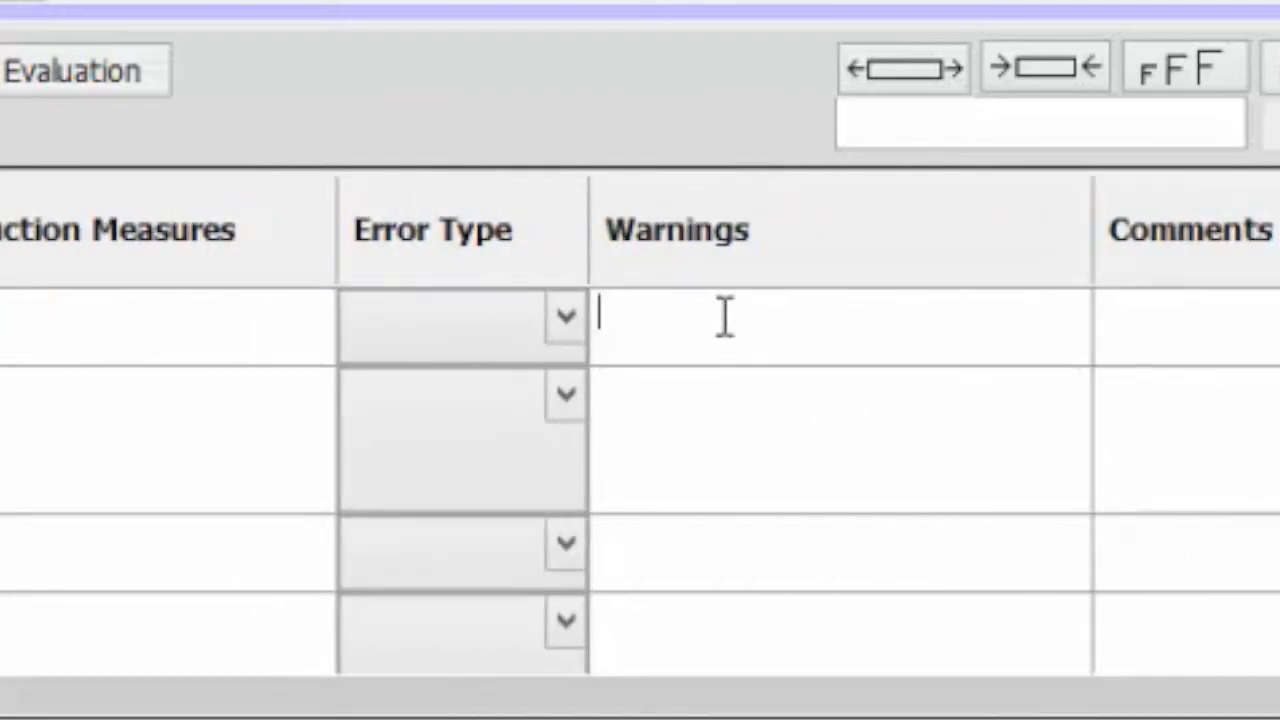
Enter 'This is a critical step' in step 3.2's Warnings cell
{"action": "type", "text": "This is a"}
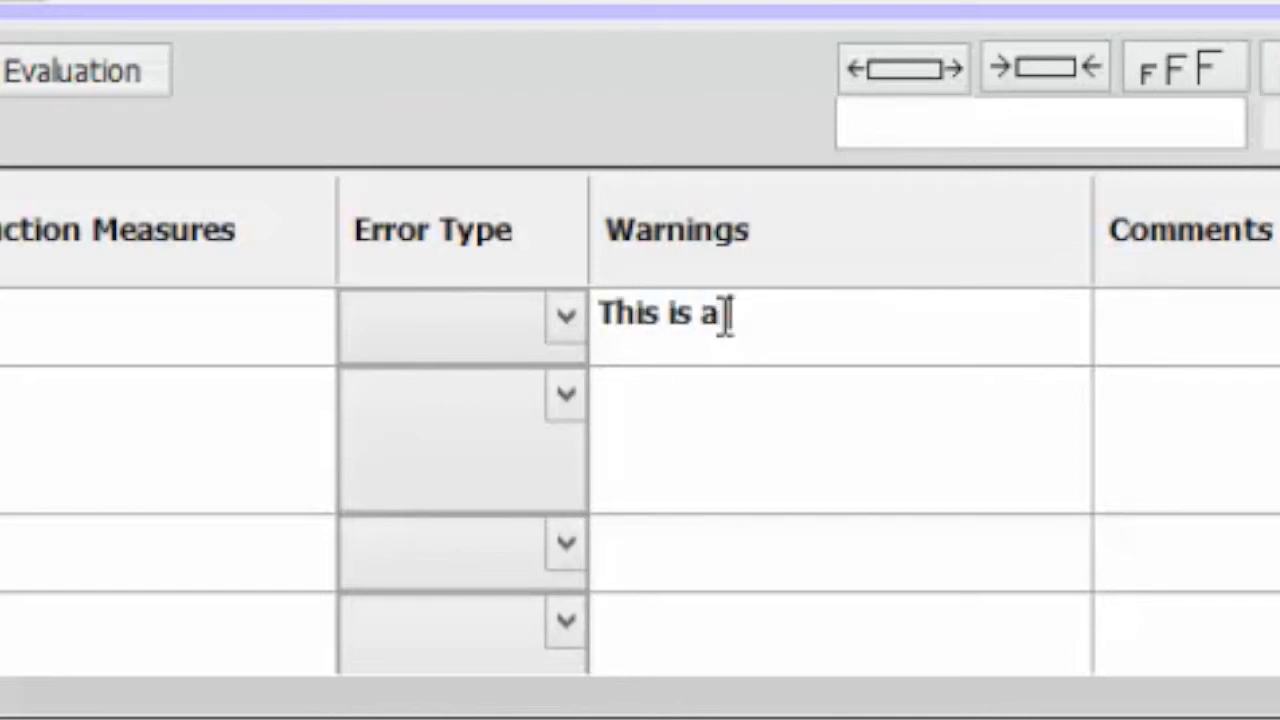
{"action": "type", "text": "critical"}
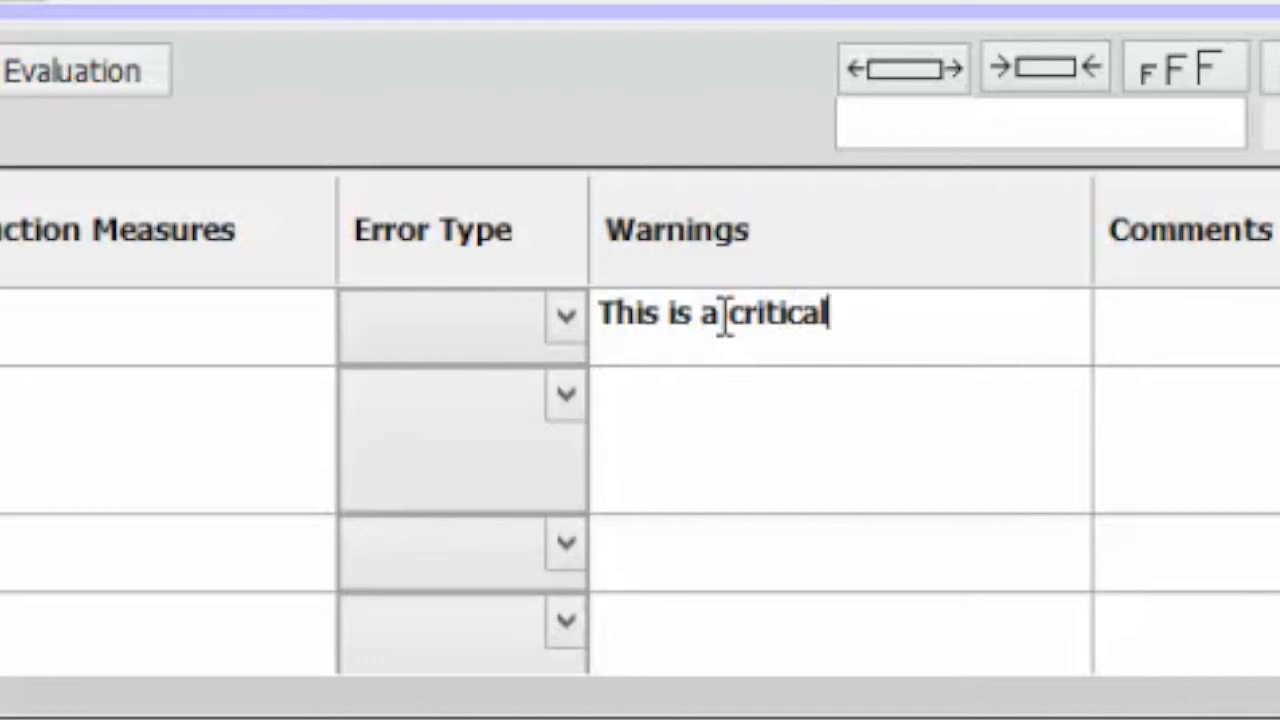
{"action": "type", "text": "step"}
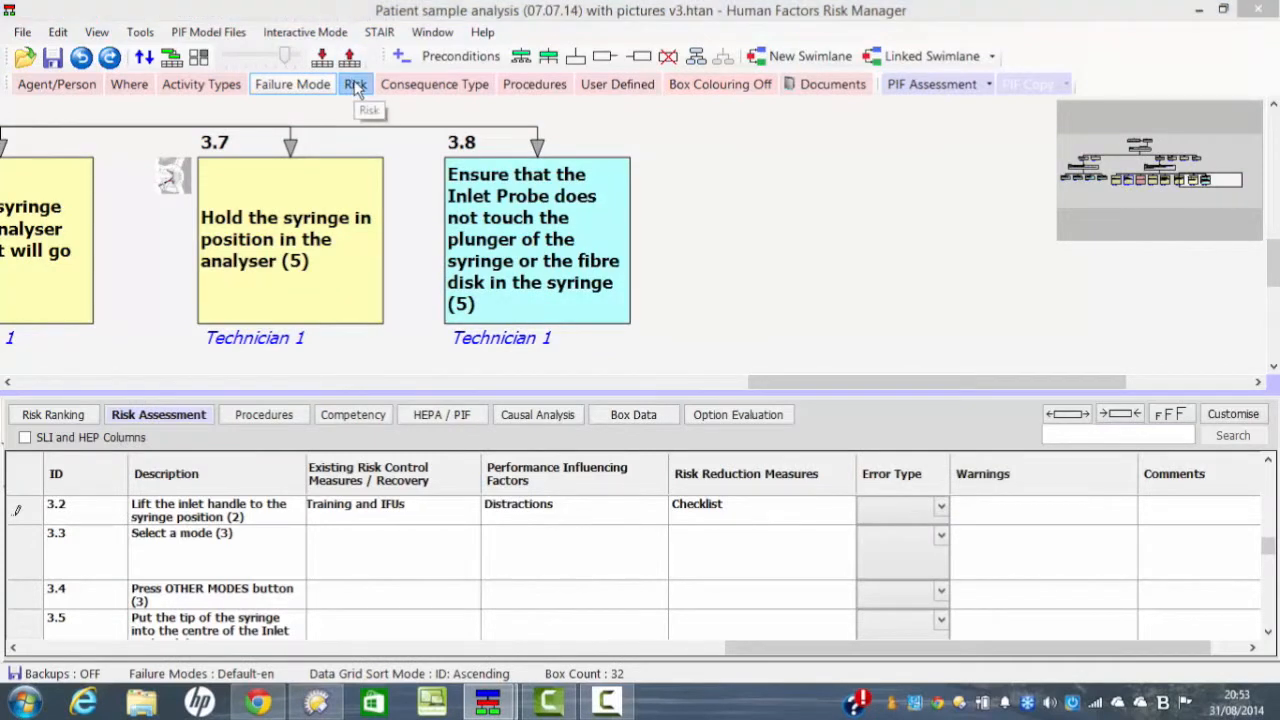
Colour the task boxes by risk rating so step 3.2 shows red
{"action": "left_click", "coordinate": [354, 84]}
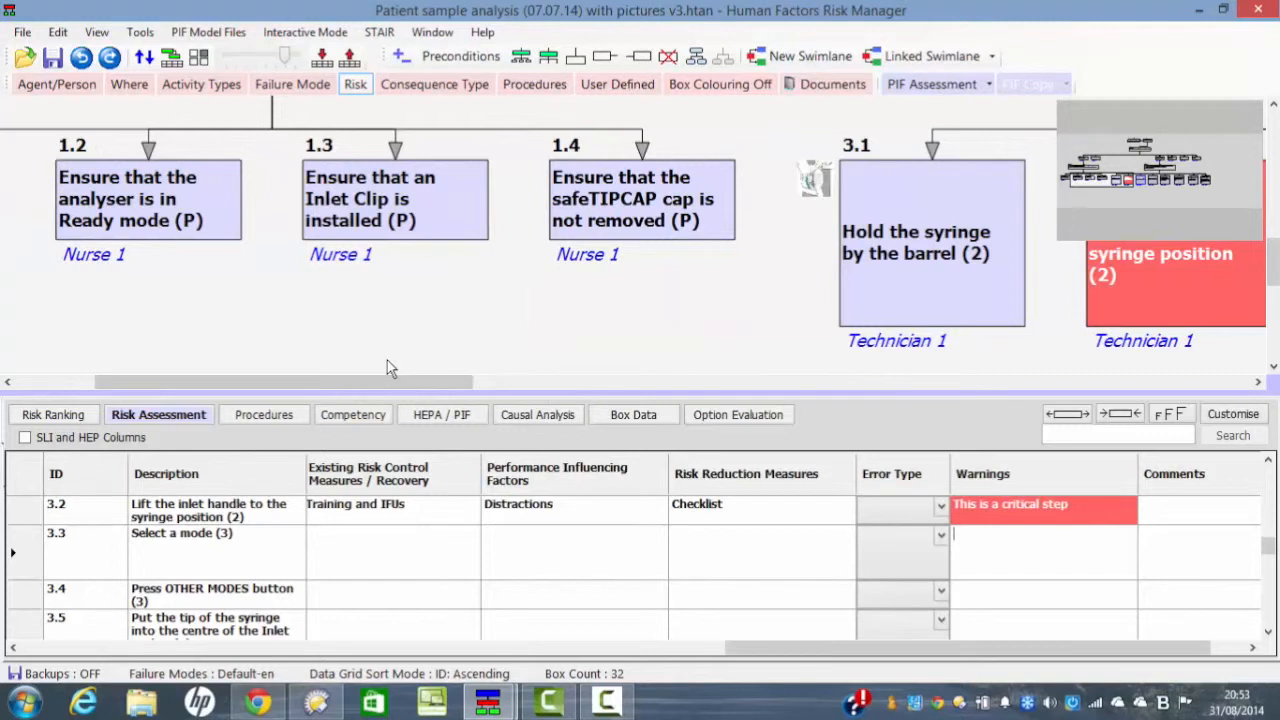
{"action": "mouse_move", "coordinate": [816, 190]}
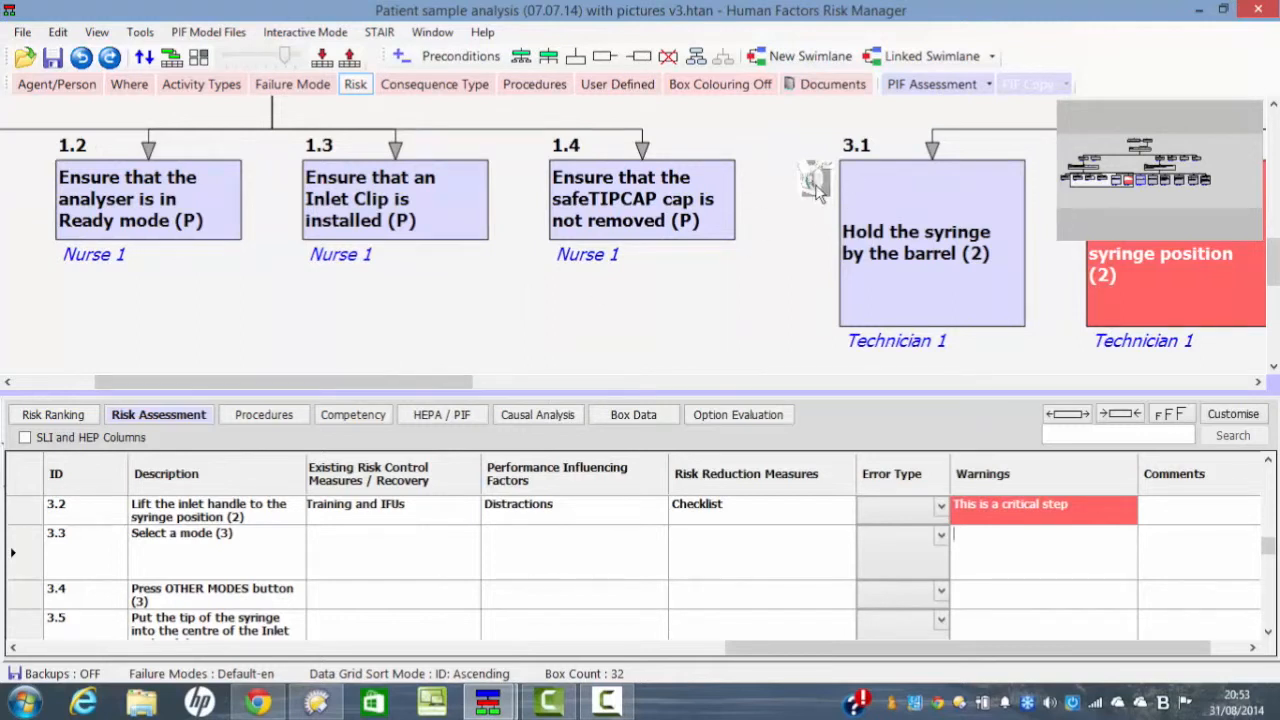
{"action": "mouse_move", "coordinate": [816, 180]}
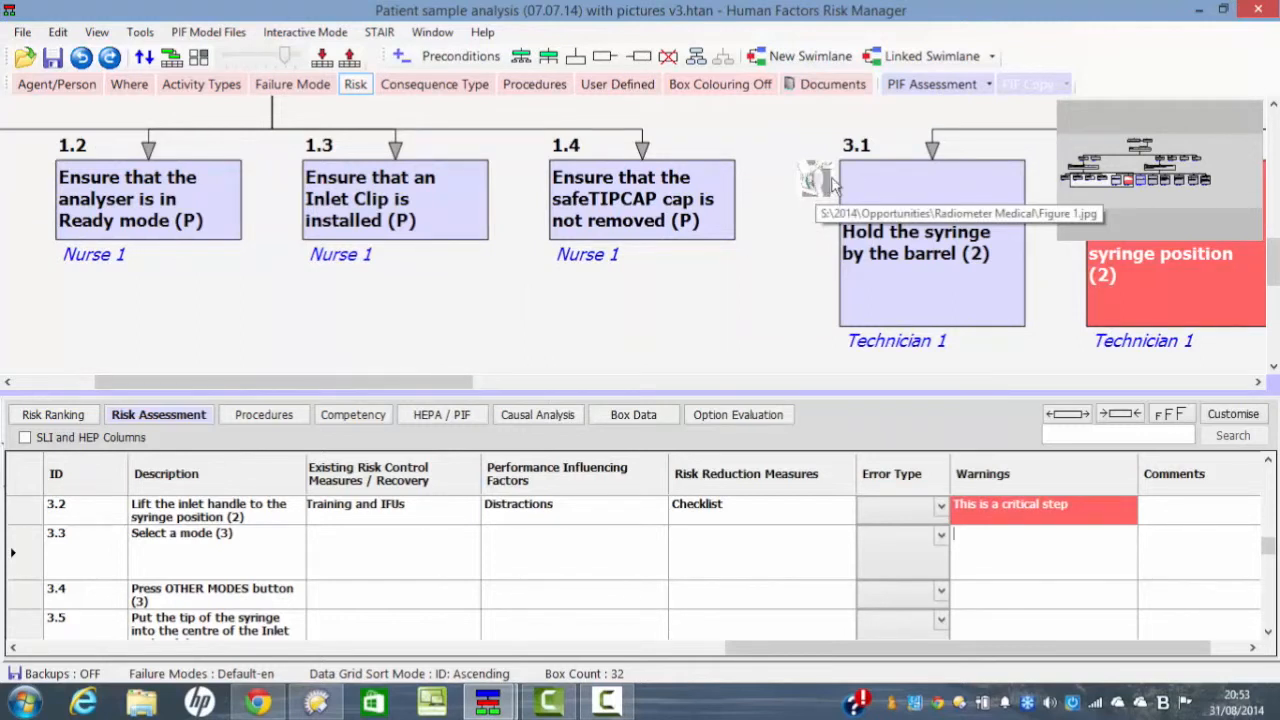
{"action": "mouse_move", "coordinate": [938, 196]}
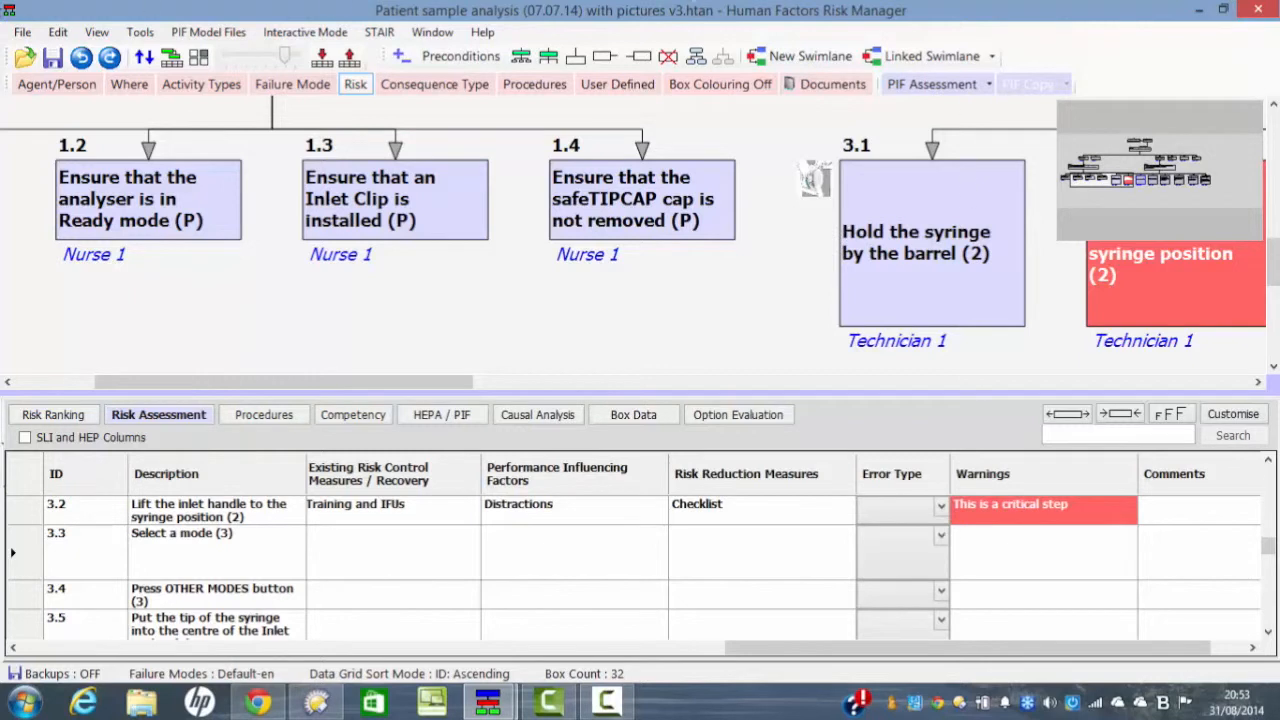
{"action": "mouse_move", "coordinate": [458, 412]}
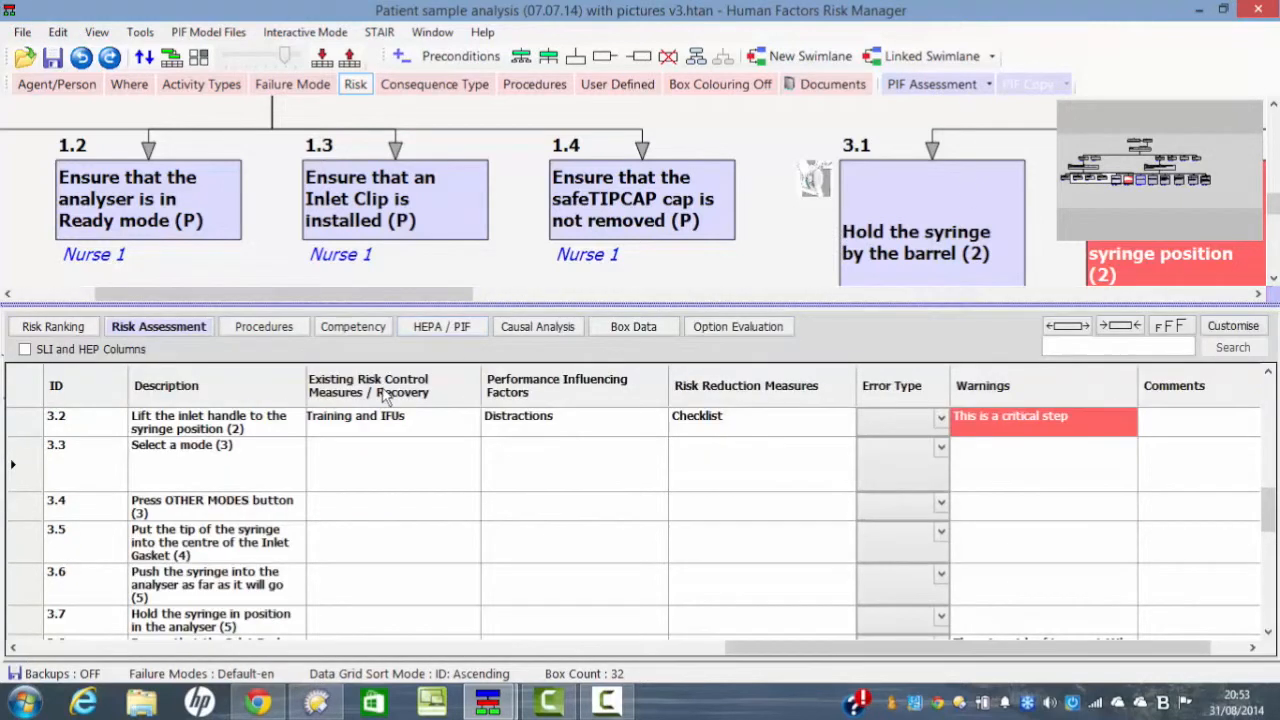
Generate a step-by-step procedure from the HFRM Default template with signoff column and pictures
{"action": "left_click", "coordinate": [20, 32]}
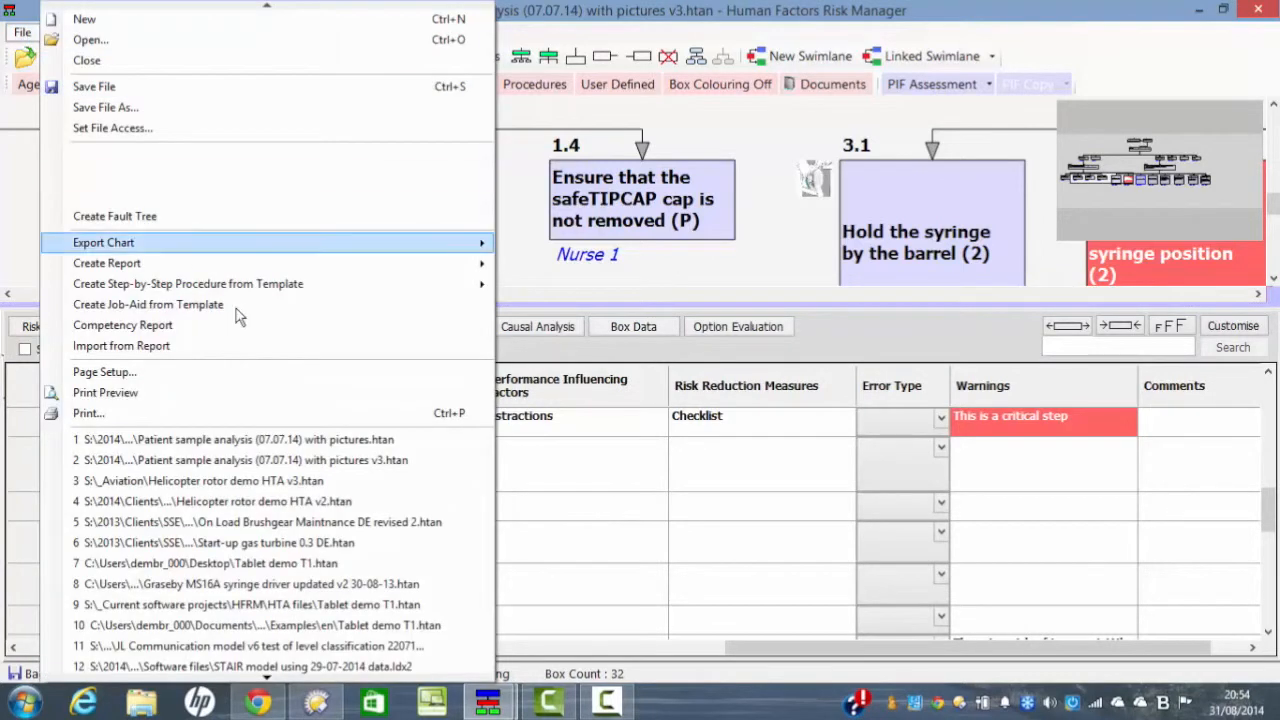
{"action": "mouse_move", "coordinate": [188, 284]}
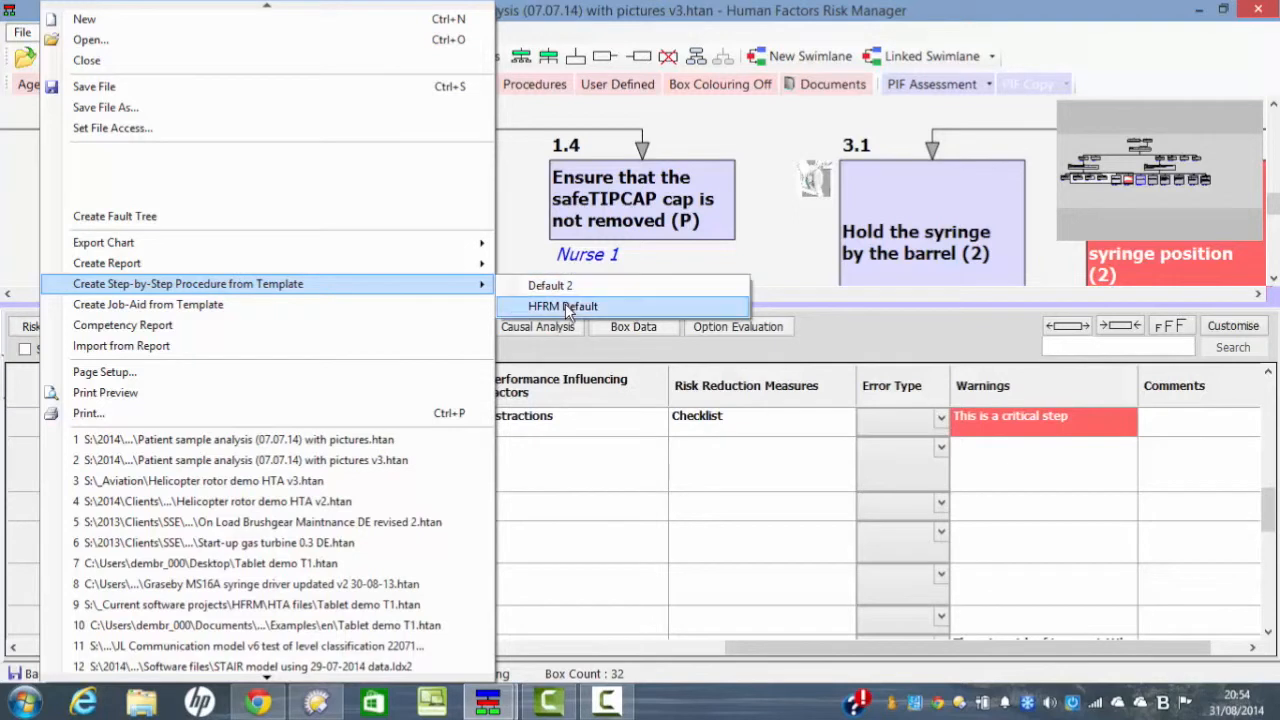
{"action": "left_click", "coordinate": [564, 306]}
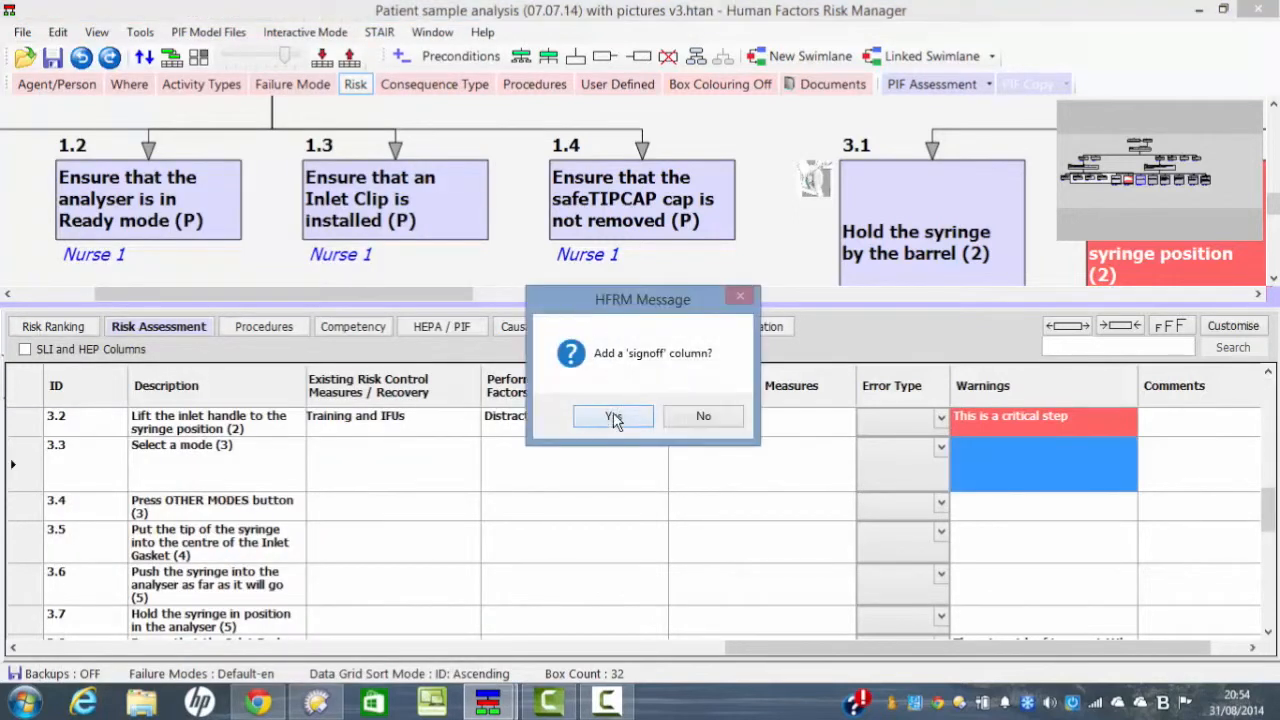
{"action": "left_click", "coordinate": [612, 416]}
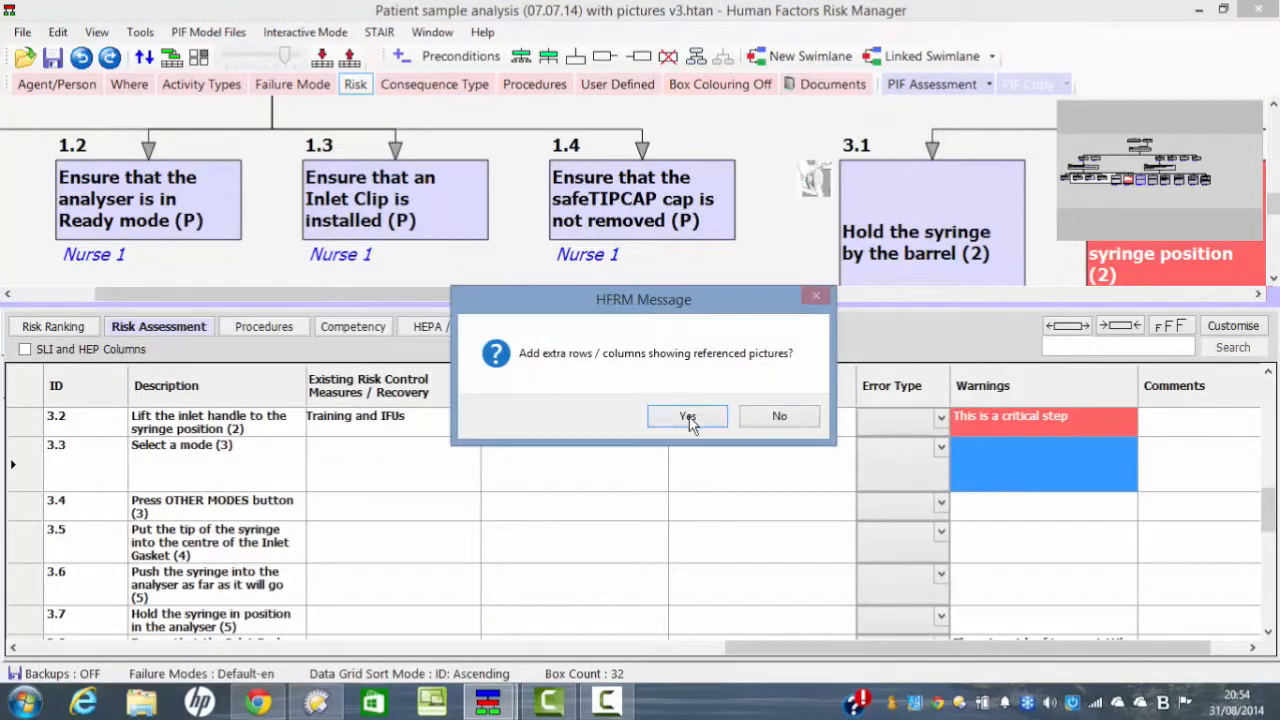
{"action": "left_click", "coordinate": [688, 416]}
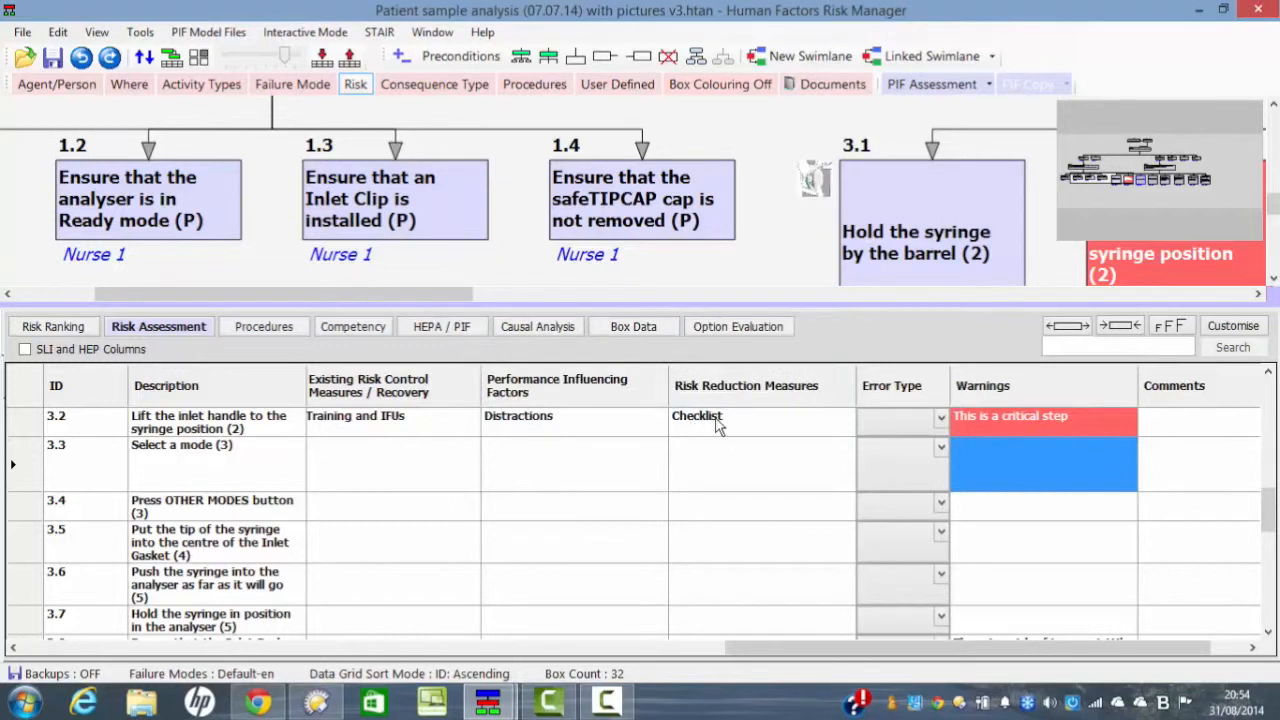
{"action": "left_click", "coordinate": [664, 700]}
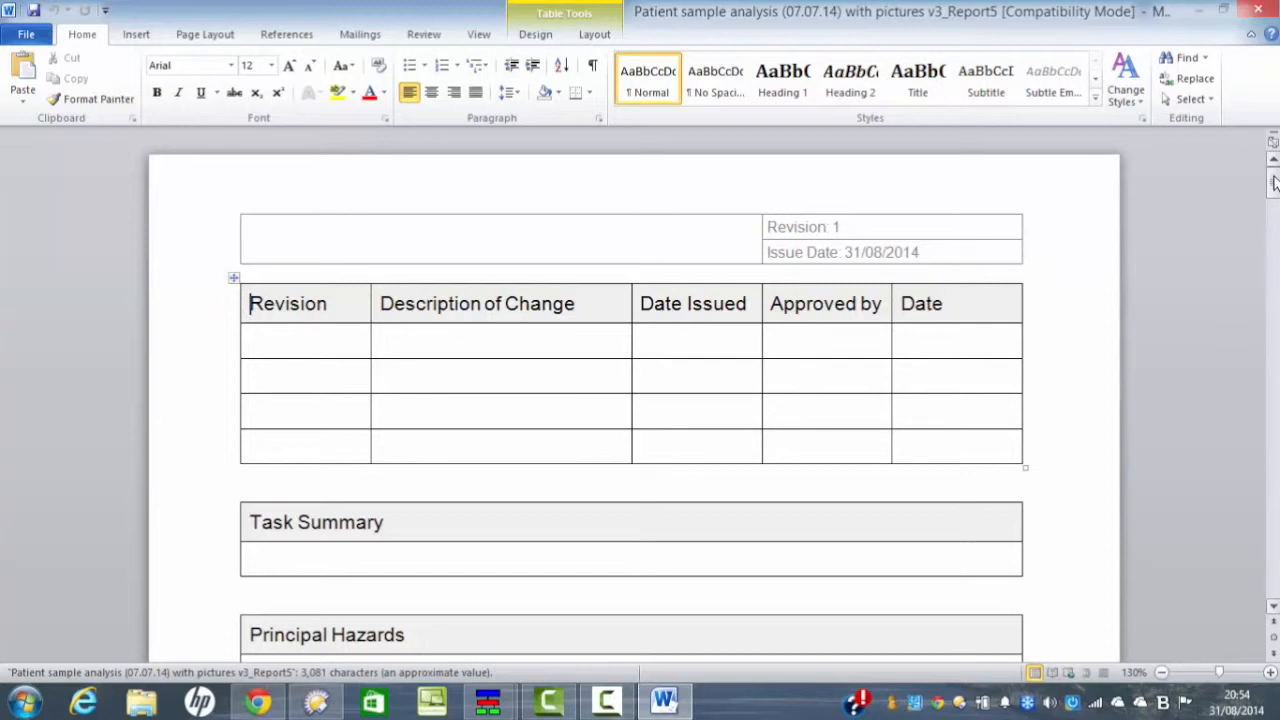
Scroll through the Word procedure report reviewing steps, warnings and illustrations
{"action": "scroll", "scroll_direction": "down", "scroll_amount": 3}
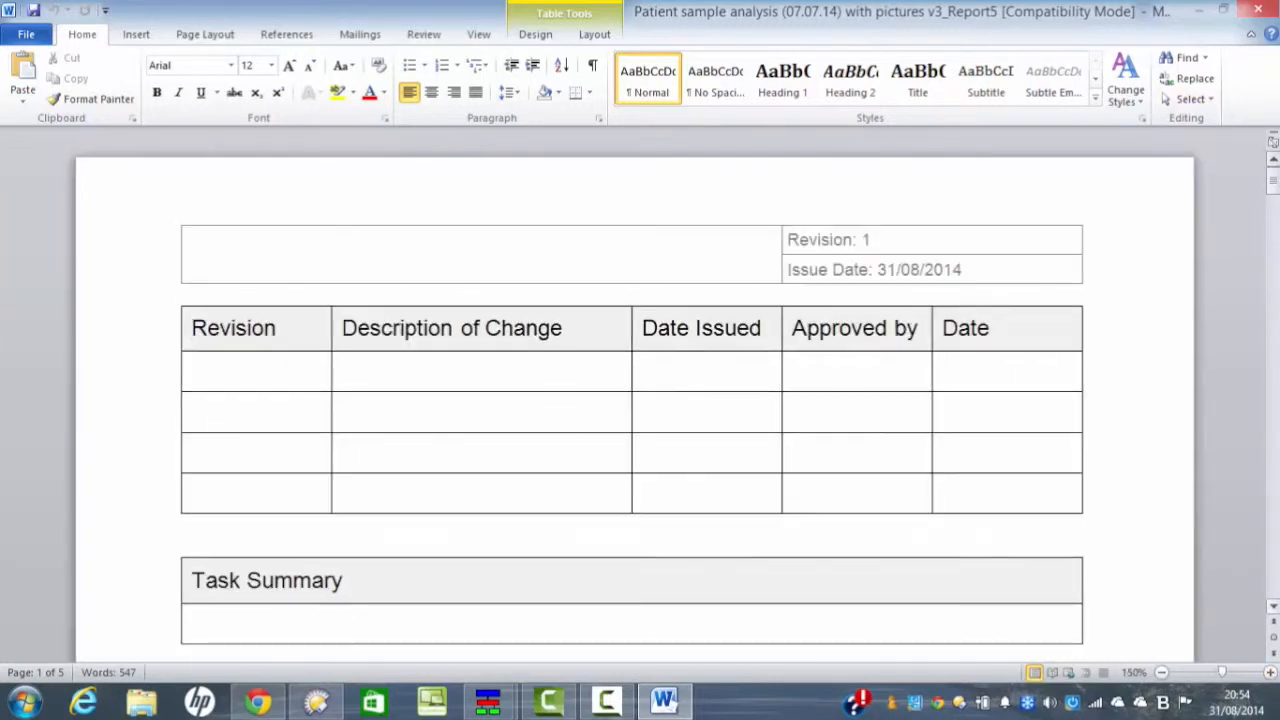
{"action": "scroll", "scroll_direction": "down", "scroll_amount": 3}
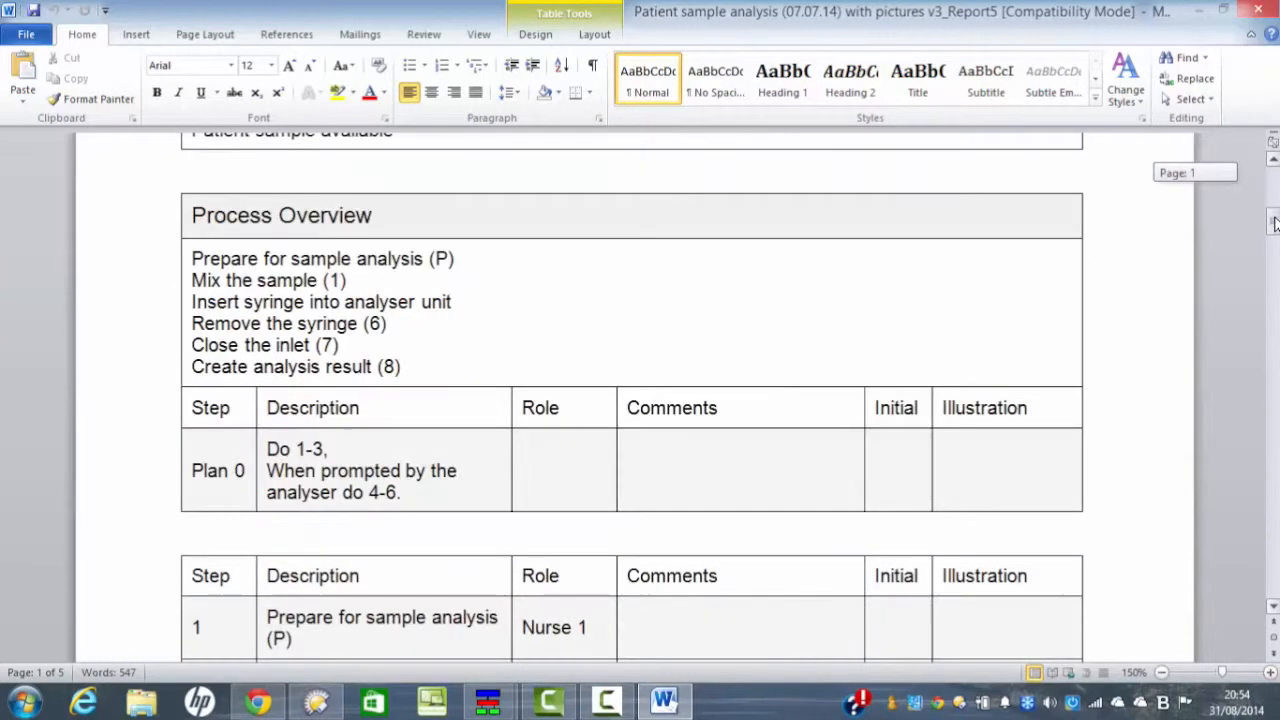
{"action": "scroll", "scroll_direction": "down", "scroll_amount": 3}
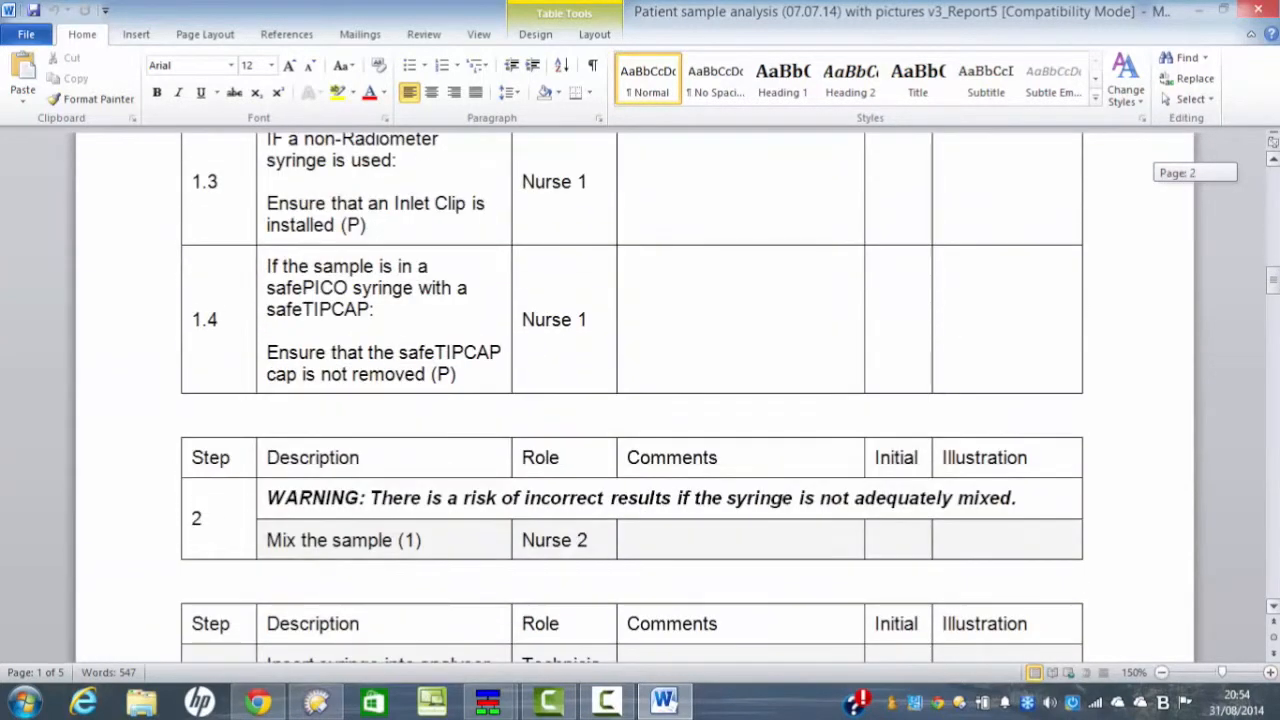
{"action": "scroll", "scroll_direction": "down", "scroll_amount": 3}
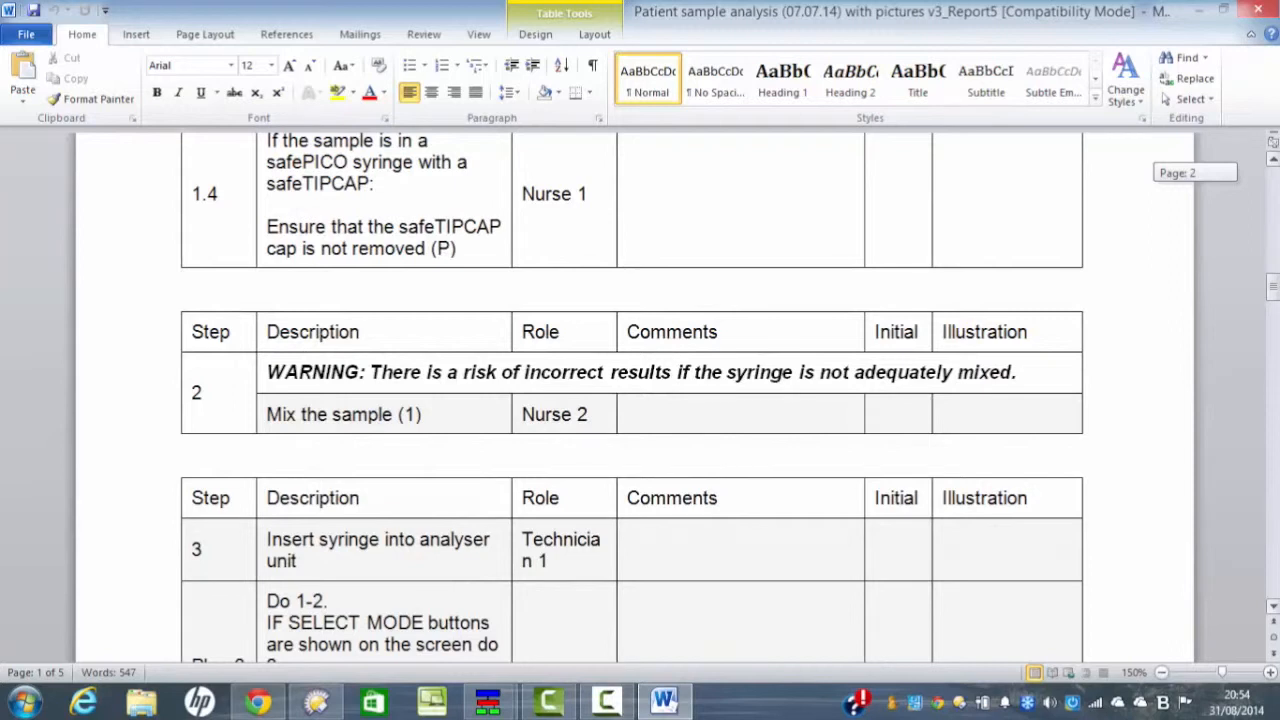
{"action": "scroll", "scroll_direction": "down", "scroll_amount": 3}
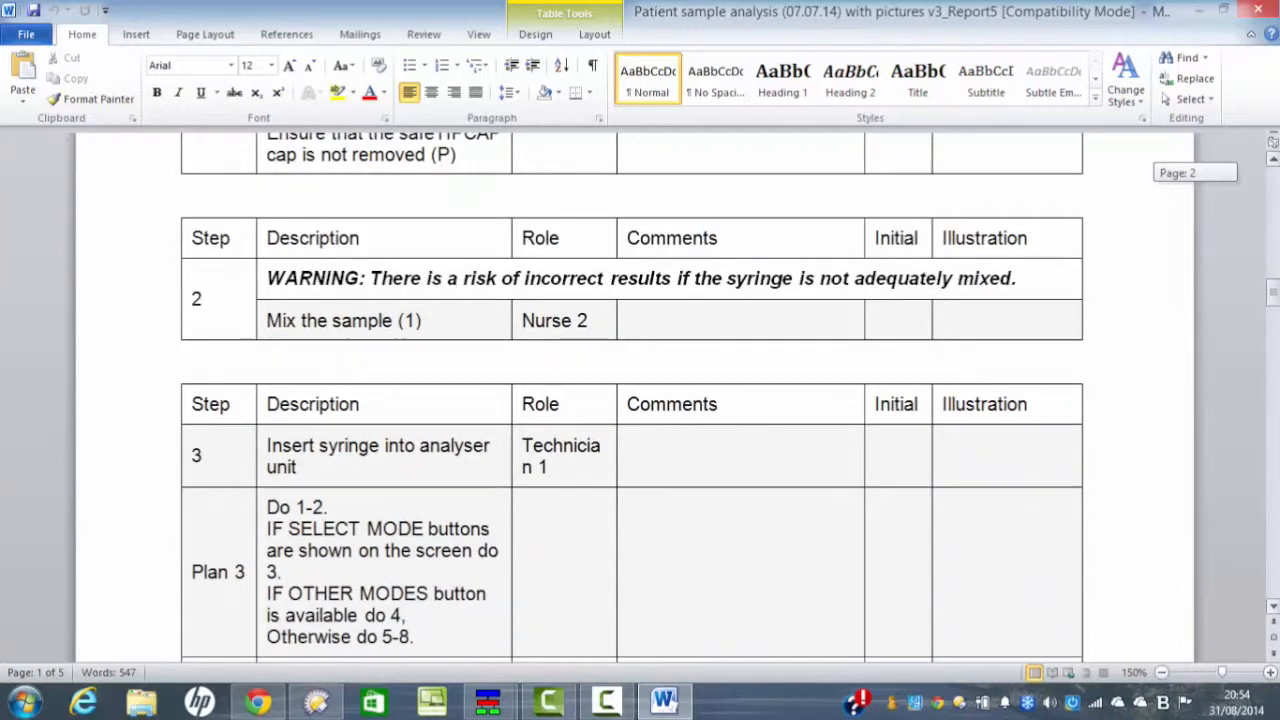
{"action": "scroll", "scroll_direction": "down", "scroll_amount": 3}
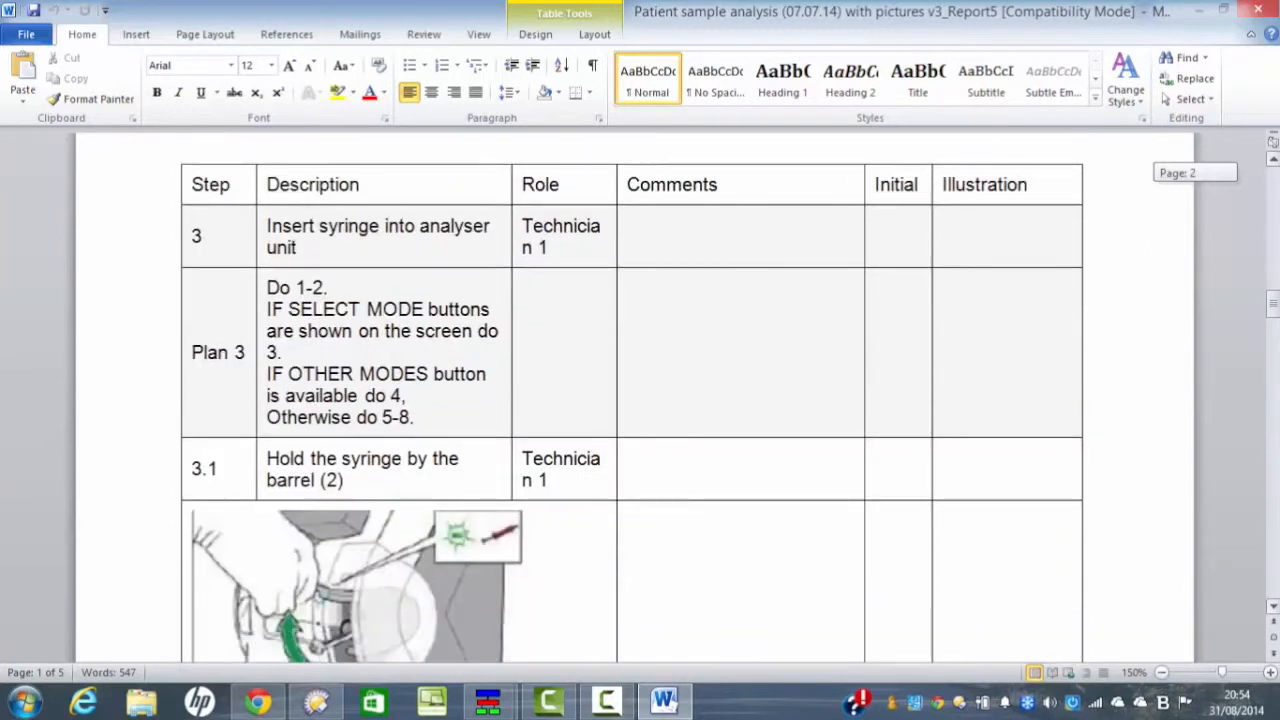
{"action": "scroll", "scroll_direction": "down", "scroll_amount": 3}
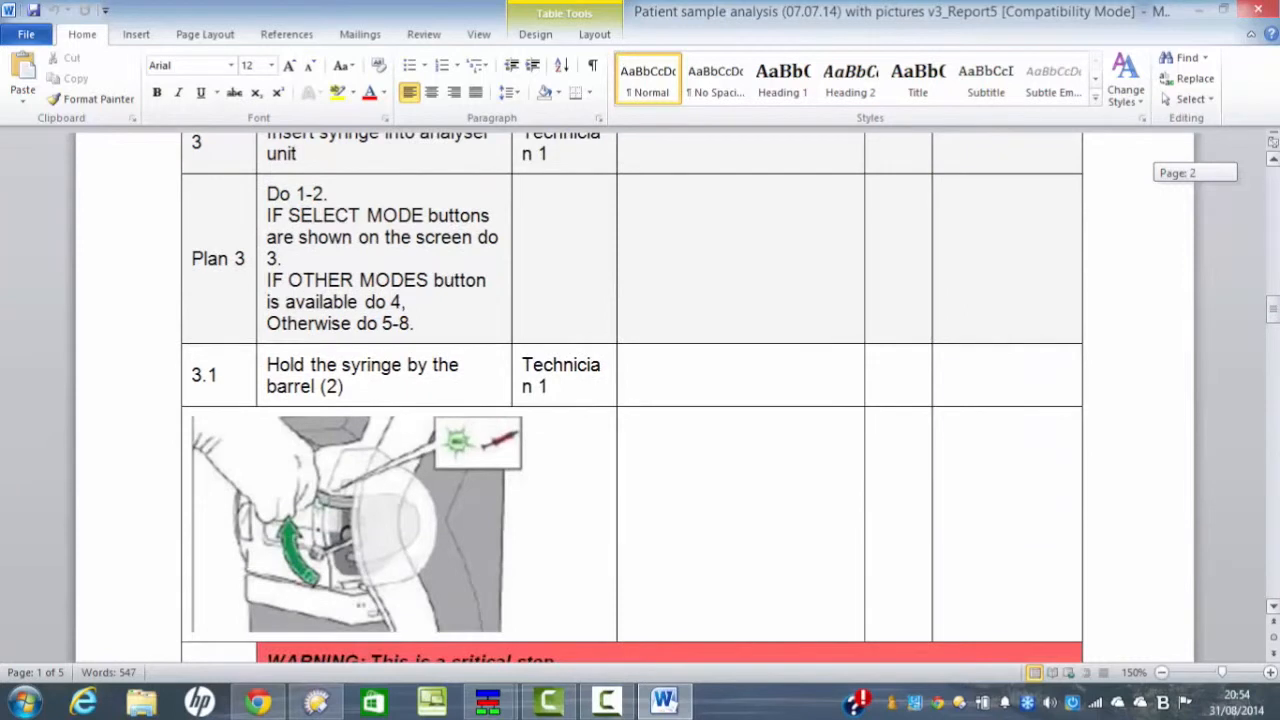
{"action": "scroll", "scroll_direction": "down", "scroll_amount": 3}
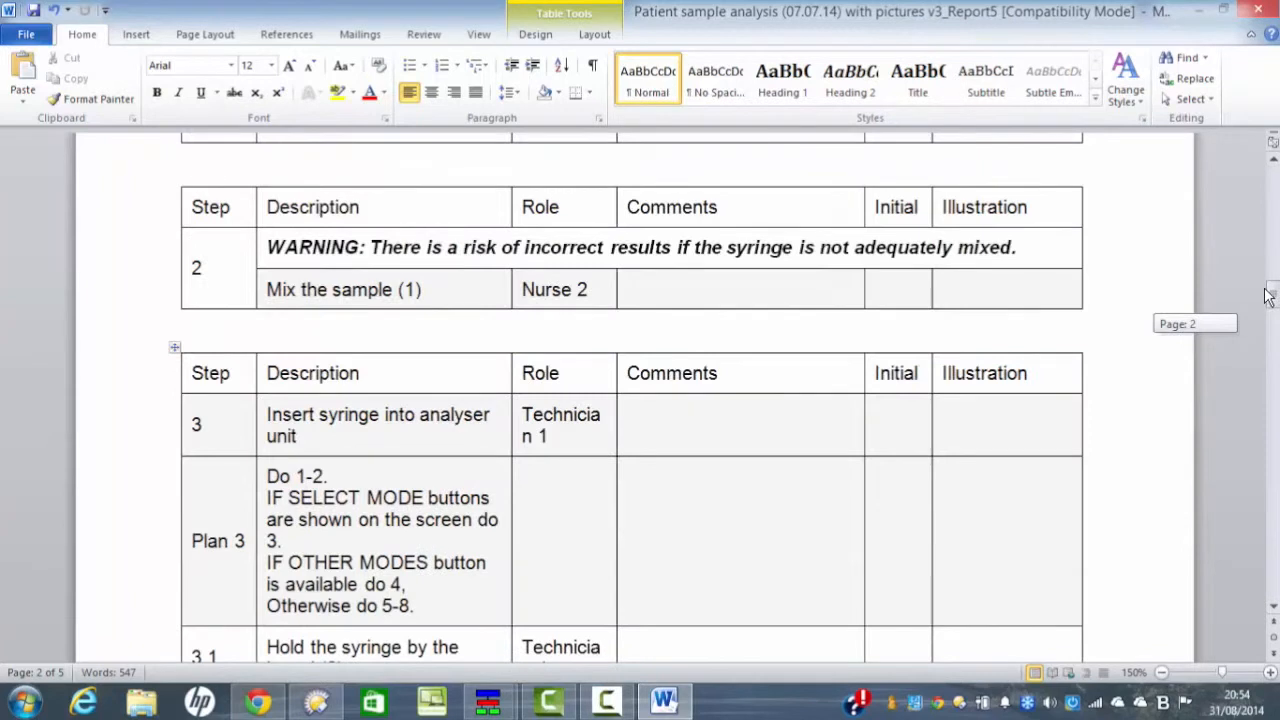
{"action": "scroll", "scroll_direction": "down", "scroll_amount": 3}
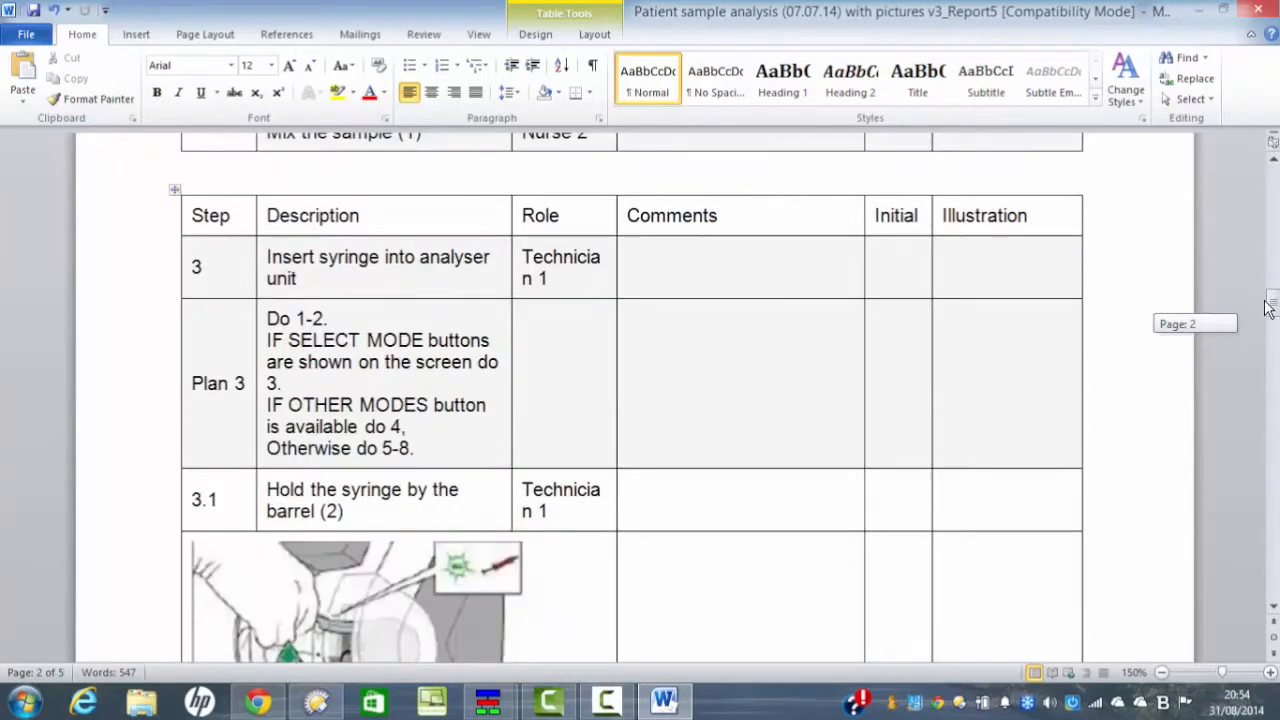